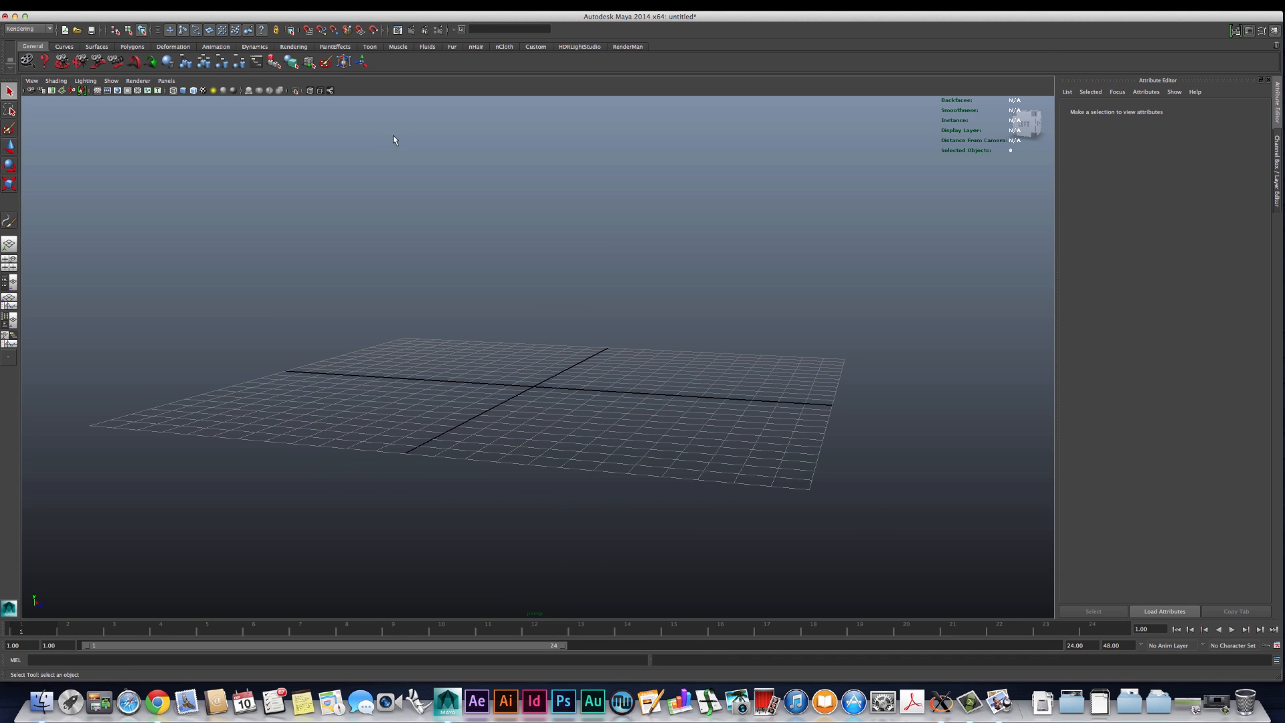
mouse_move(473, 173)
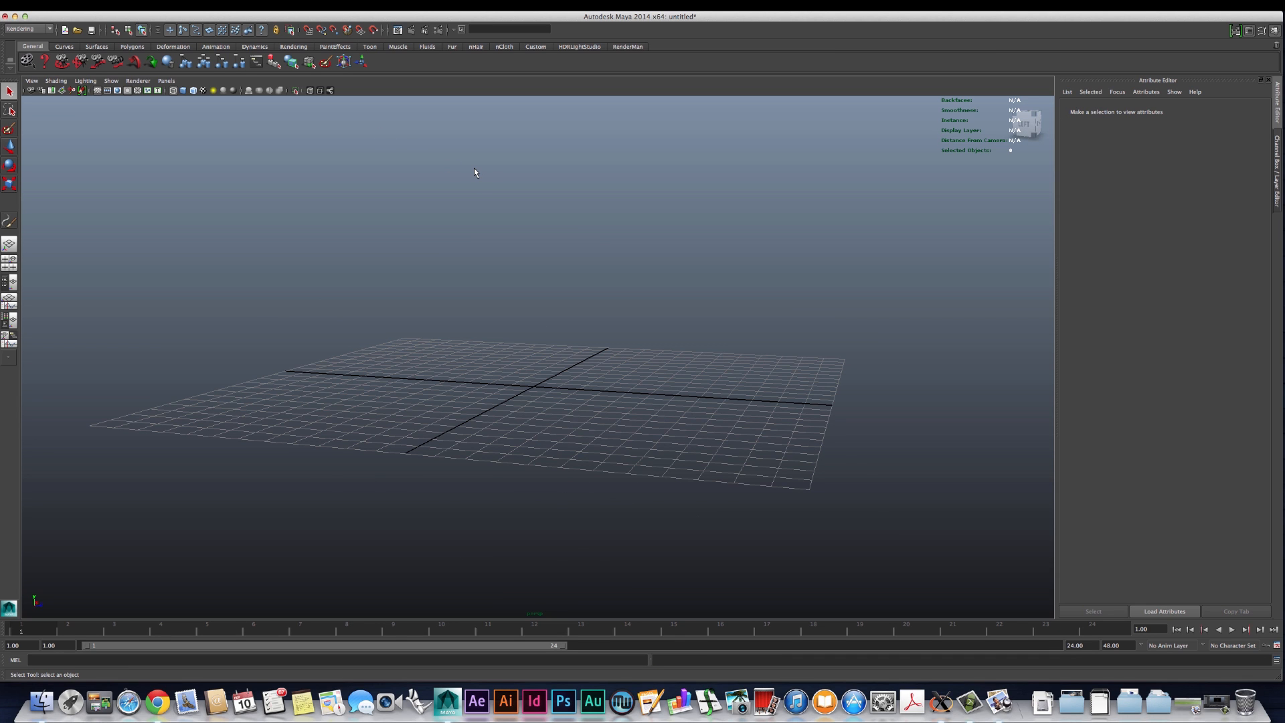
mouse_move(380, 88)
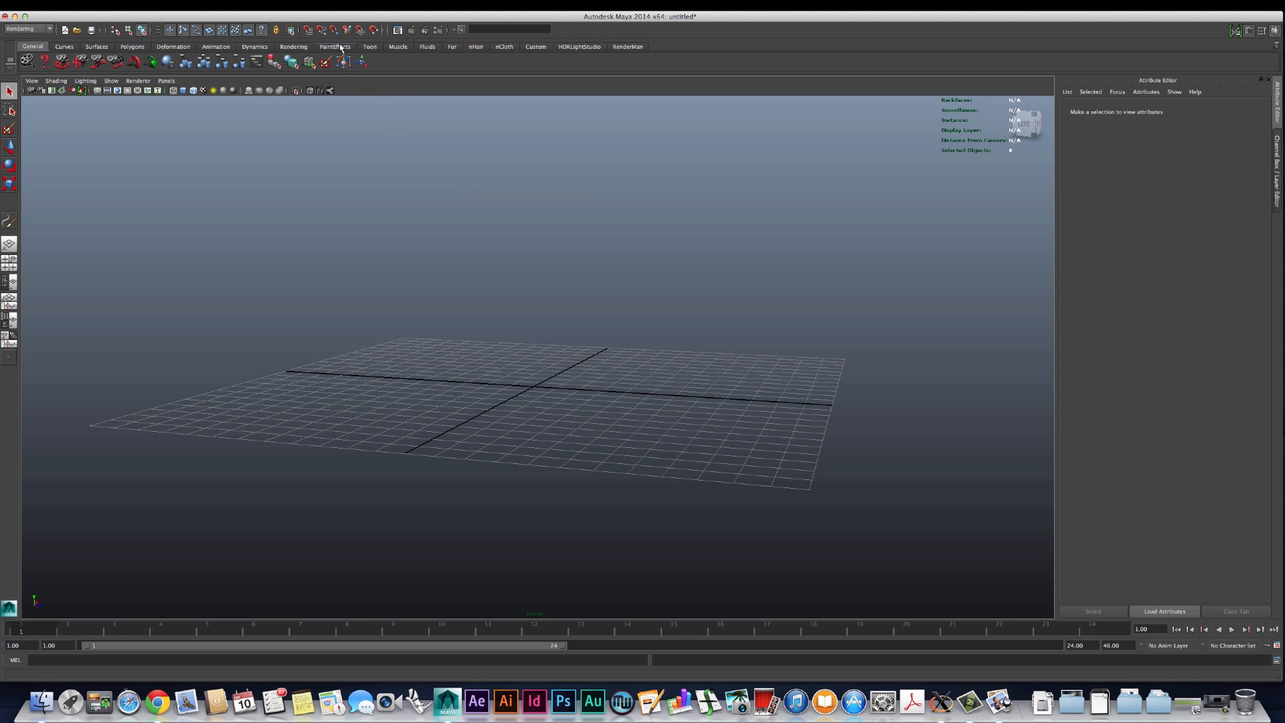
Step: Paint a long grass clump stroke across the grid and preview it with a test render
left_click(334, 46)
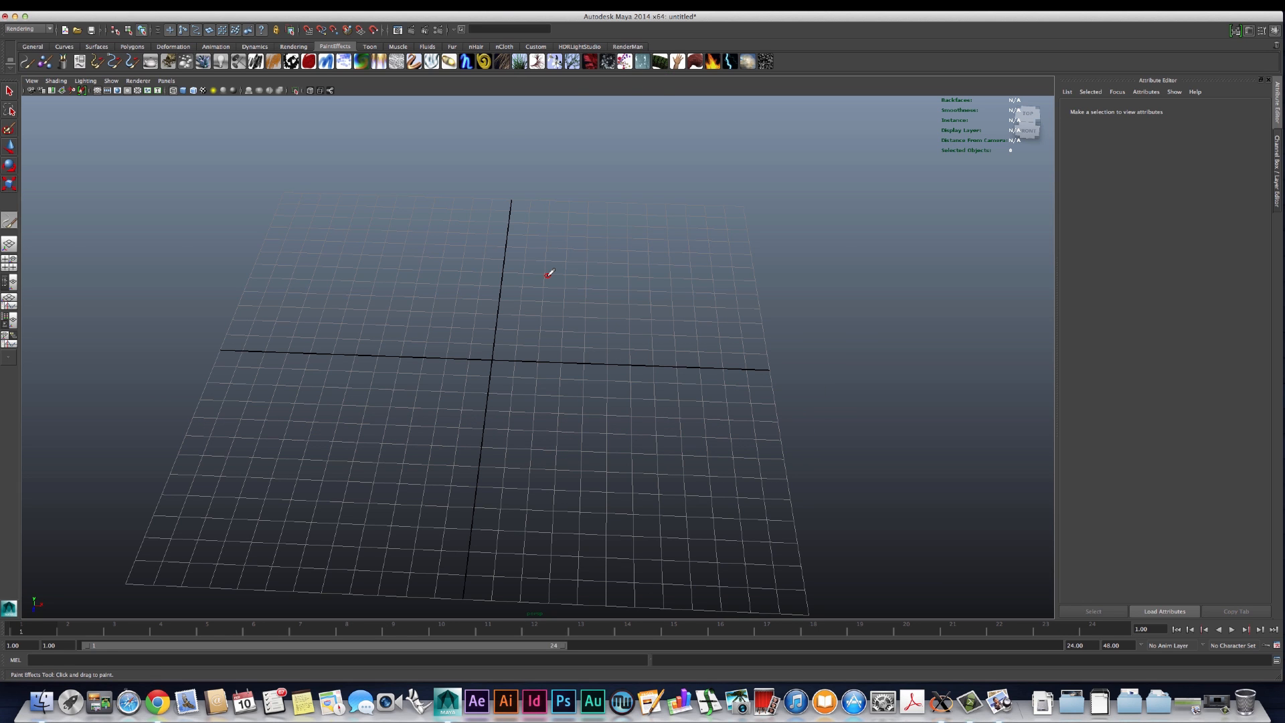
mouse_move(352, 337)
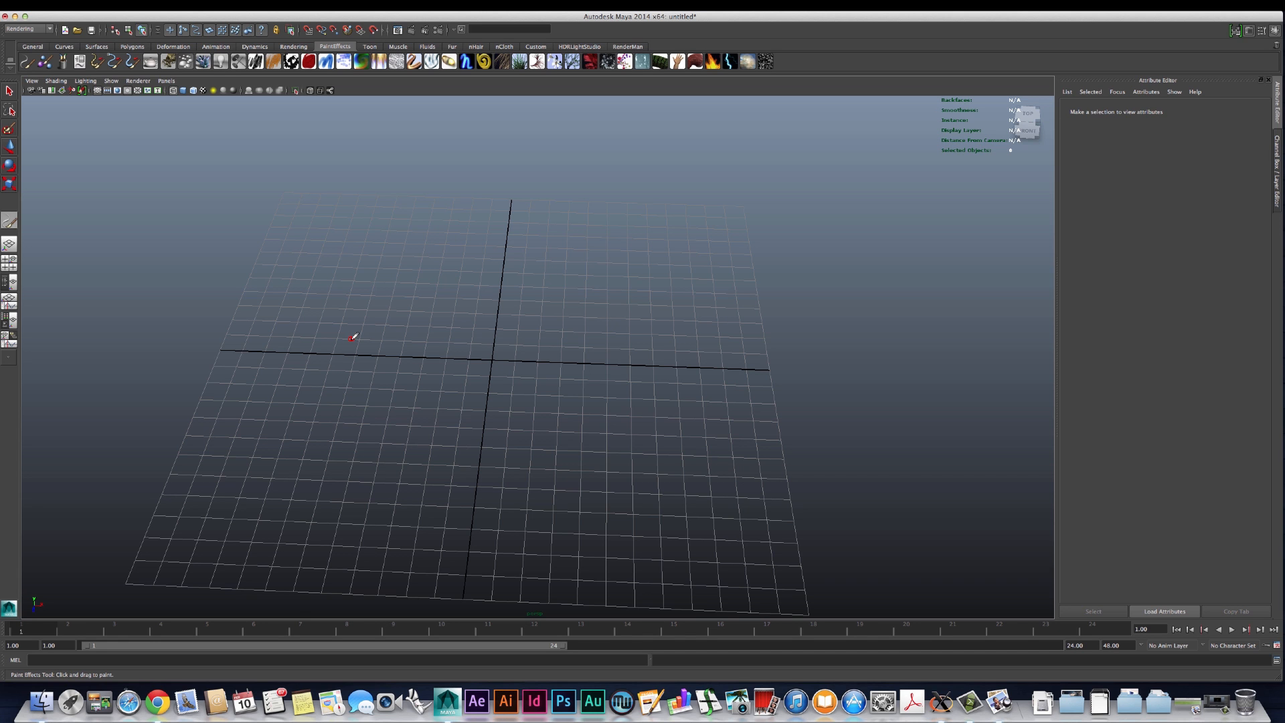
left_click_drag(351, 339, 564, 348)
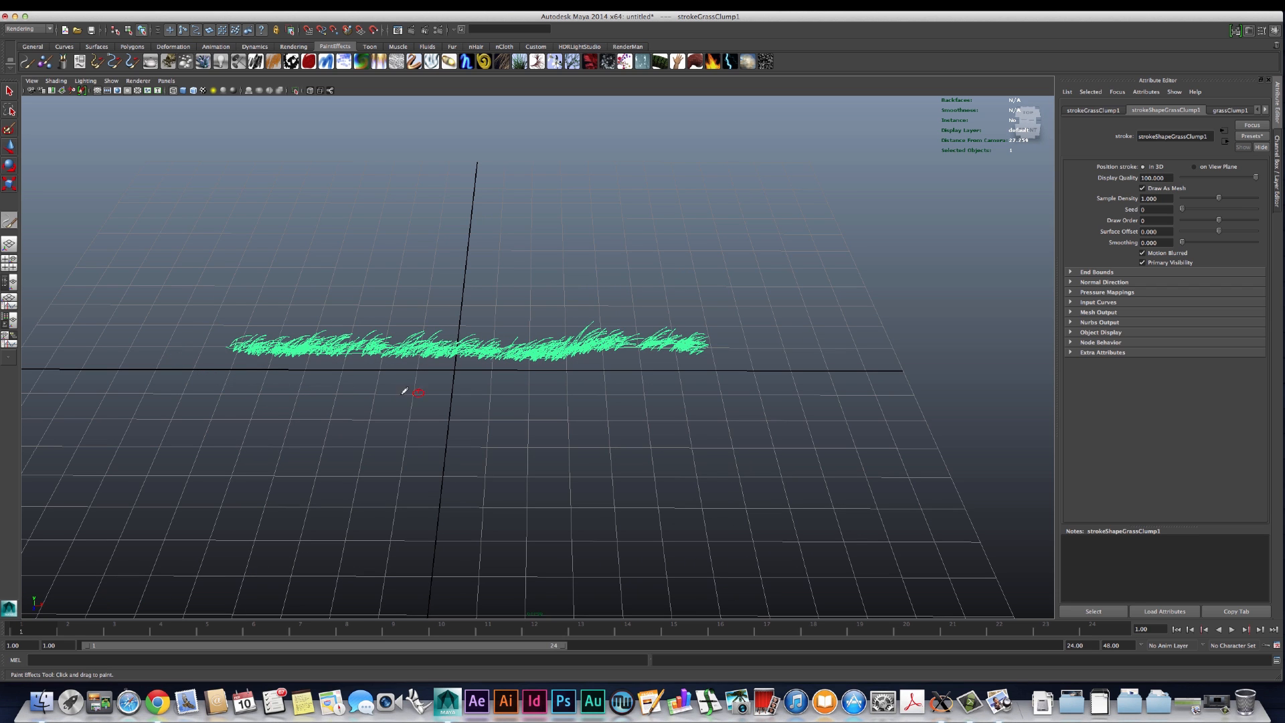
mouse_move(467, 385)
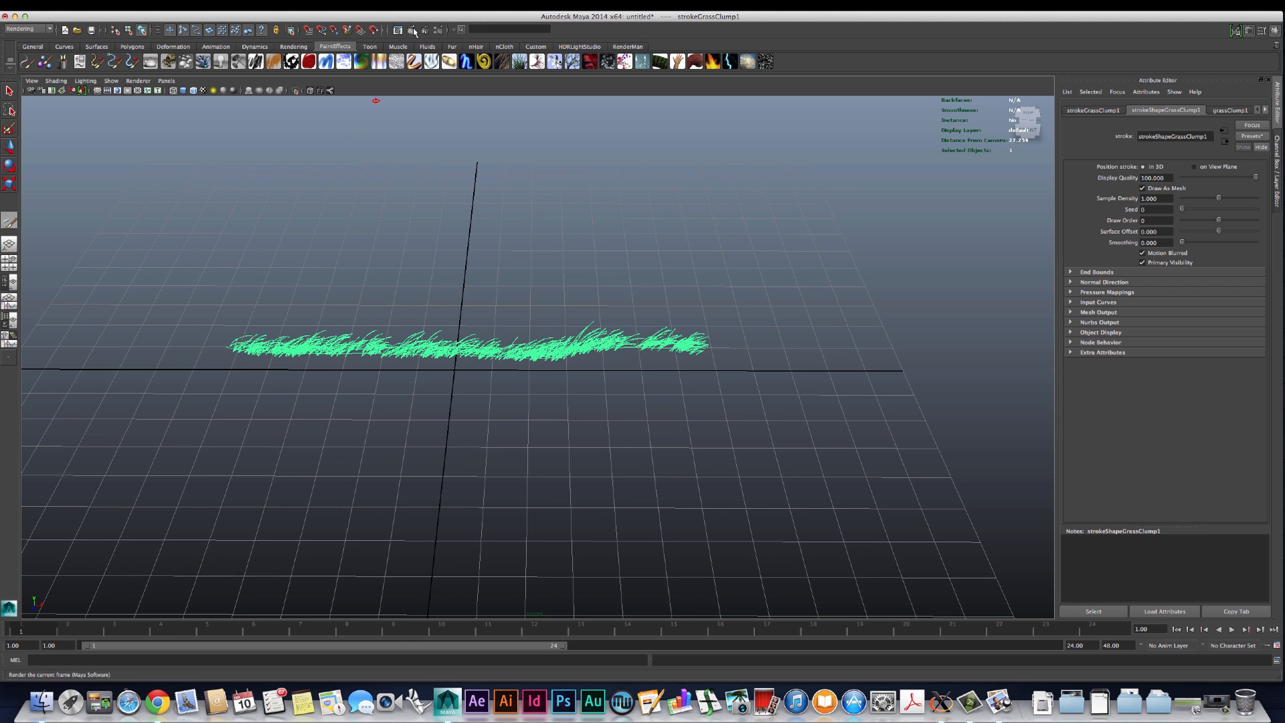
left_click(413, 29)
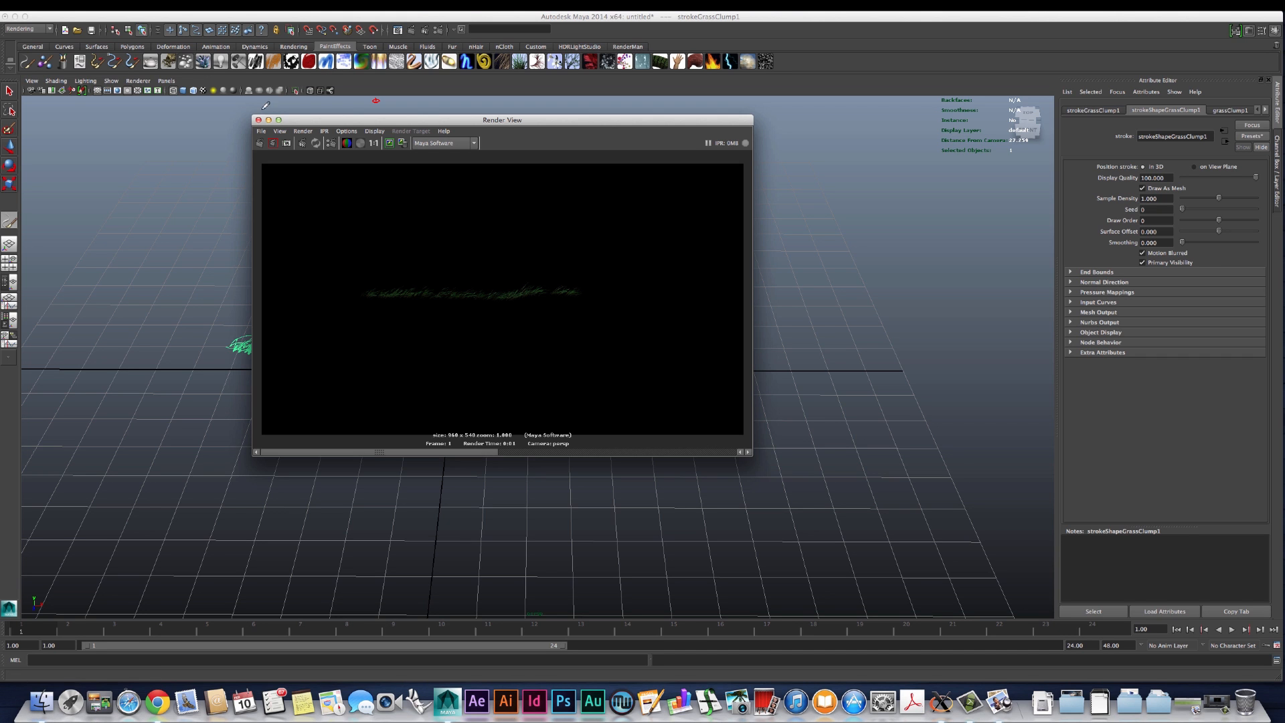
left_click(268, 119)
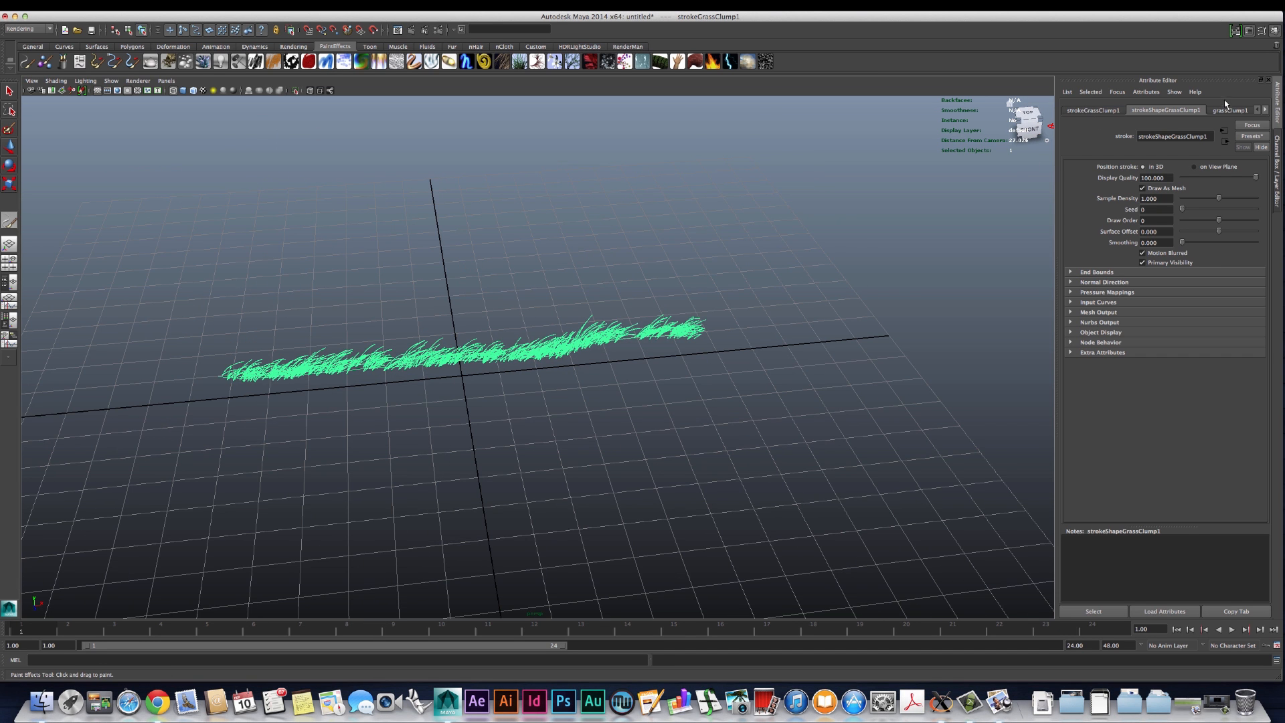
Step: Raise the grassClump1 brush's Global Scale so the grass strip grows taller and fuller
left_click(1228, 110)
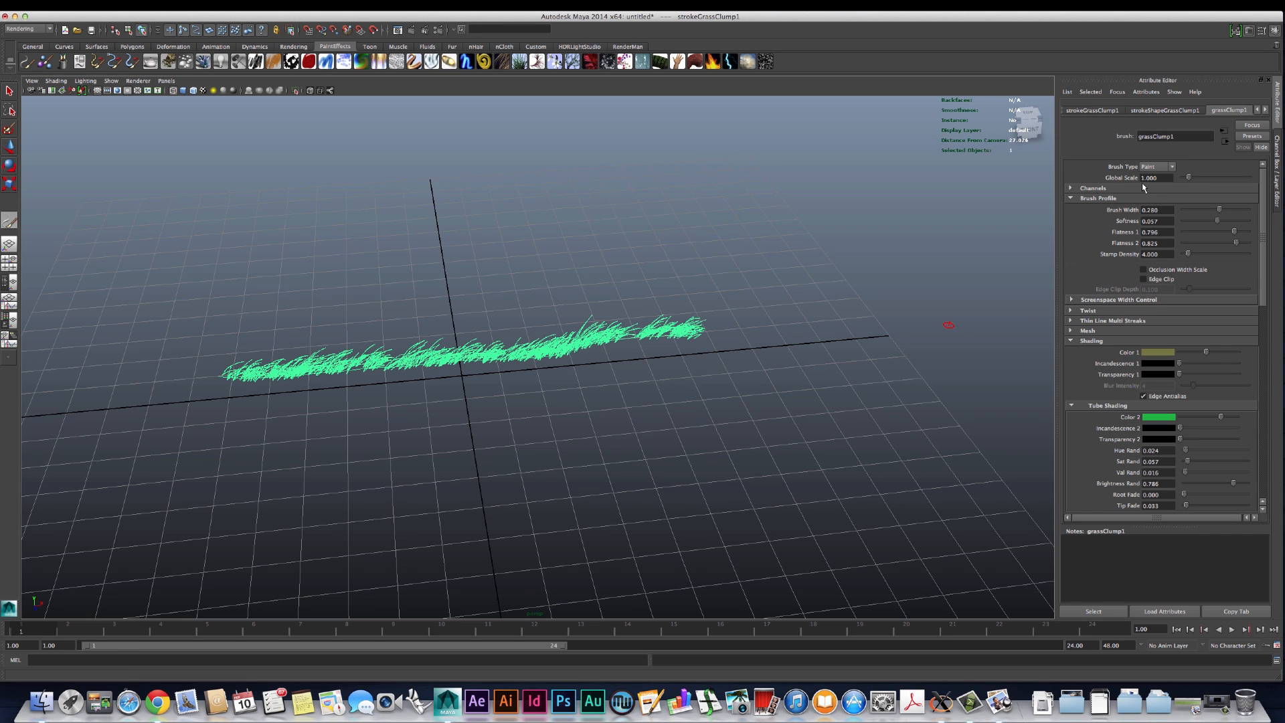
mouse_move(1190, 178)
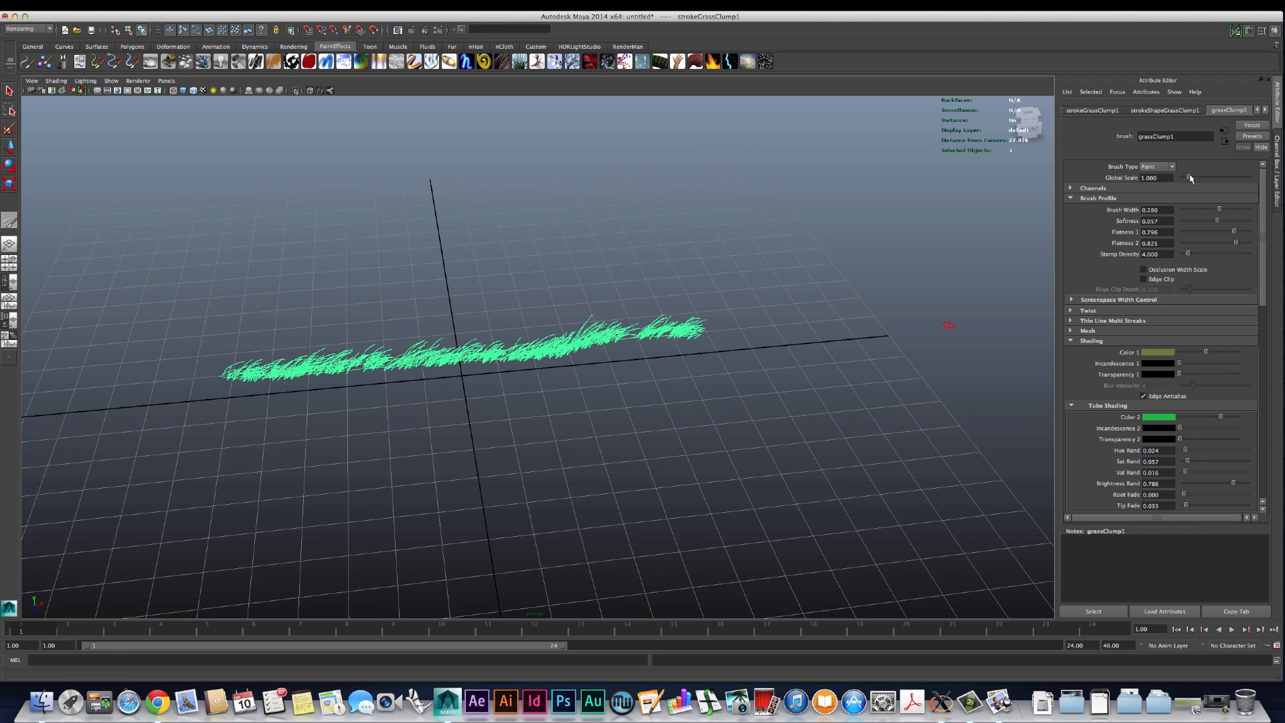
left_click_drag(1193, 178, 1221, 178)
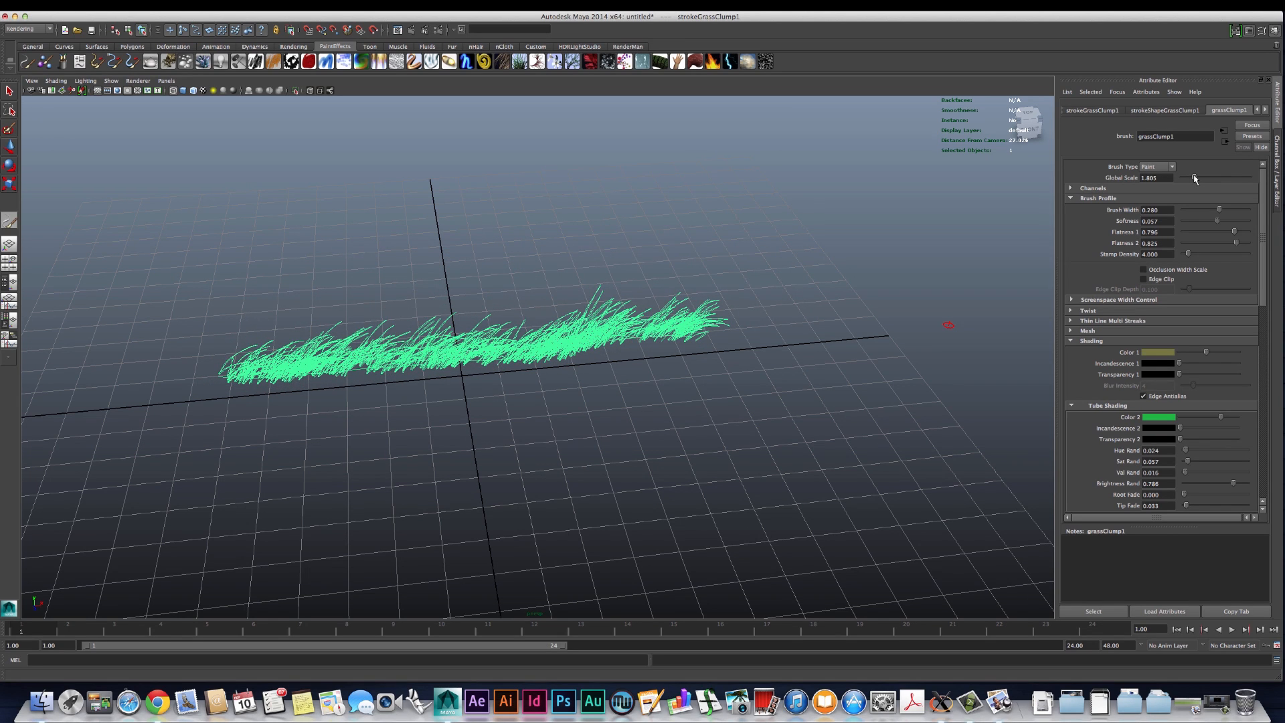
left_click_drag(1181, 178, 1201, 178)
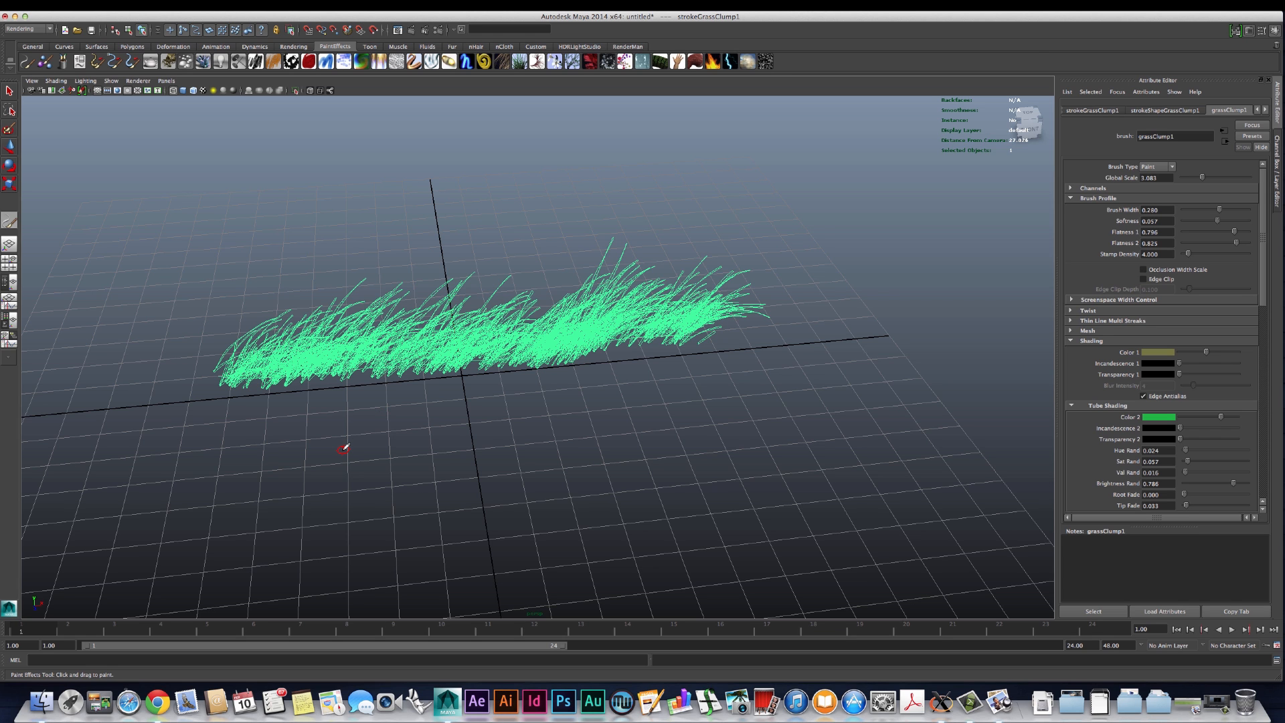
mouse_move(340, 455)
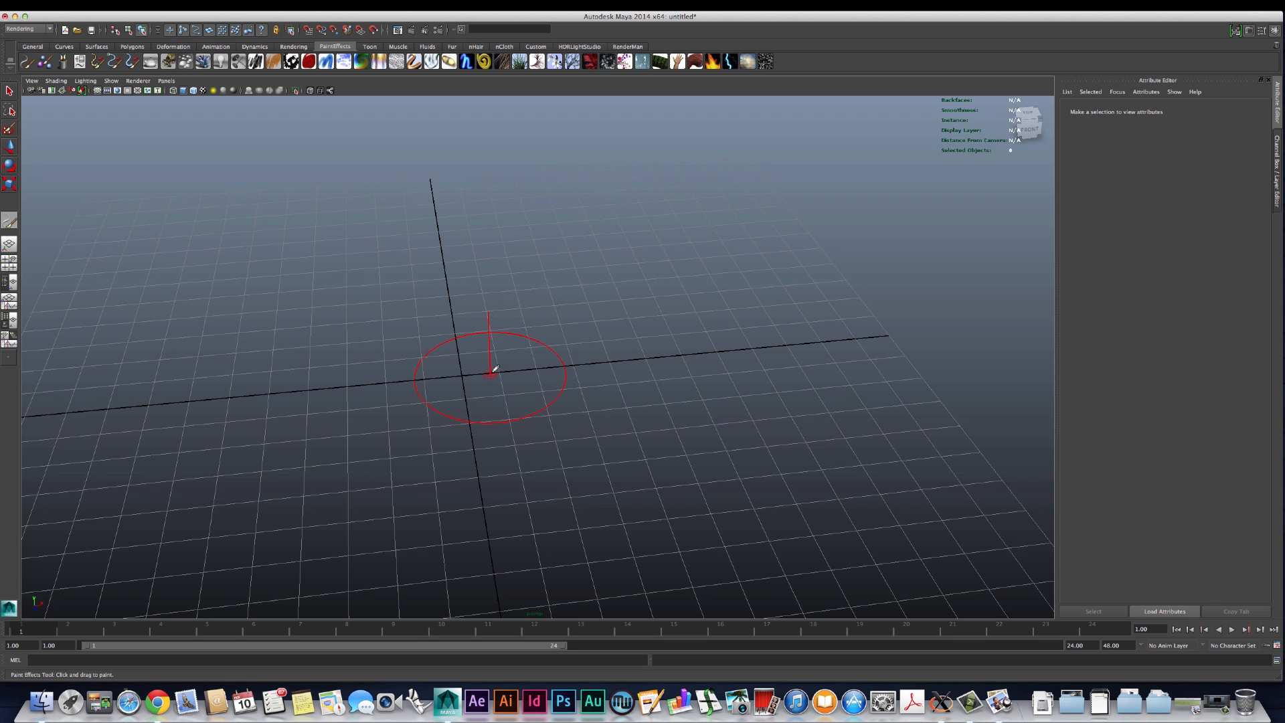
Step: Paint a compact grass clump at the grid centre and render the current frame to preview it
left_click_drag(491, 373, 344, 344)
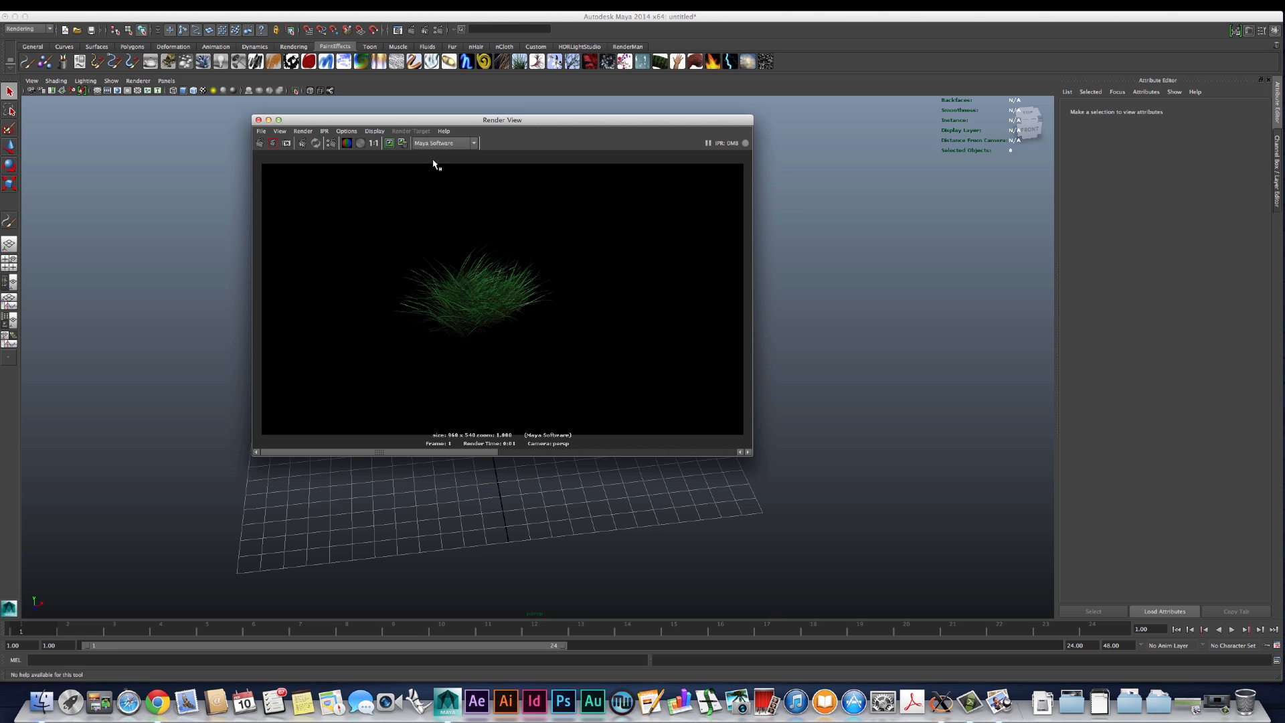
left_click(258, 119)
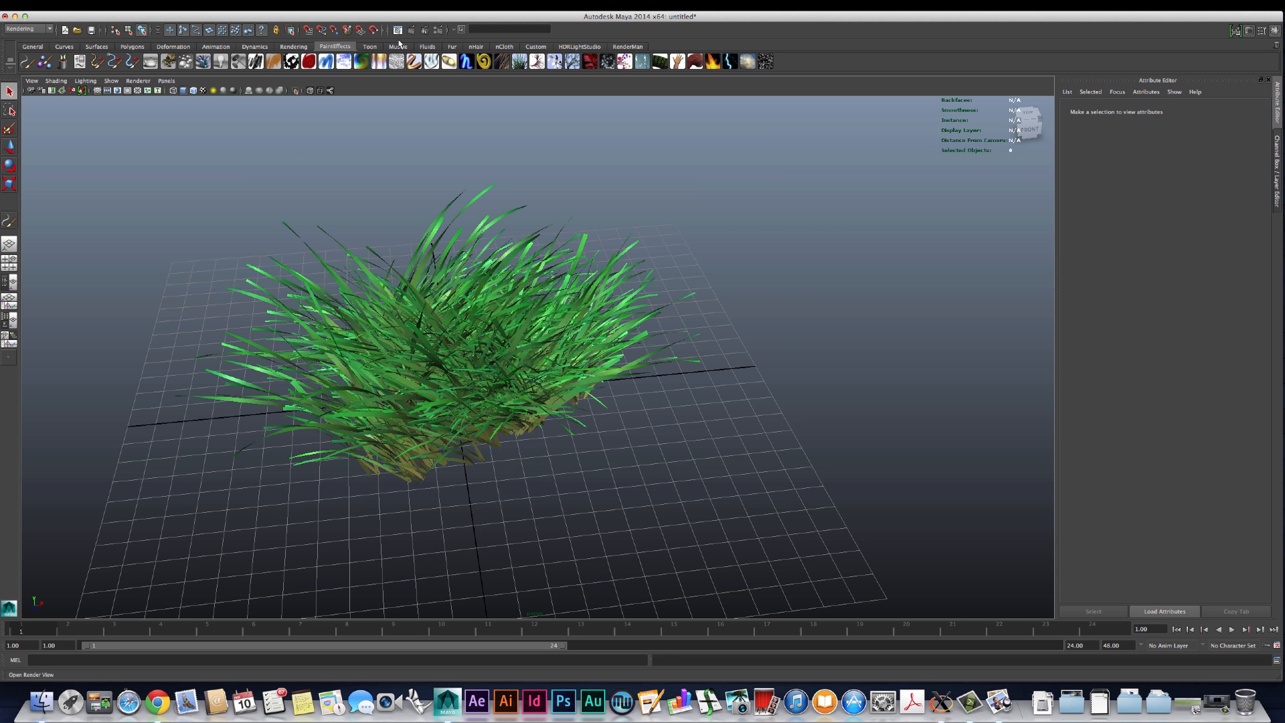
left_click(396, 31)
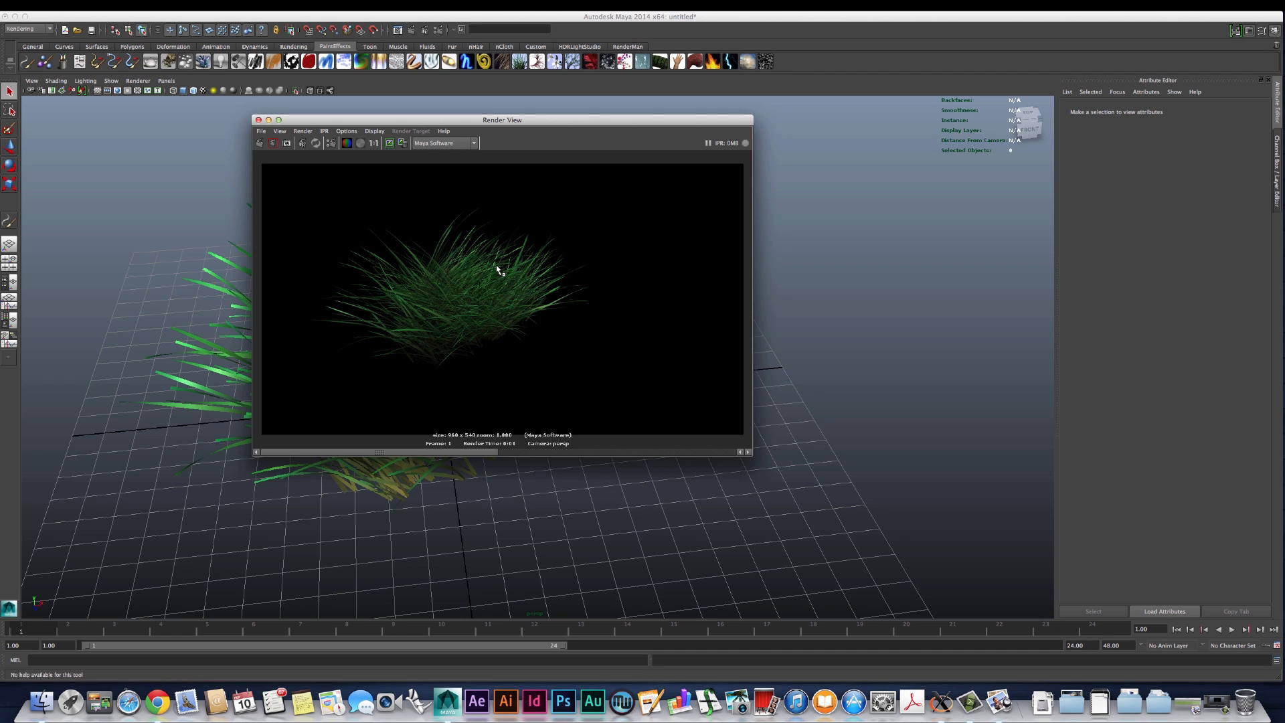
mouse_move(224, 370)
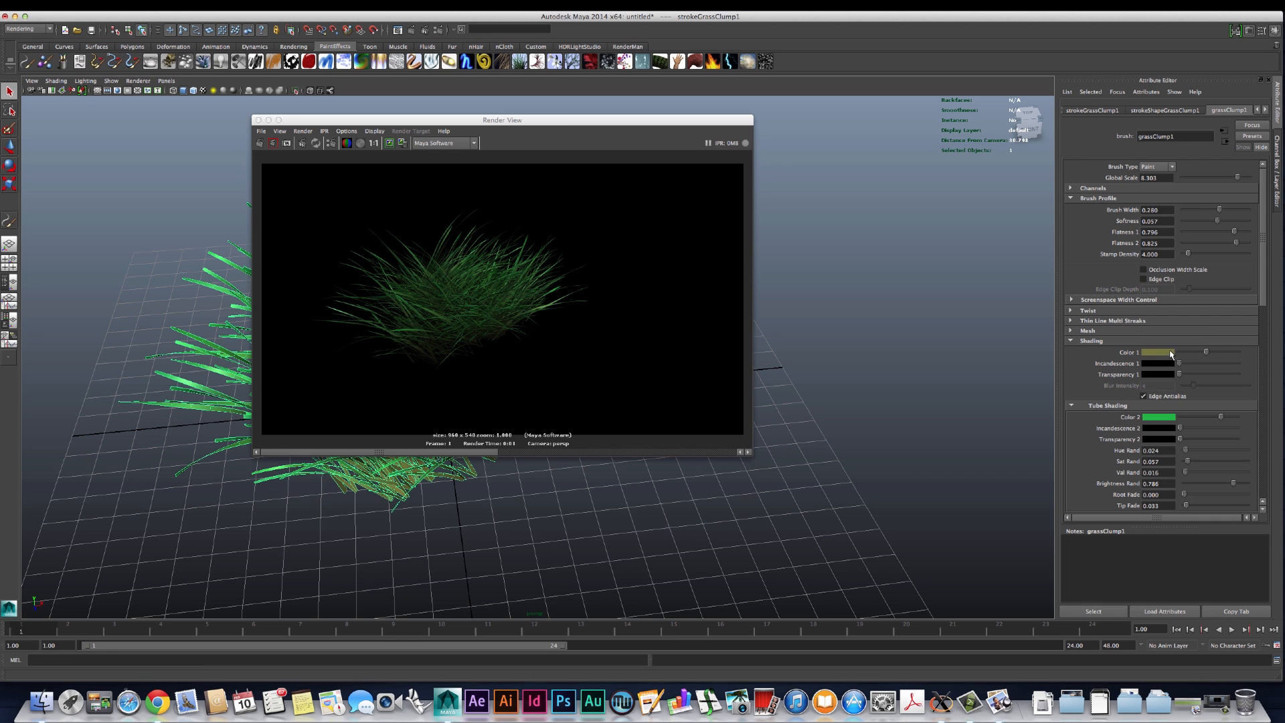
Step: Scroll the grassClump1 attributes down to the Shading and Texturing sections
scroll("down", 3)
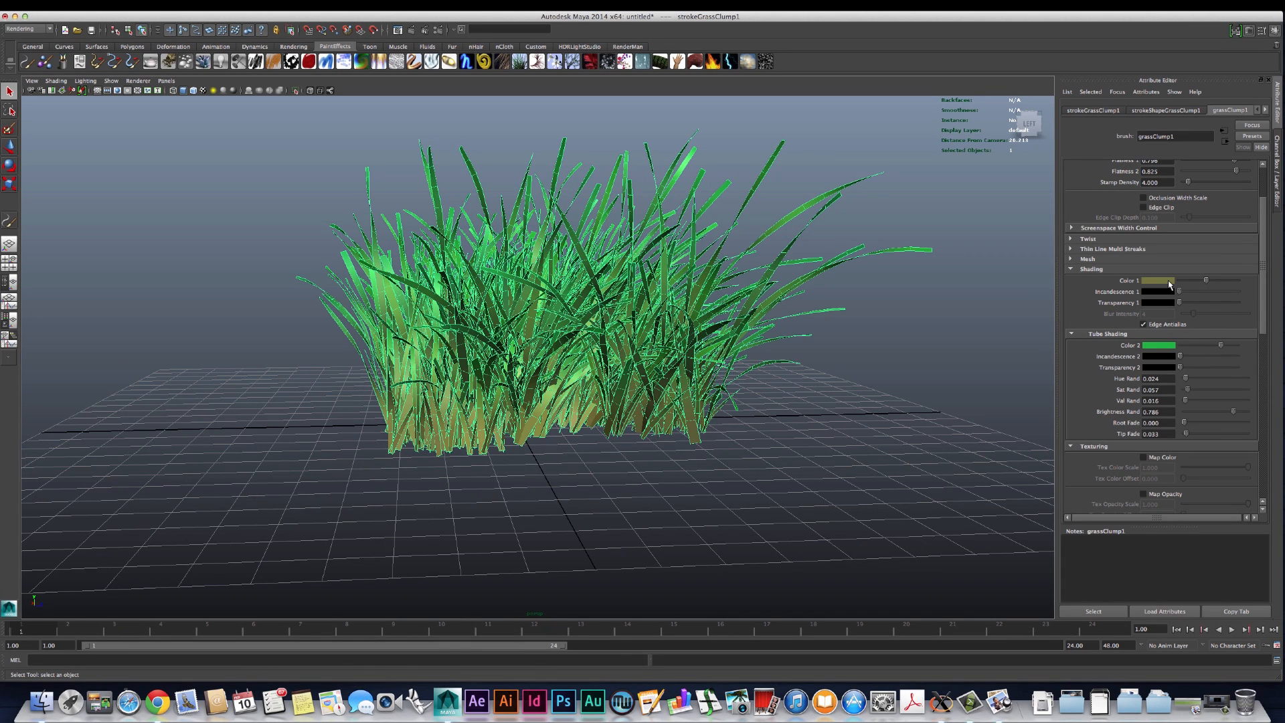
mouse_move(519, 437)
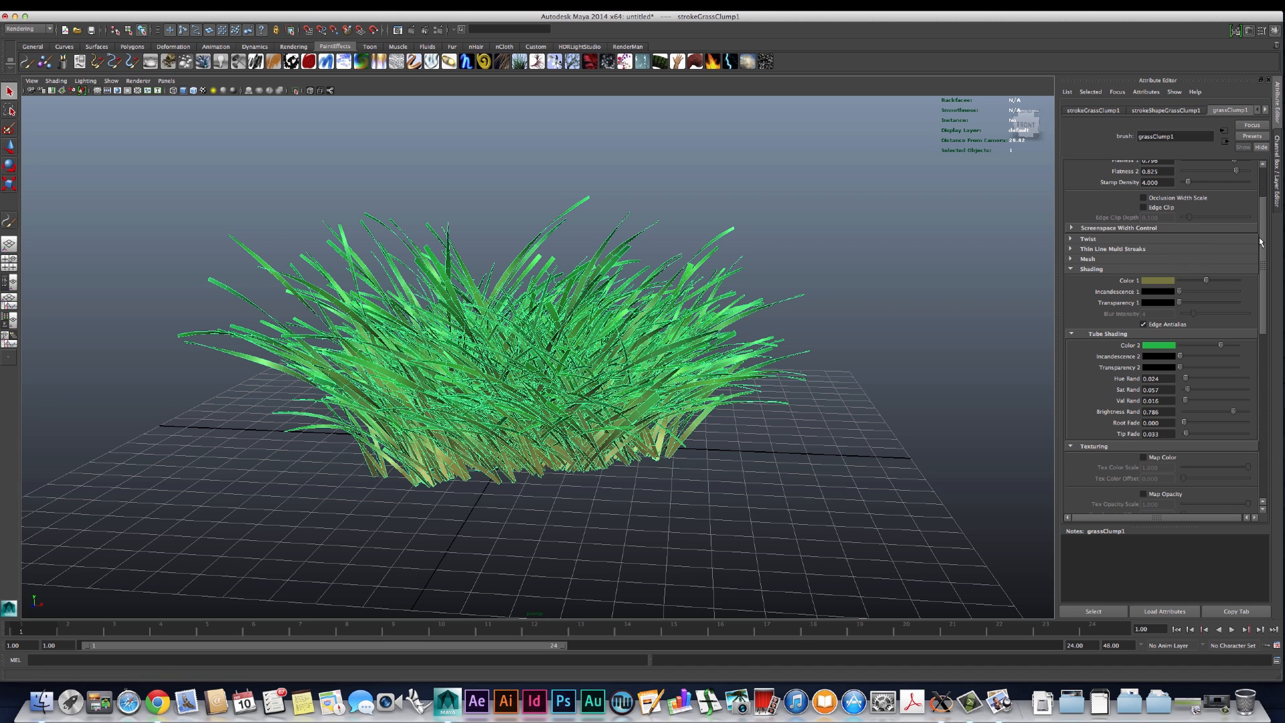
mouse_move(1233, 239)
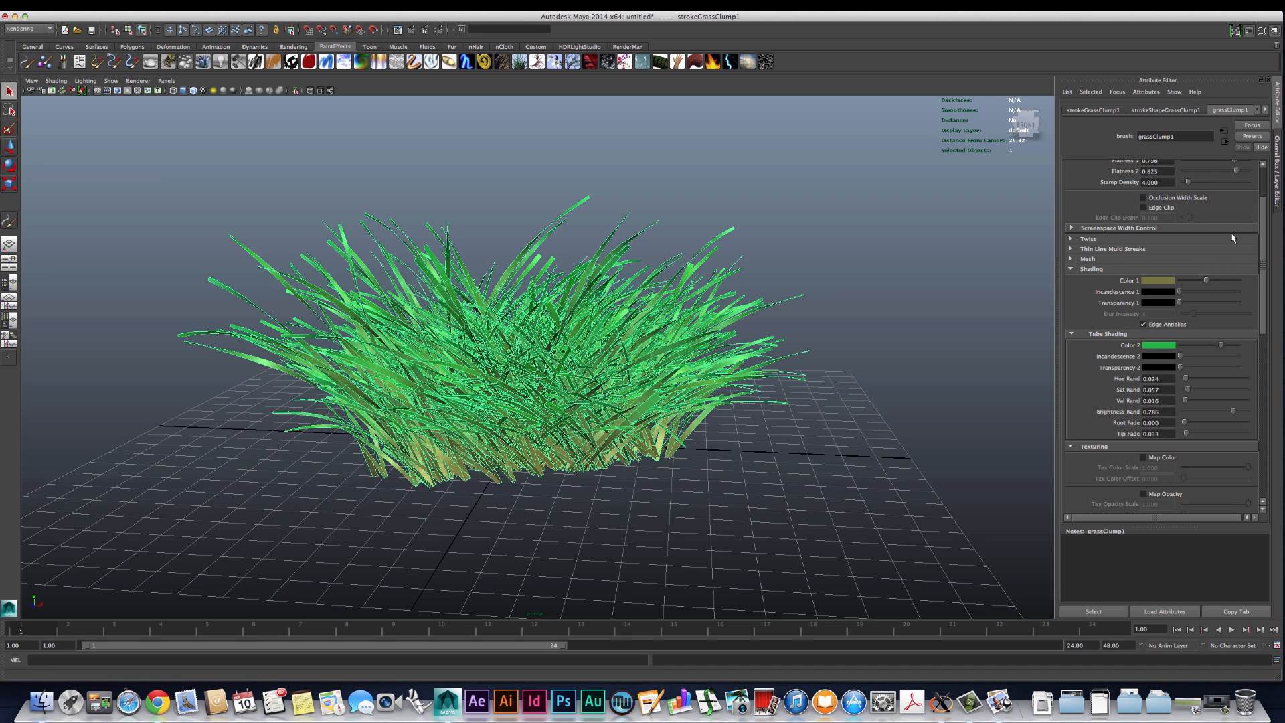
scroll("down", 3)
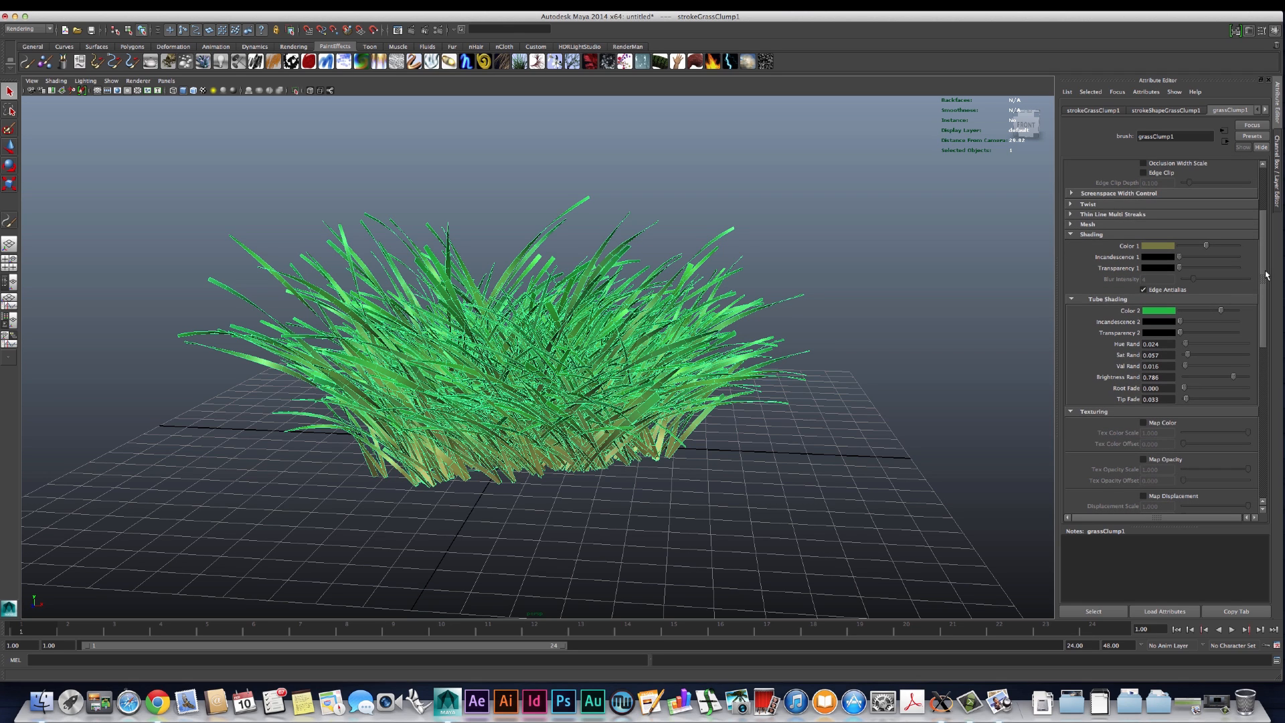
mouse_move(1176, 231)
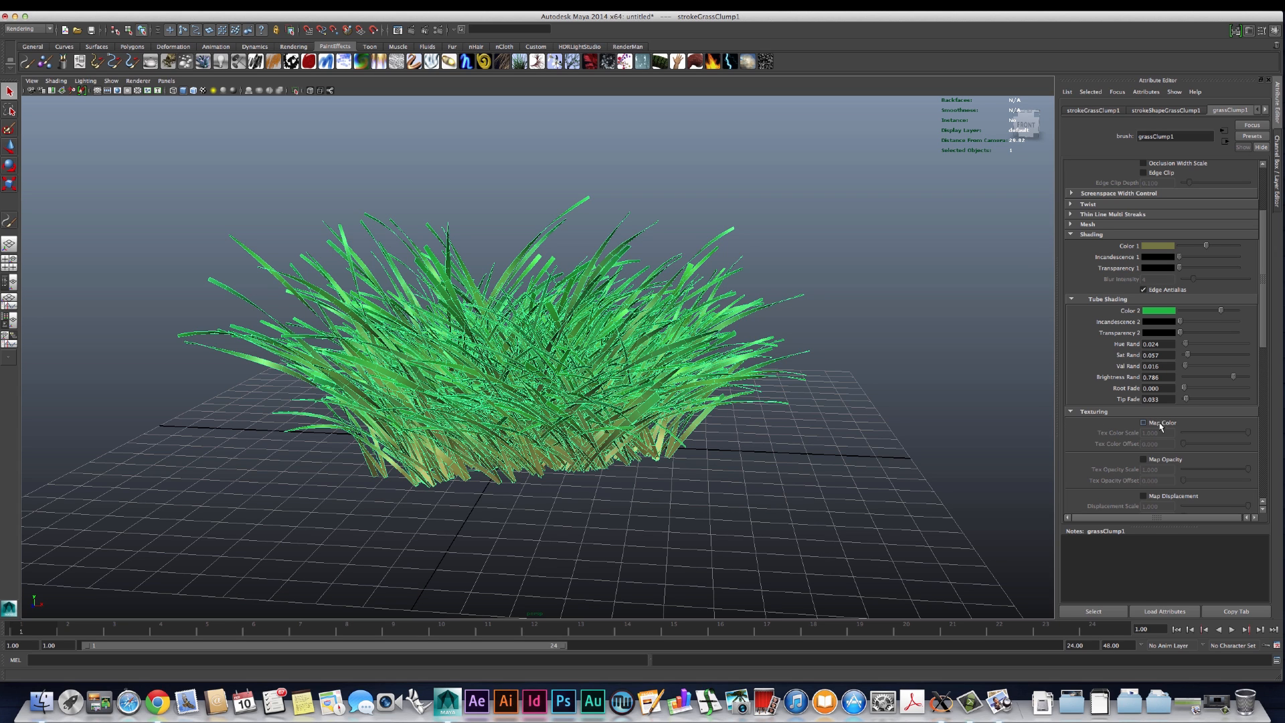
Step: Enable colour mapping, set Texture Type to File, and browse for the texture image
left_click(1142, 422)
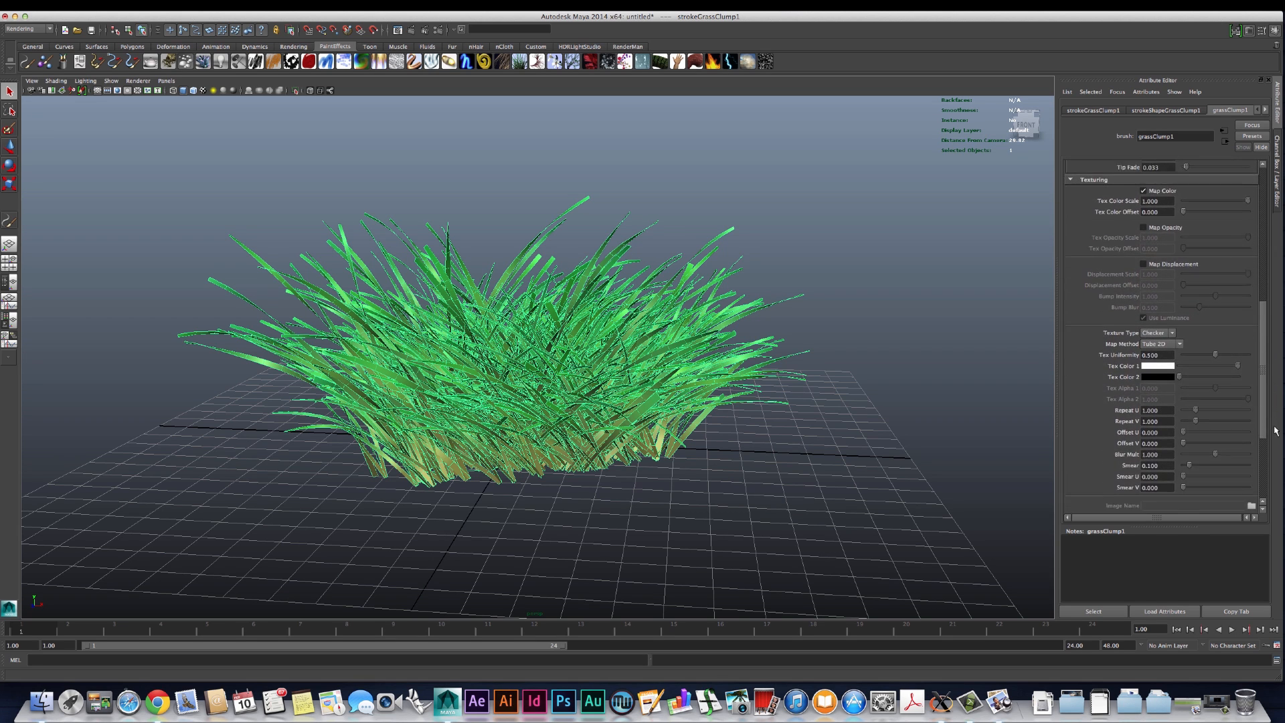
scroll("down", 3)
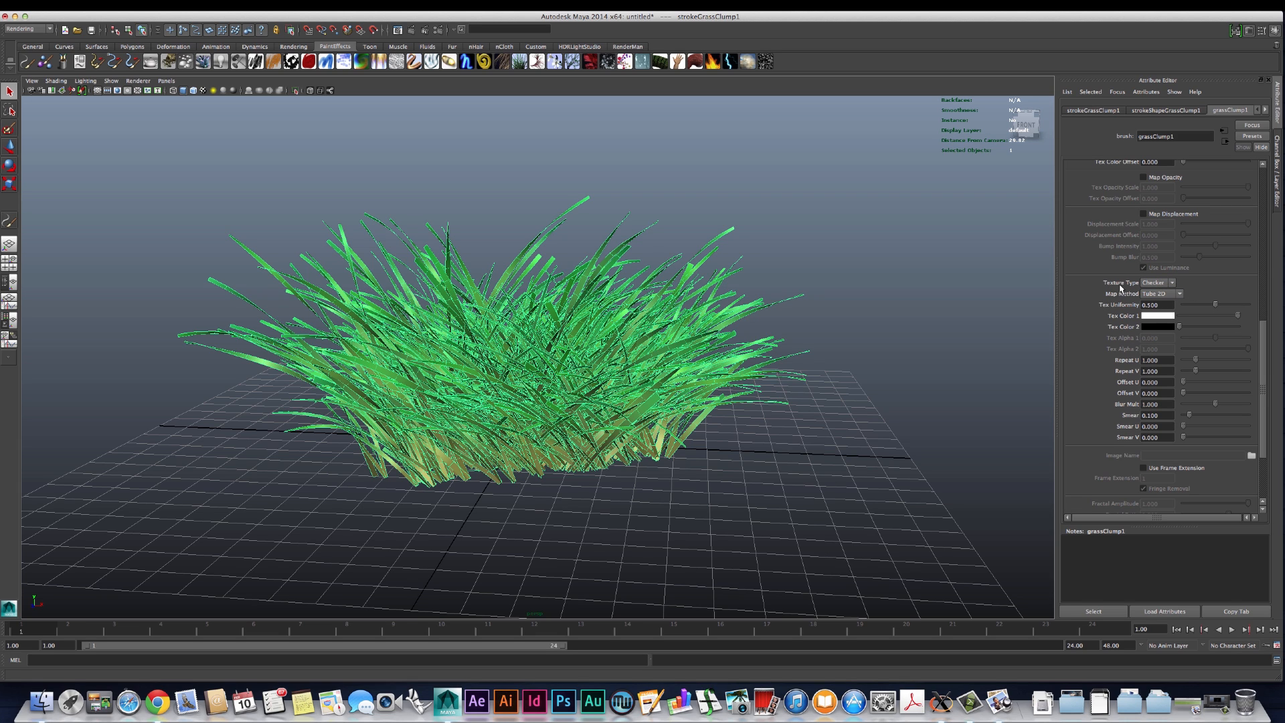
left_click(1158, 283)
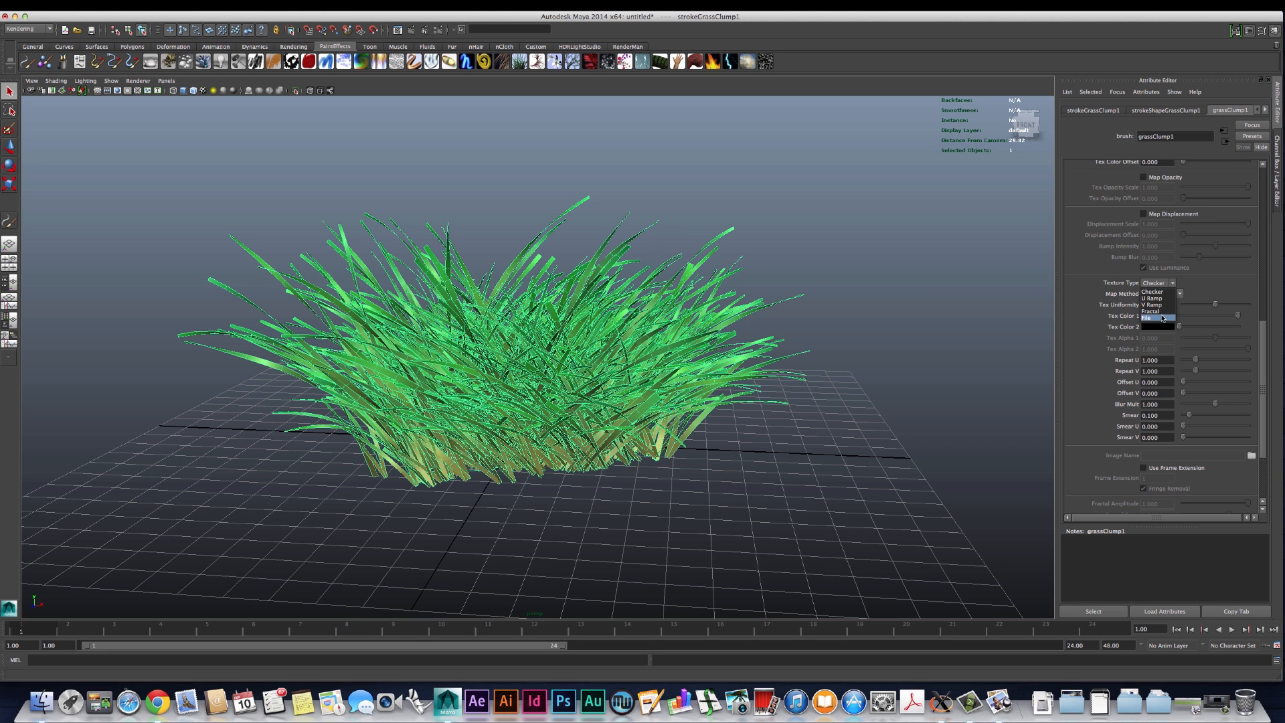
left_click(1147, 317)
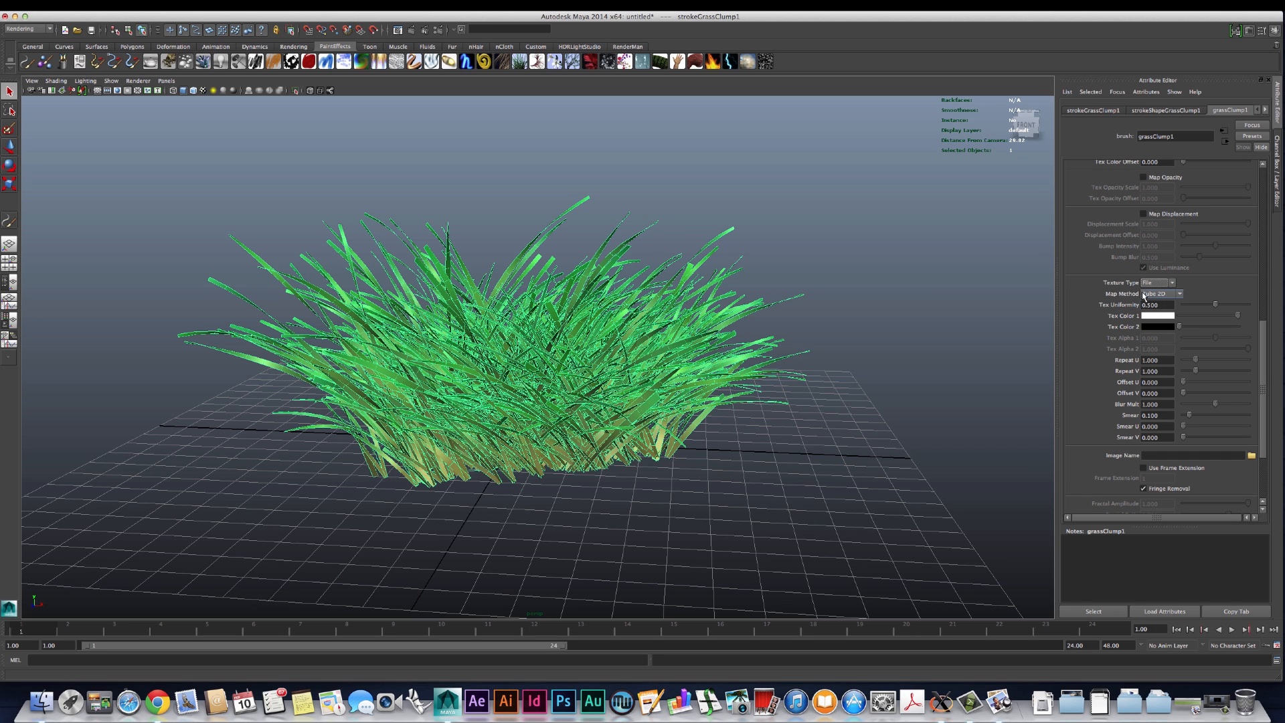
left_click(1177, 293)
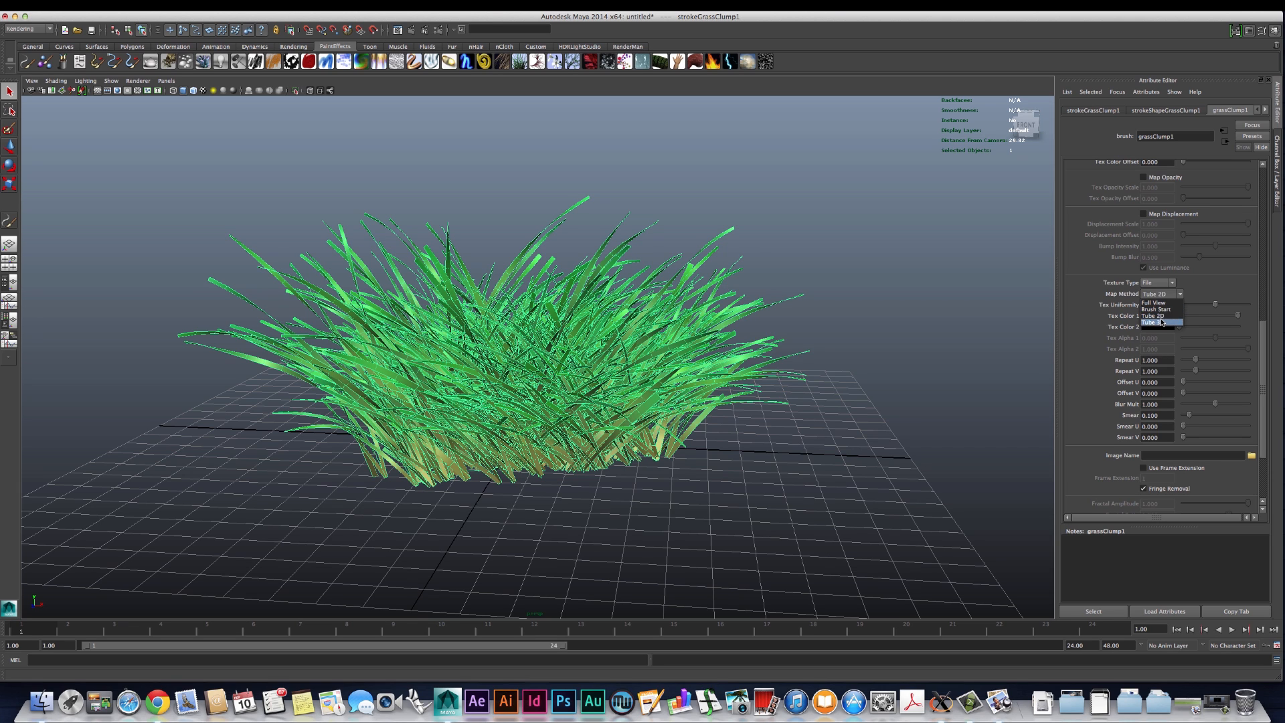
left_click(1161, 320)
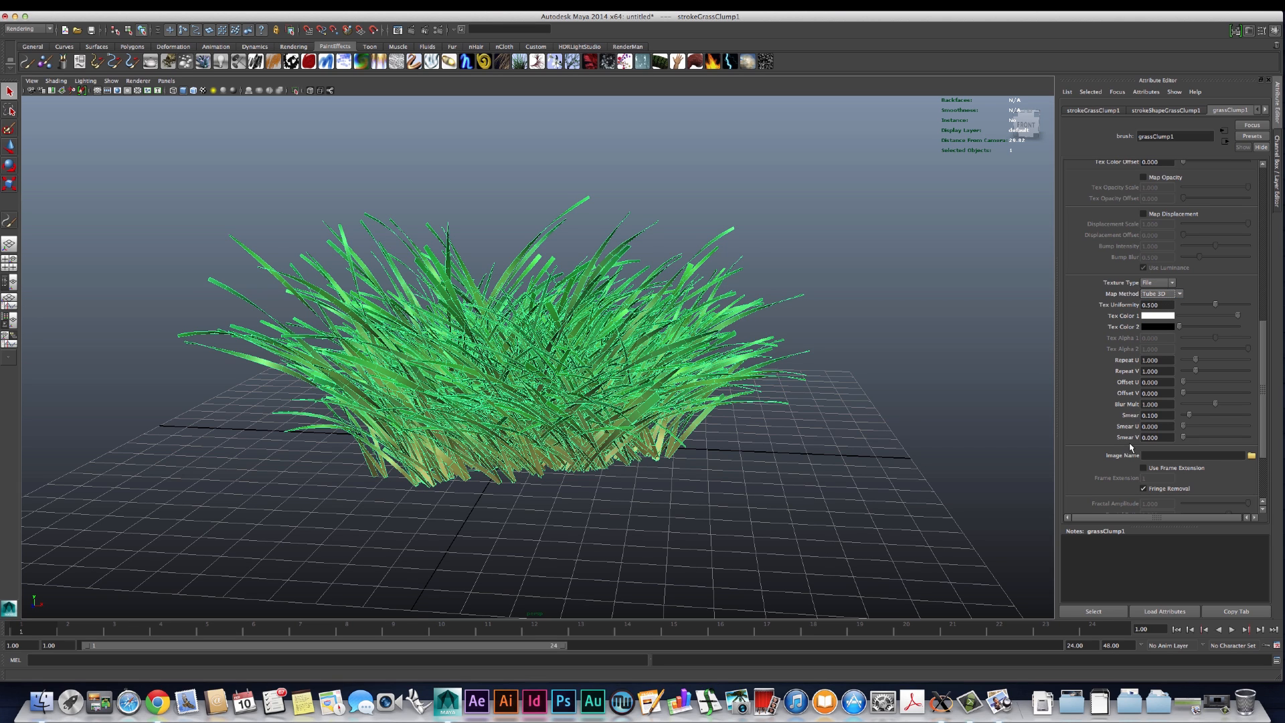
mouse_move(1116, 455)
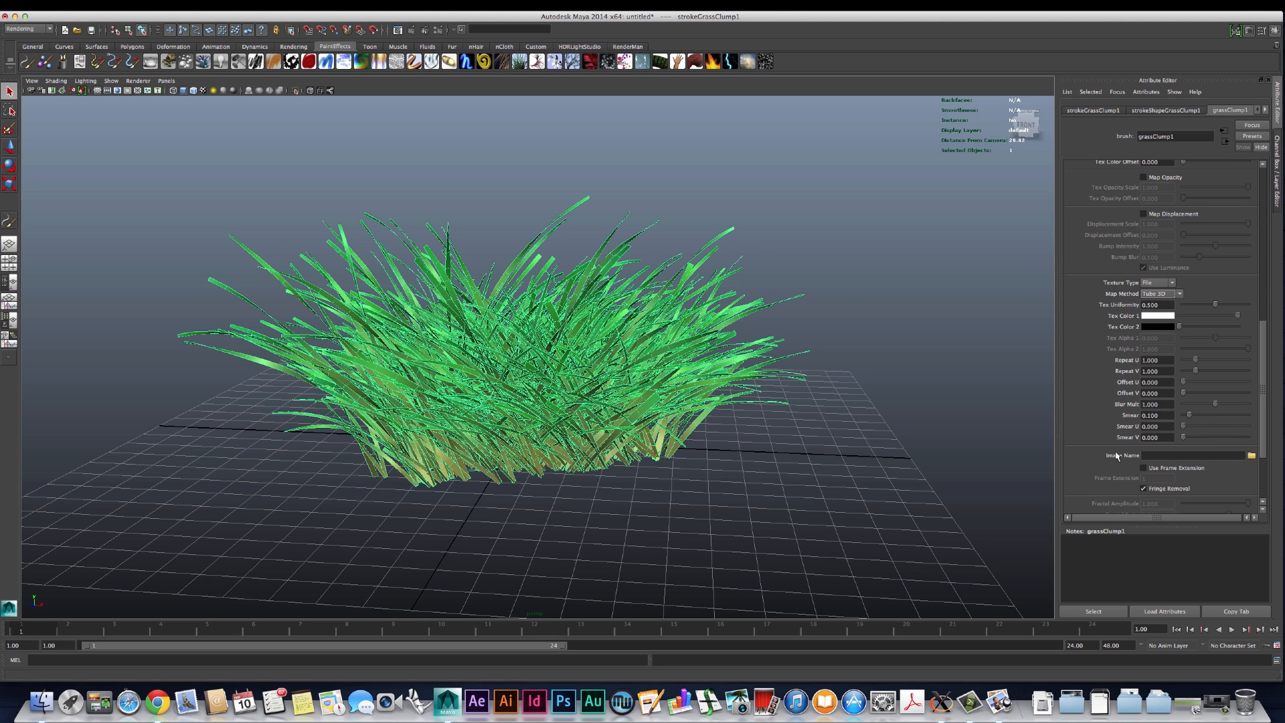
left_click(1250, 455)
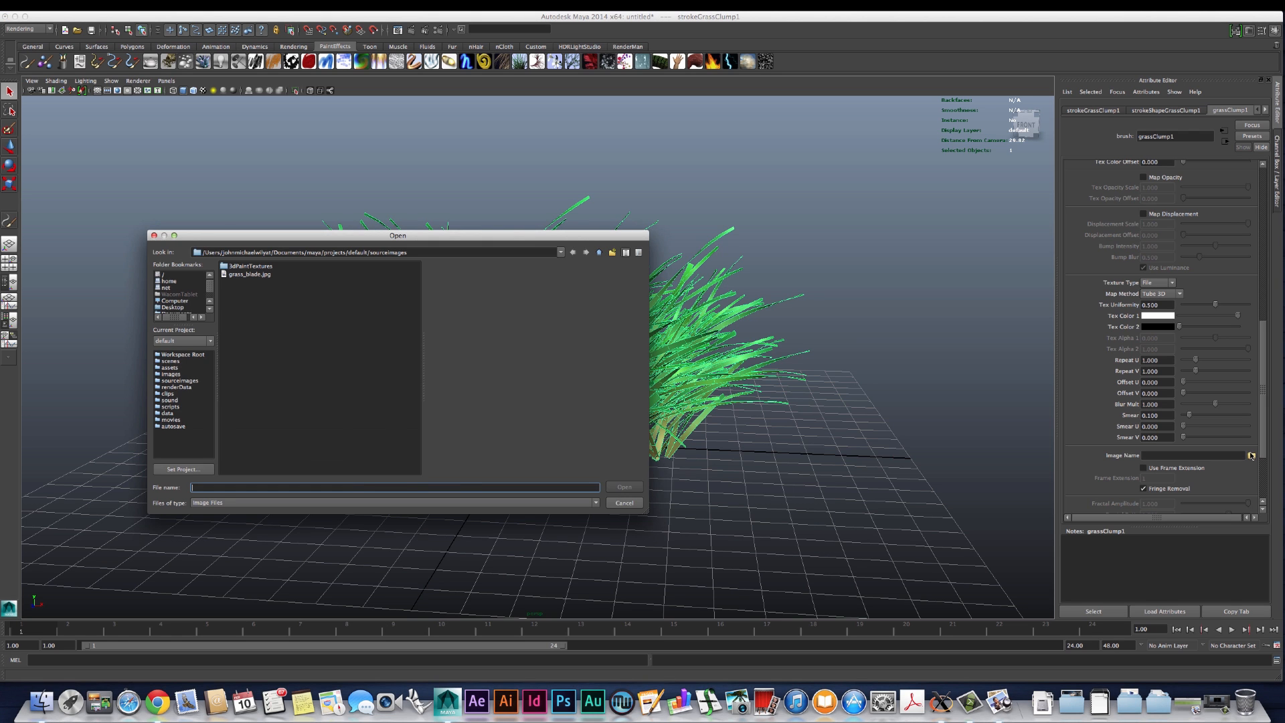
Step: Choose grass_blade.jpg from sourceimages as the grass clump's texture image
left_click_drag(398, 236, 382, 190)
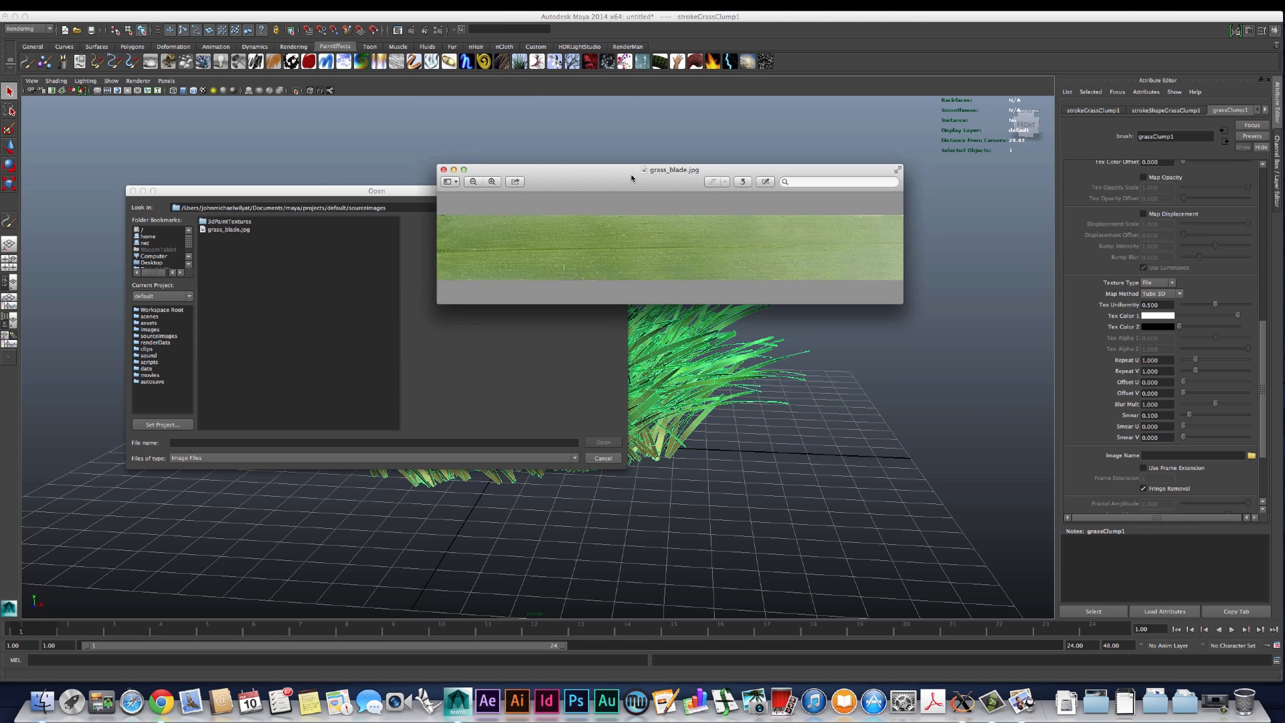
mouse_move(823, 249)
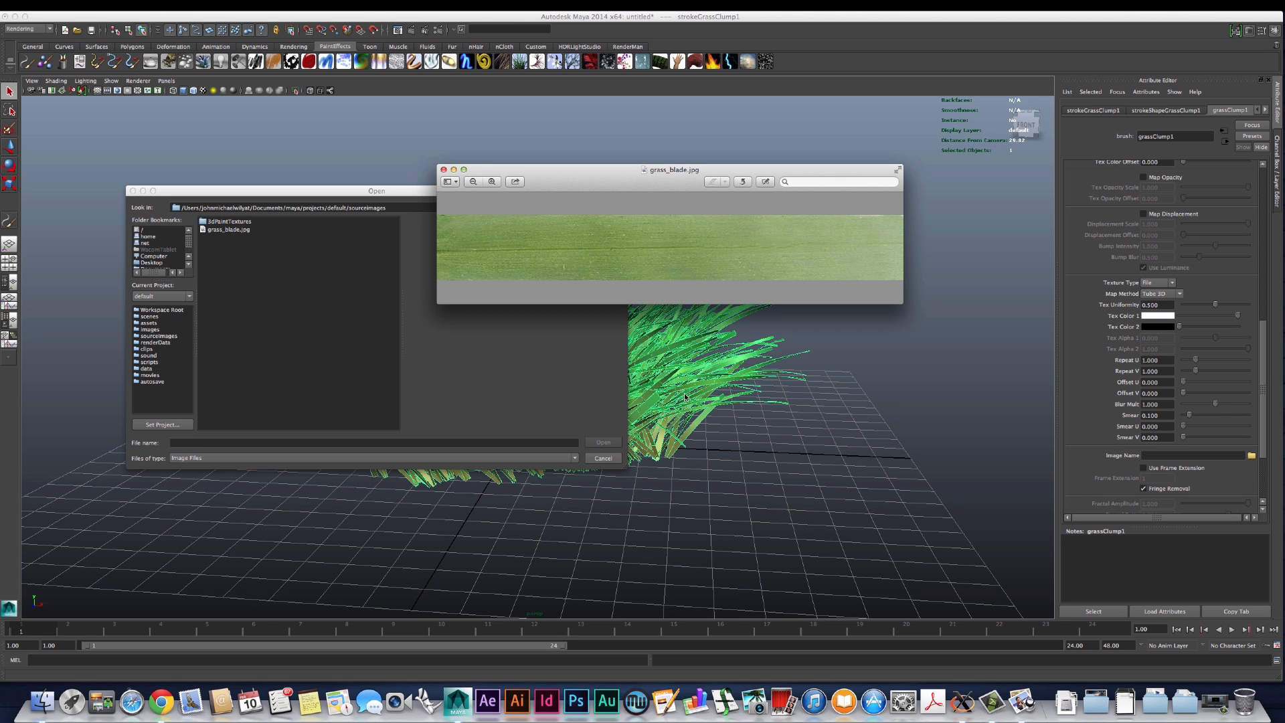
mouse_move(691, 225)
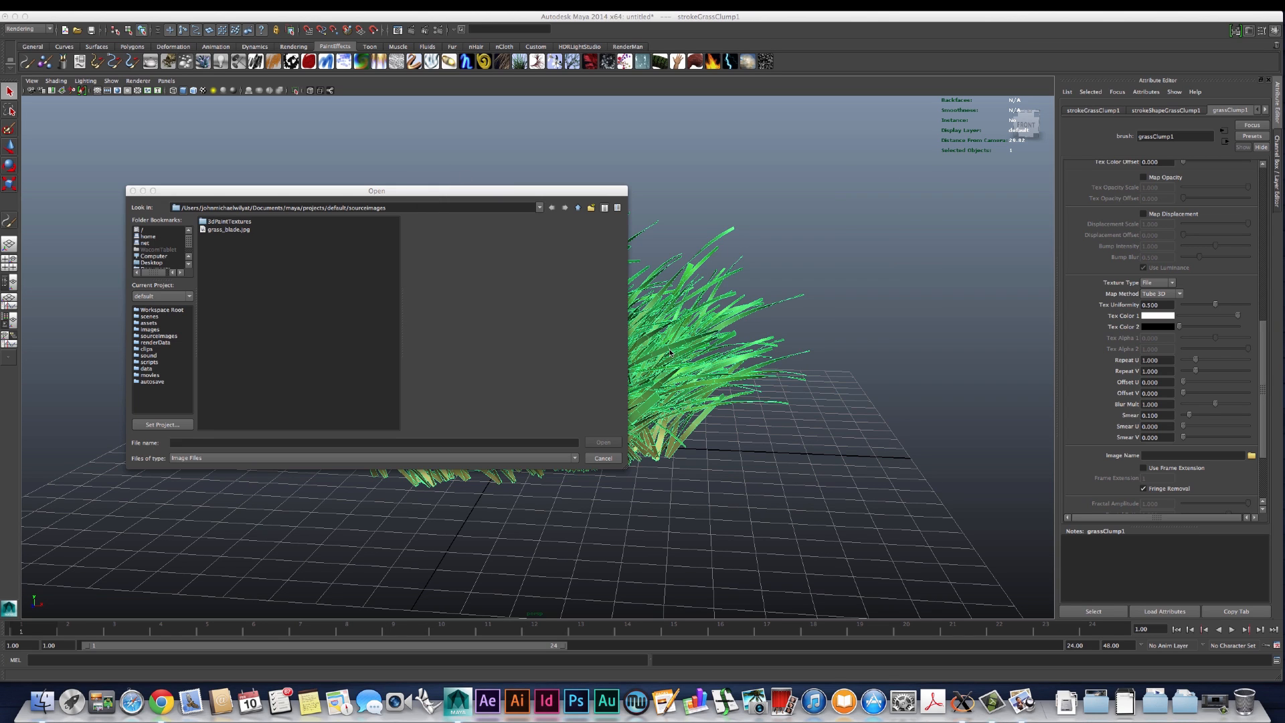
left_click(227, 229)
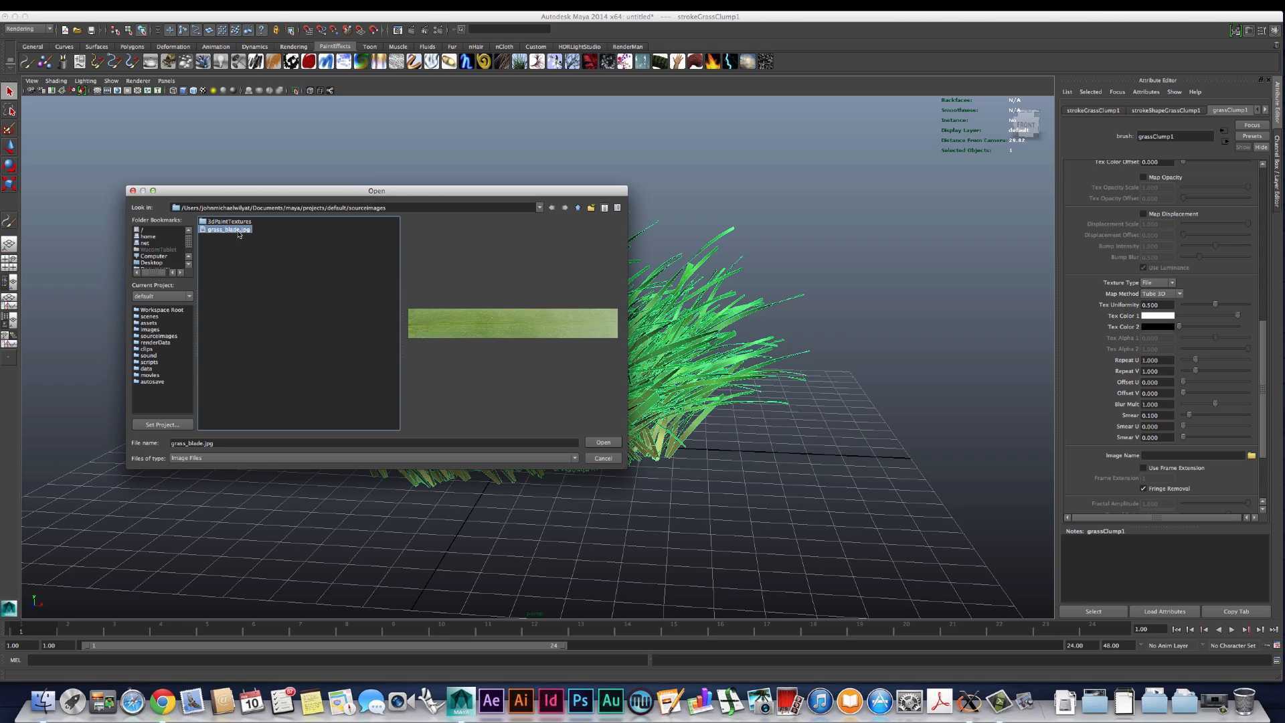
left_click(604, 443)
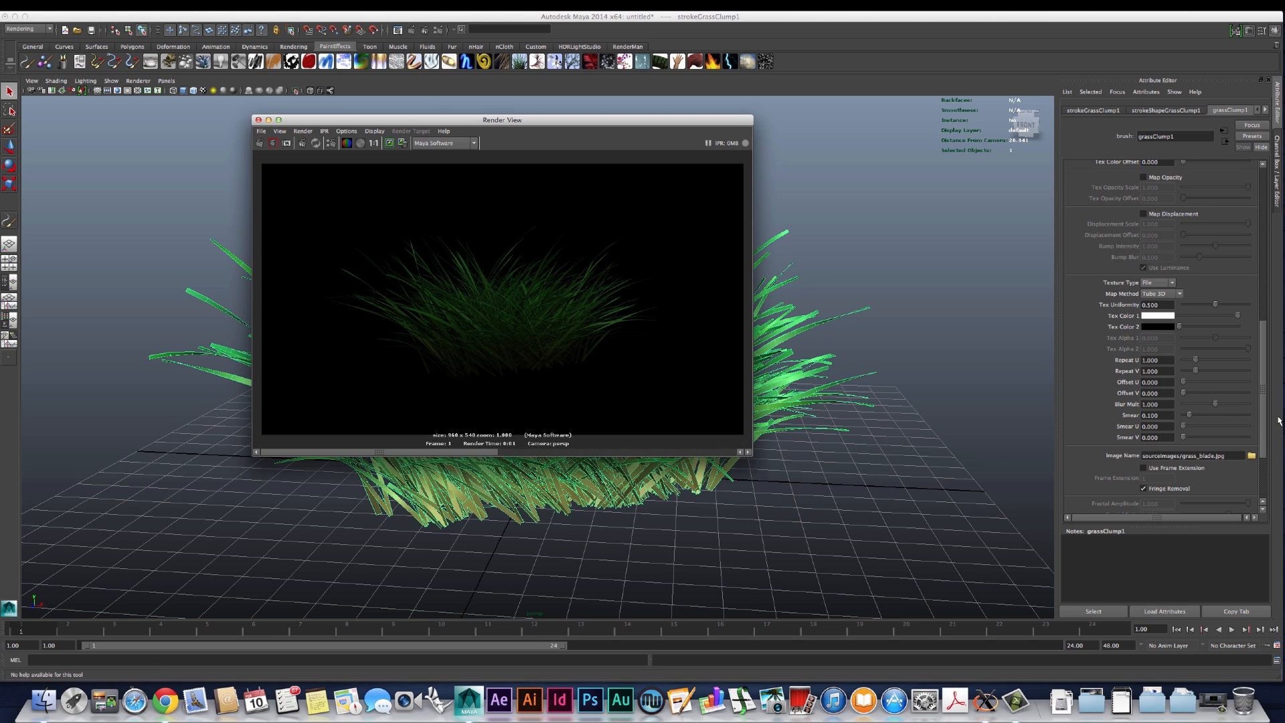
Step: Enable Map Color with Tex Color Scale 0 and re-render the clump in the blade image's tones
left_click(388, 143)
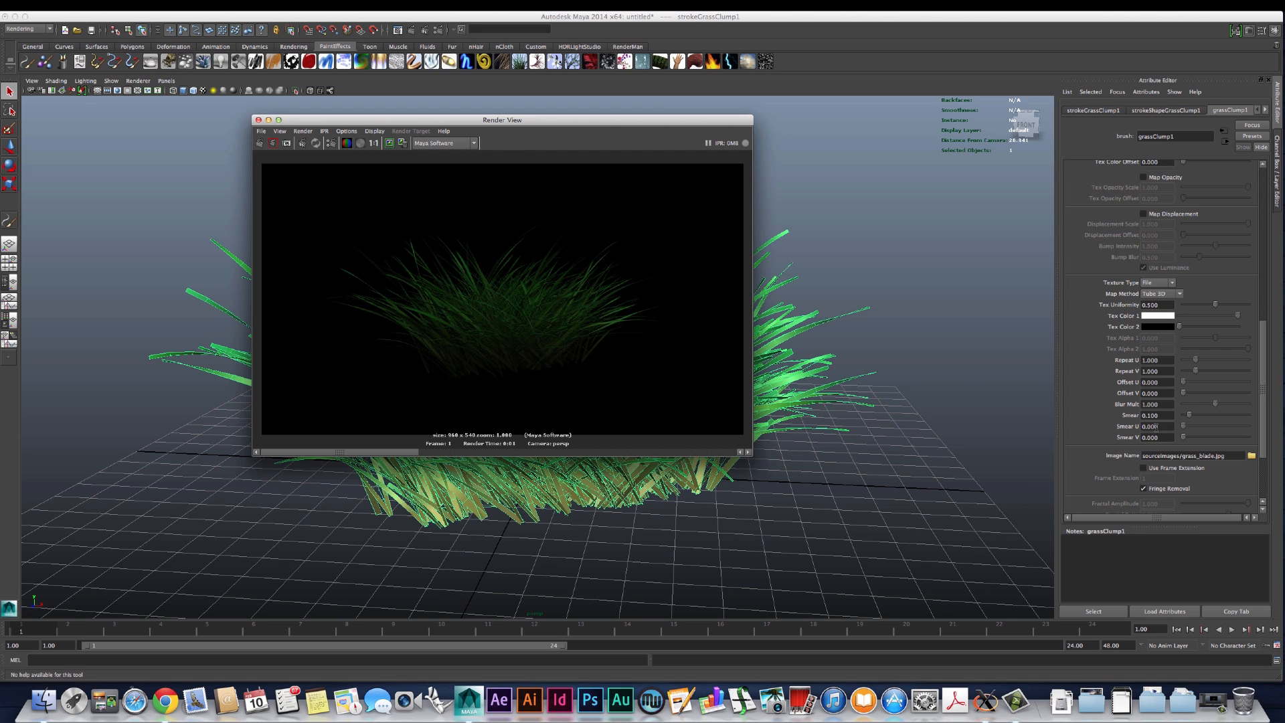
scroll("down", 3)
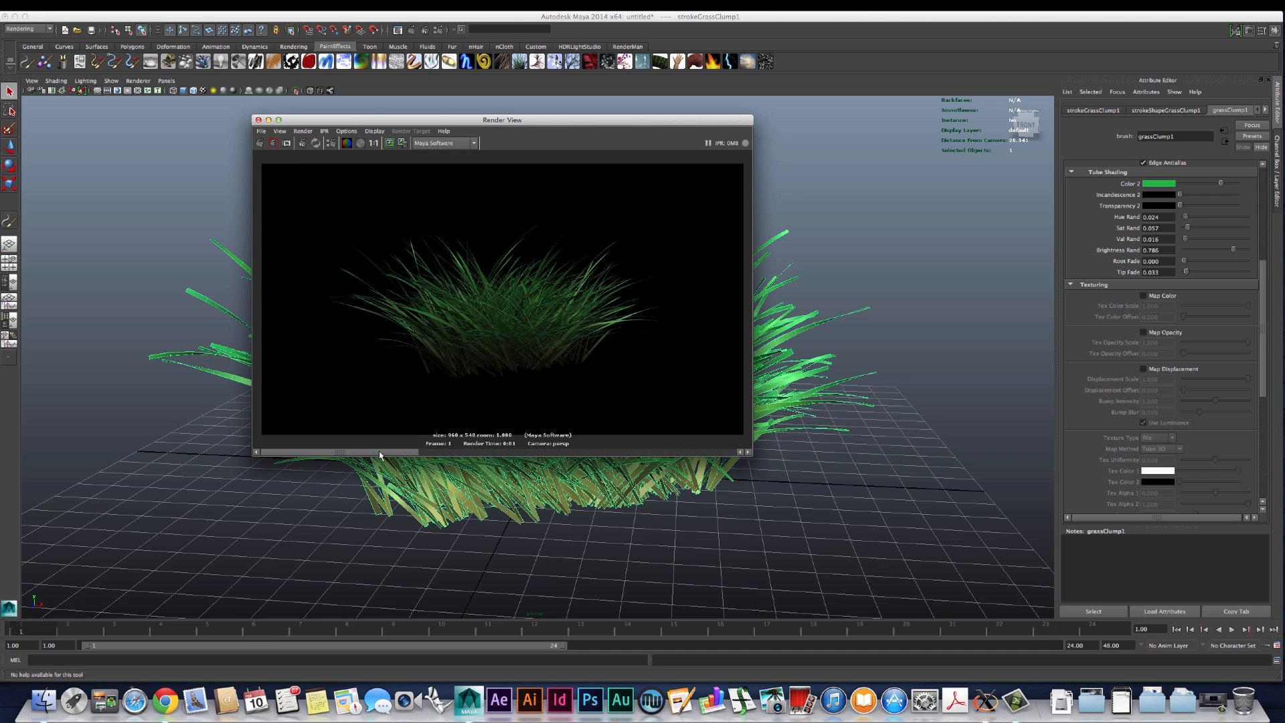
mouse_move(455, 451)
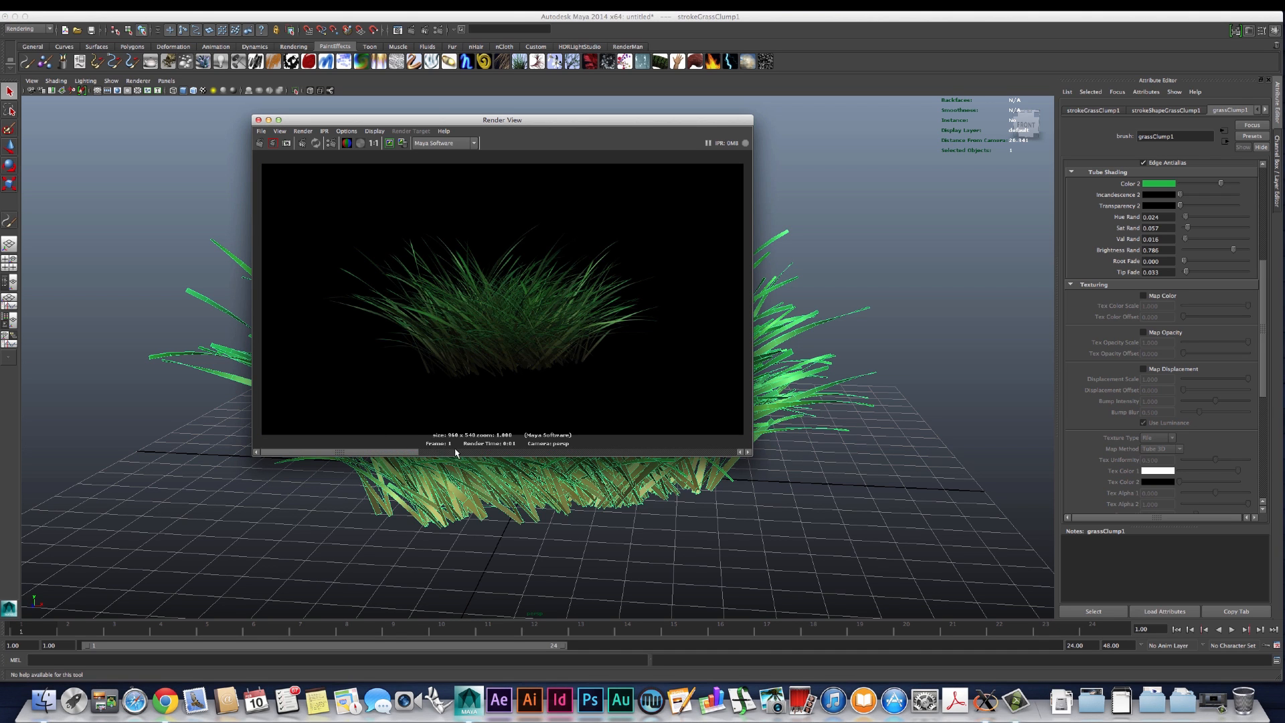
mouse_move(398, 457)
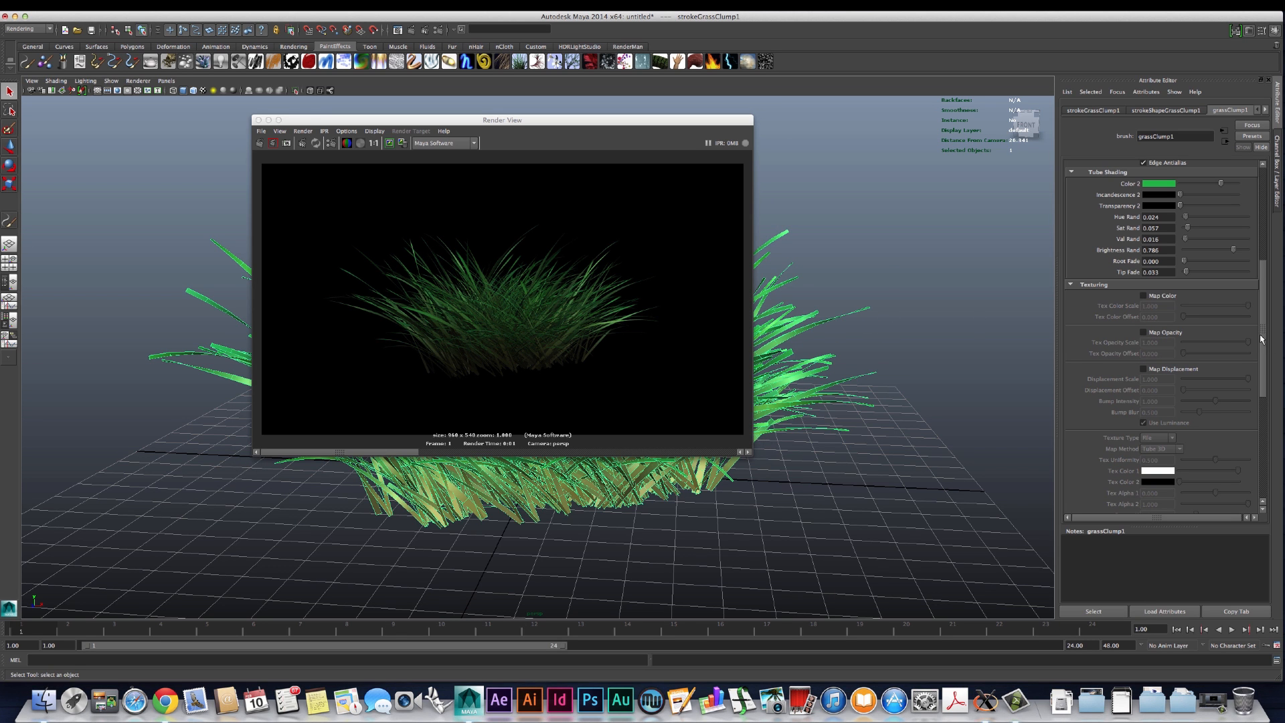
left_click(1136, 295)
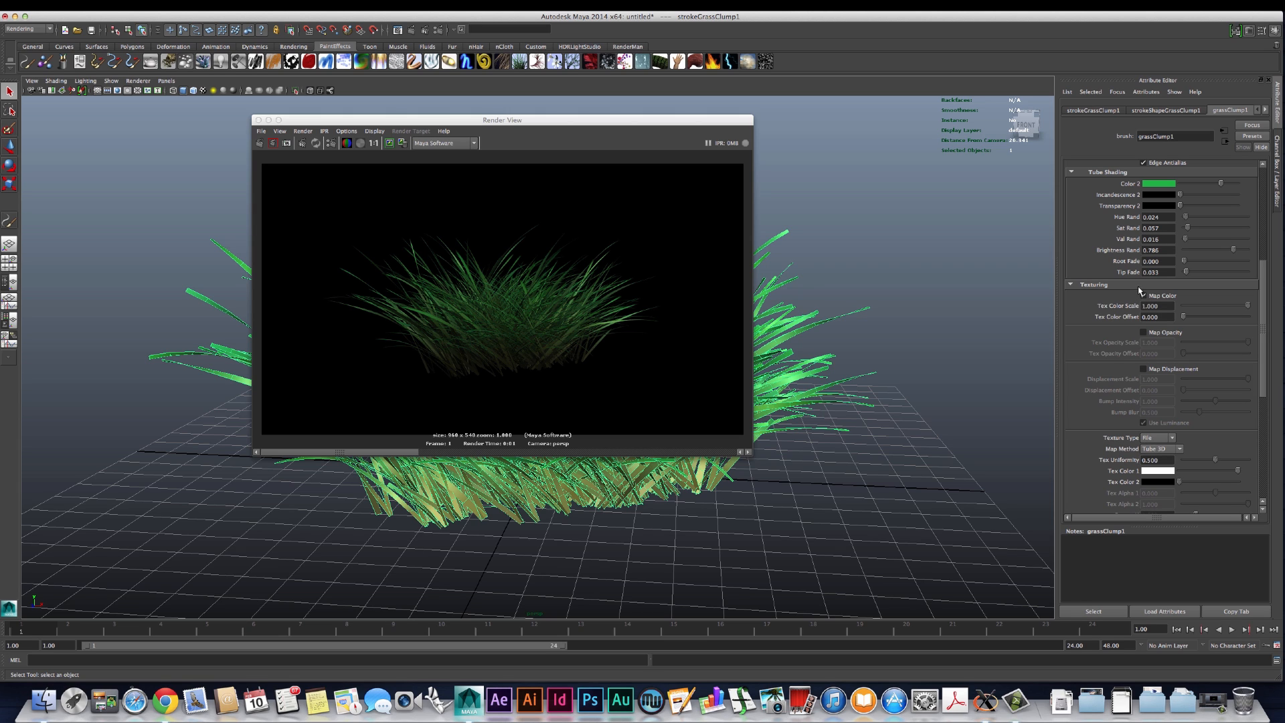
left_click(1144, 296)
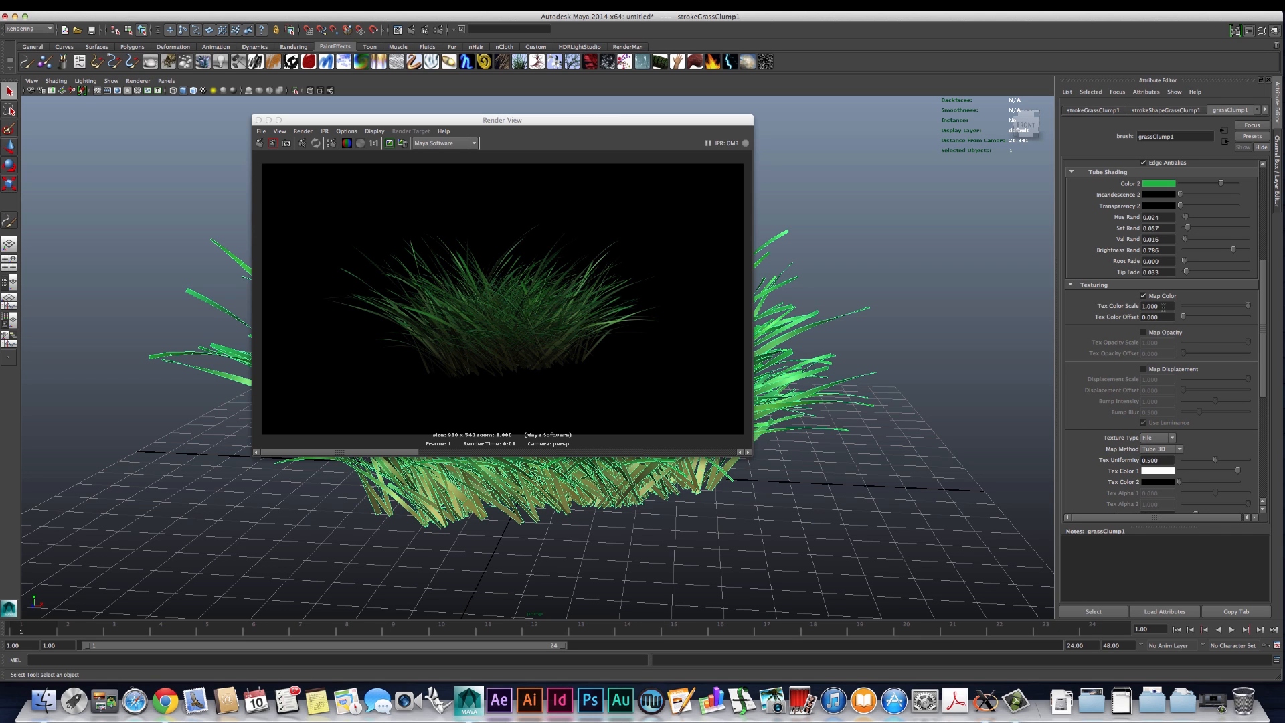
mouse_move(1250, 312)
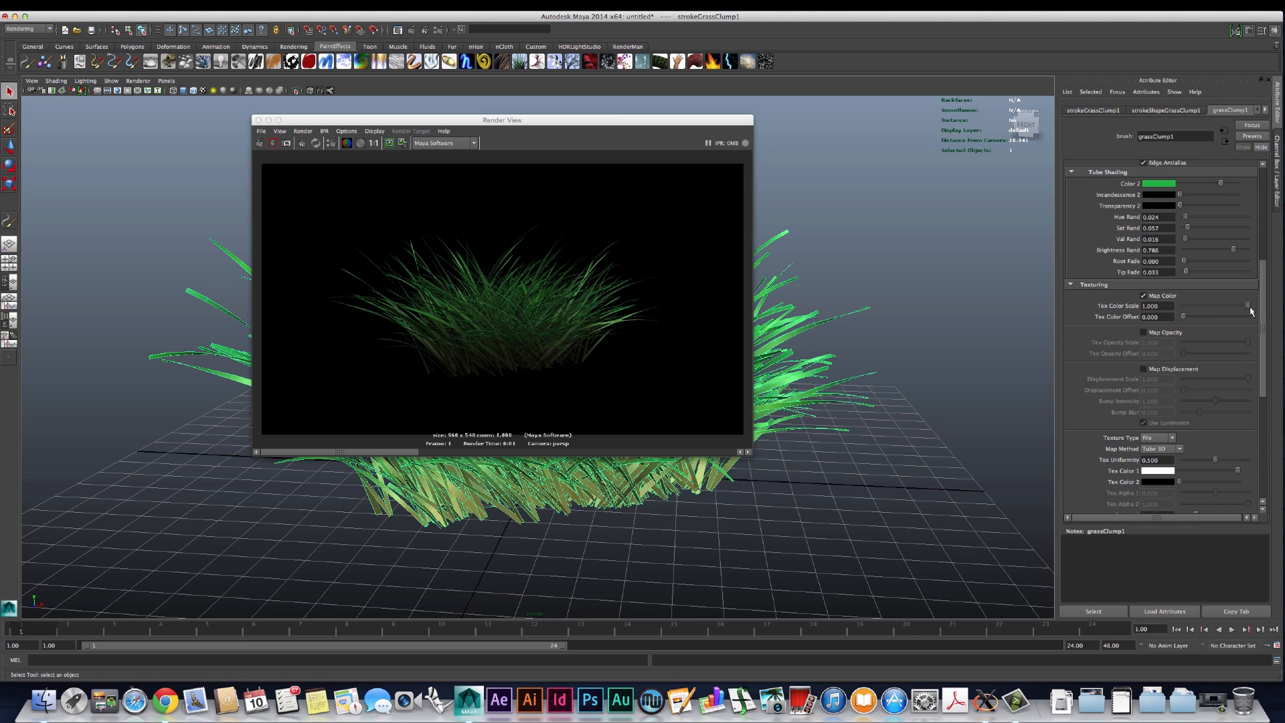
mouse_move(1265, 320)
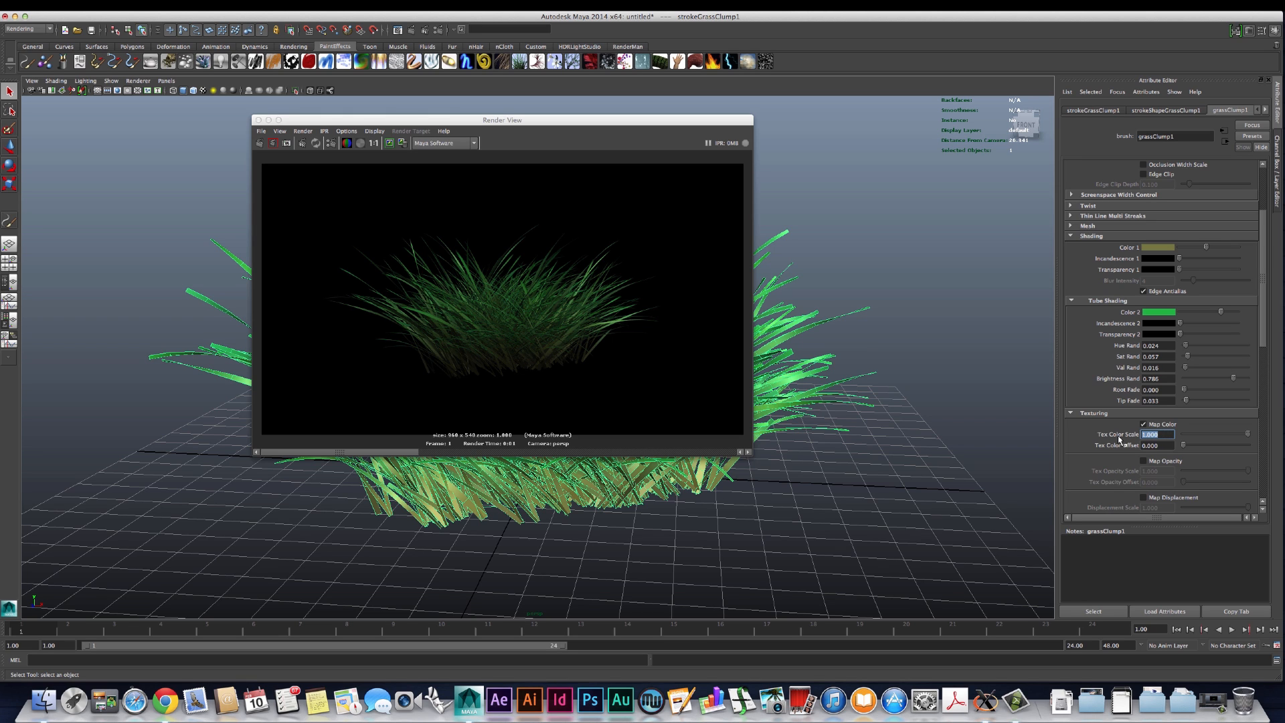
type("0")
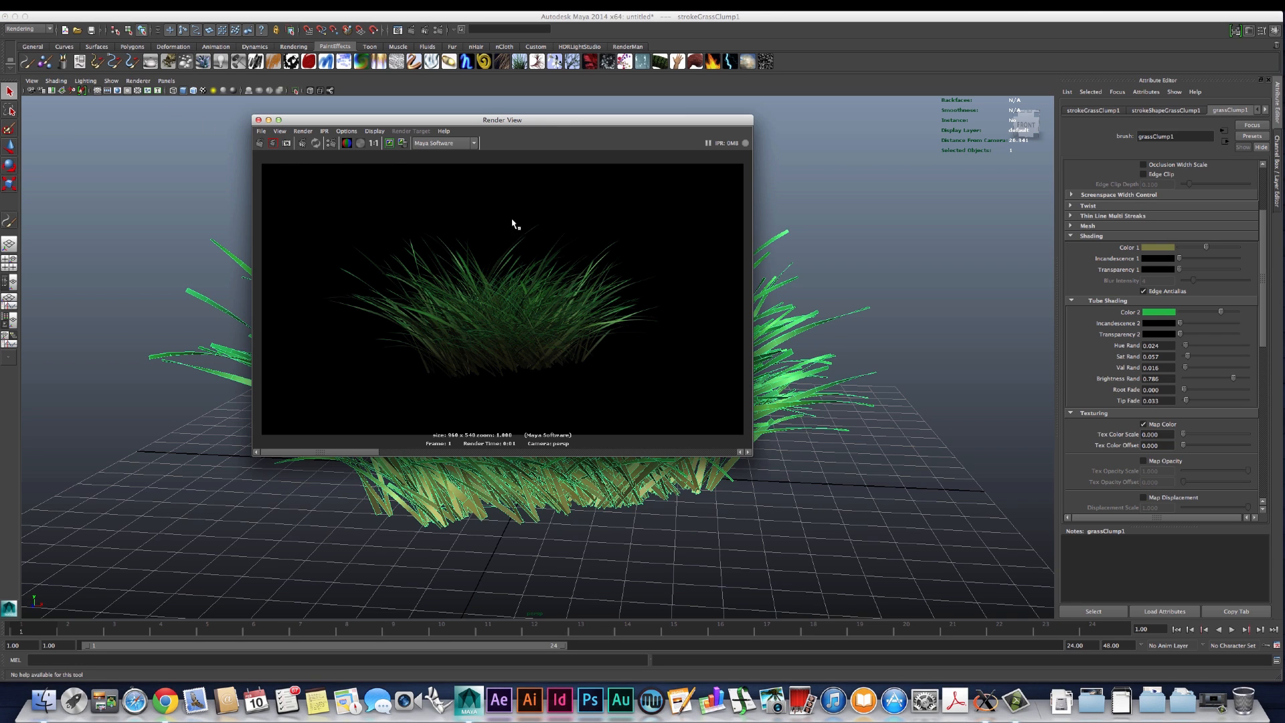
left_click(259, 144)
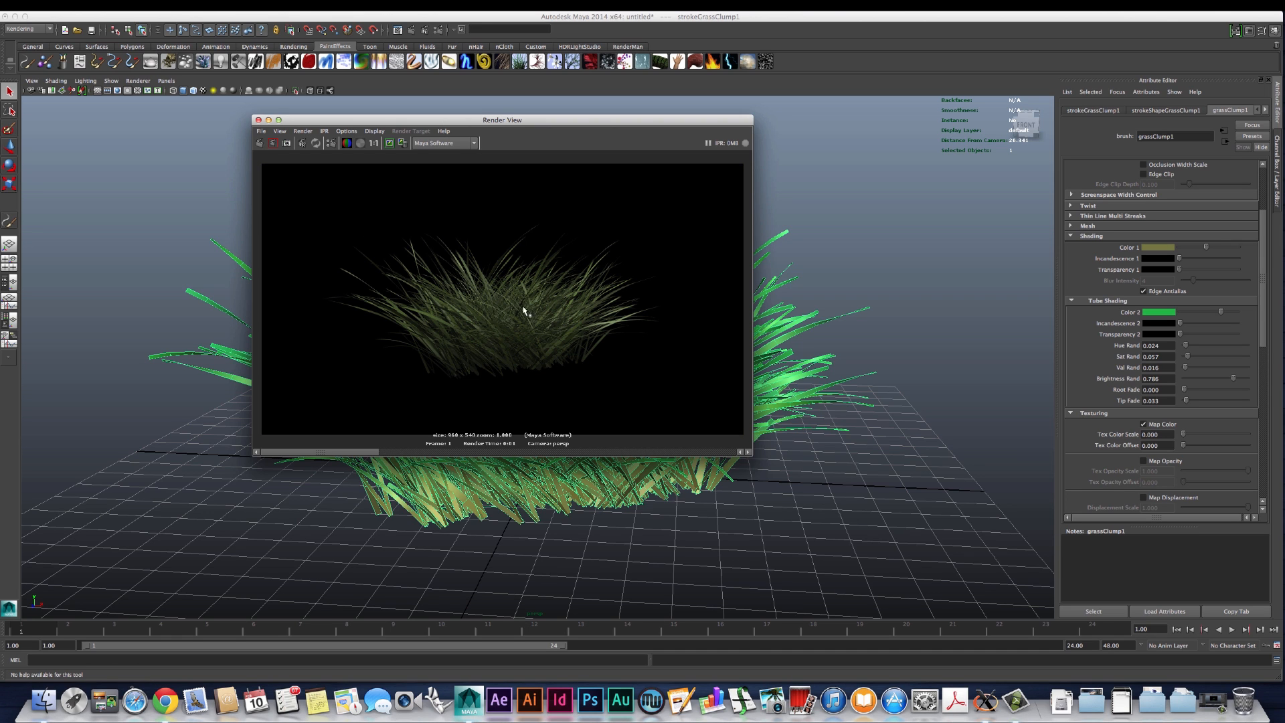
mouse_move(382, 459)
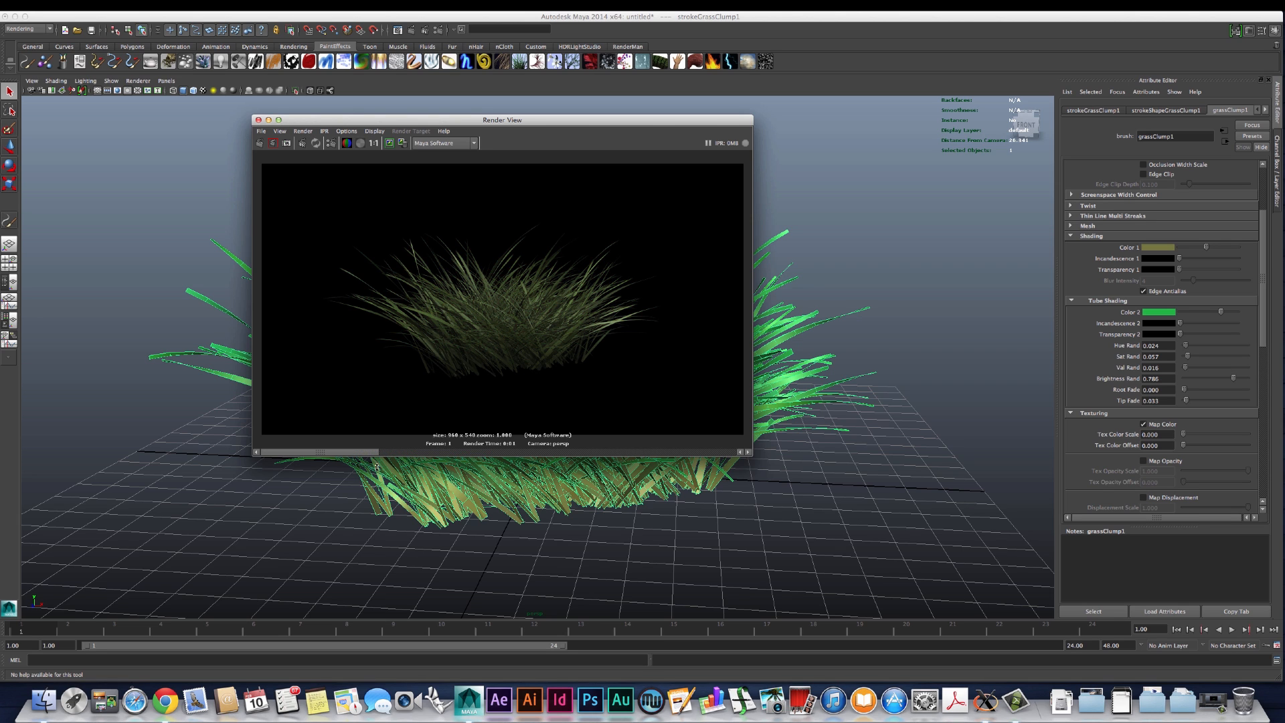
left_click(257, 120)
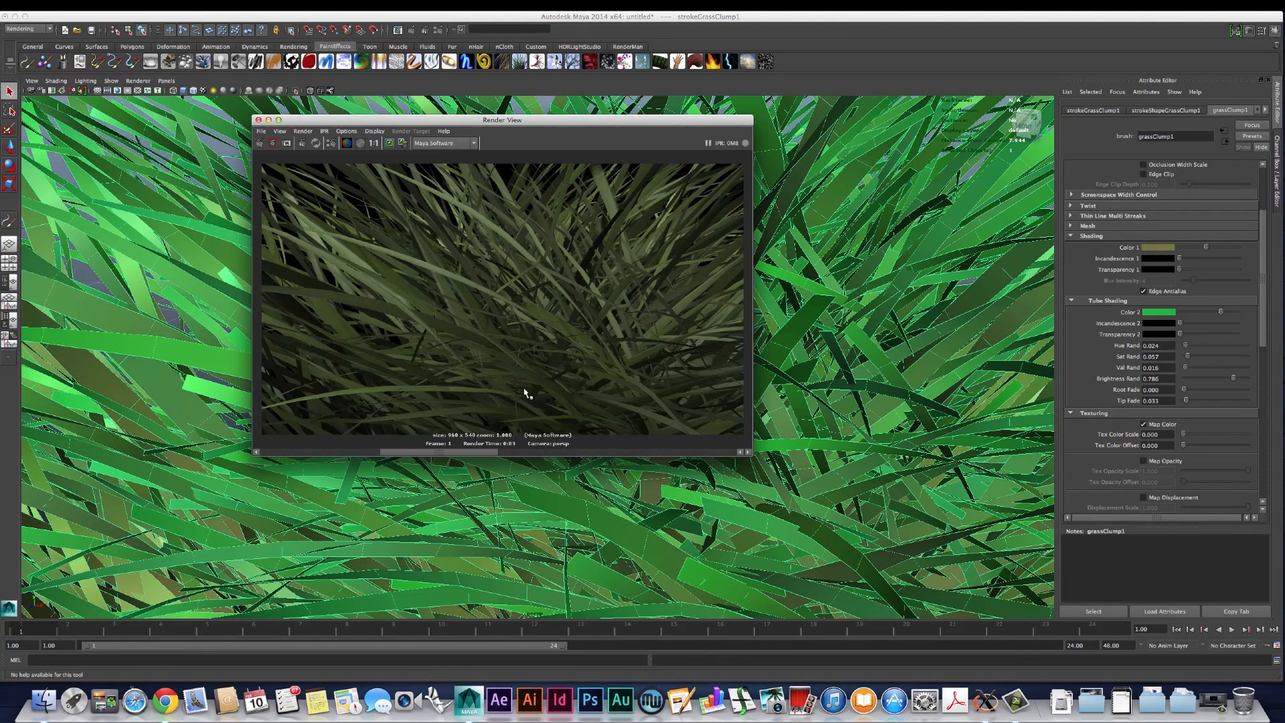
mouse_move(414, 293)
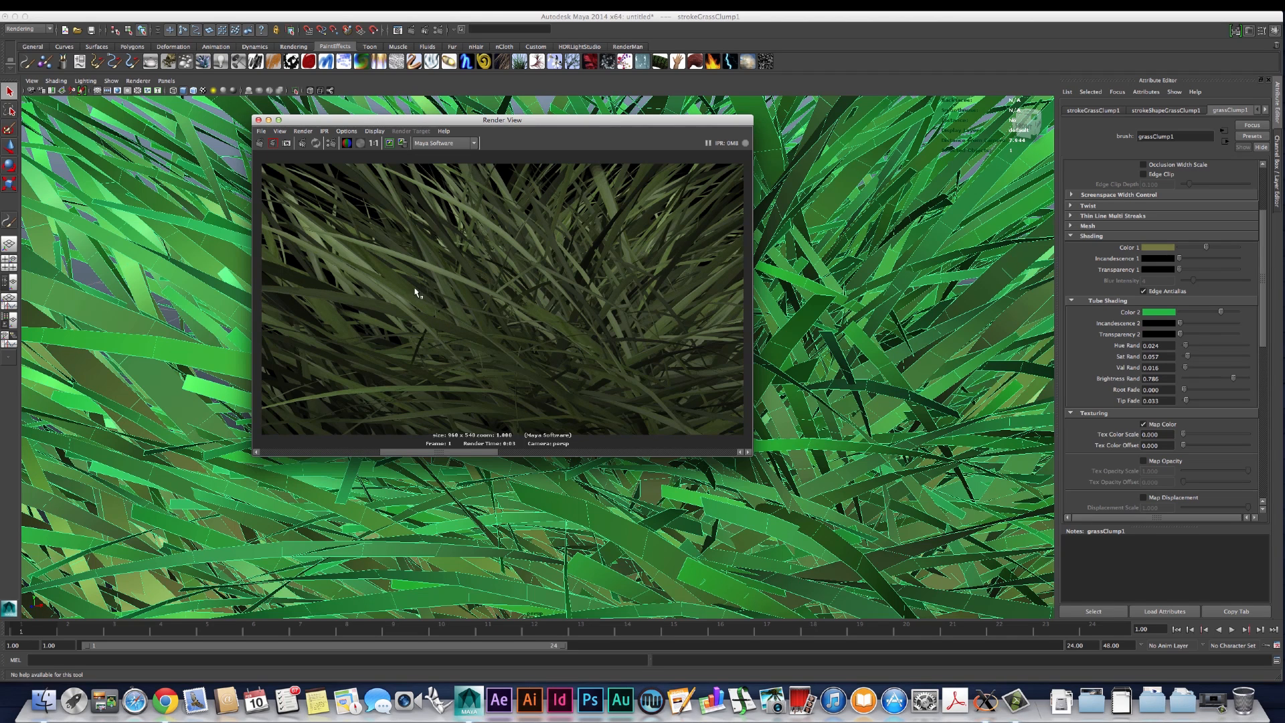
mouse_move(1181, 418)
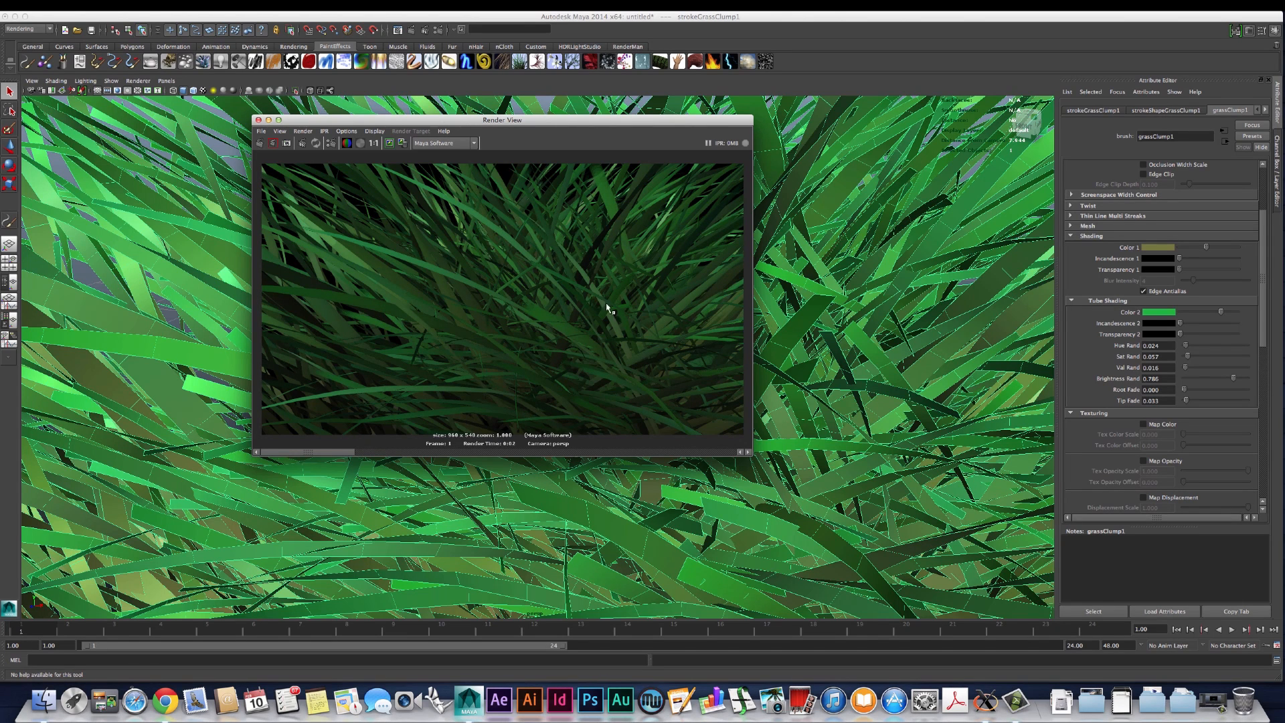
mouse_move(411, 304)
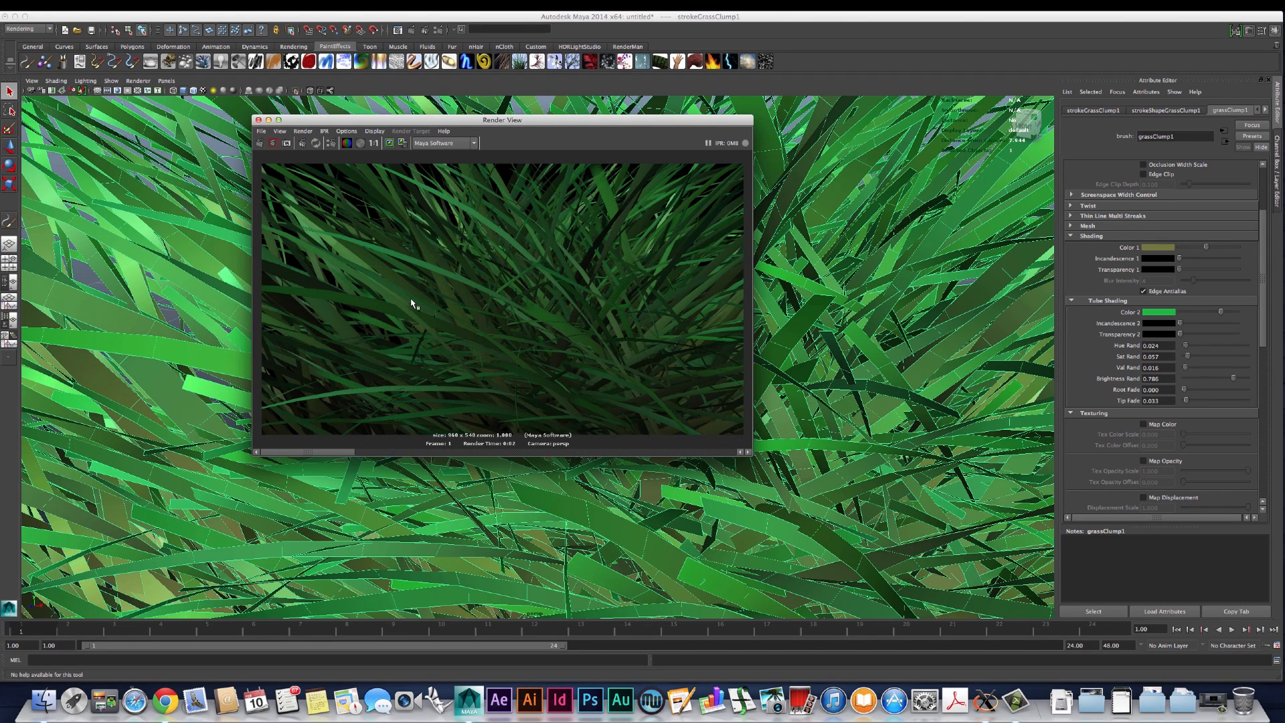
mouse_move(549, 387)
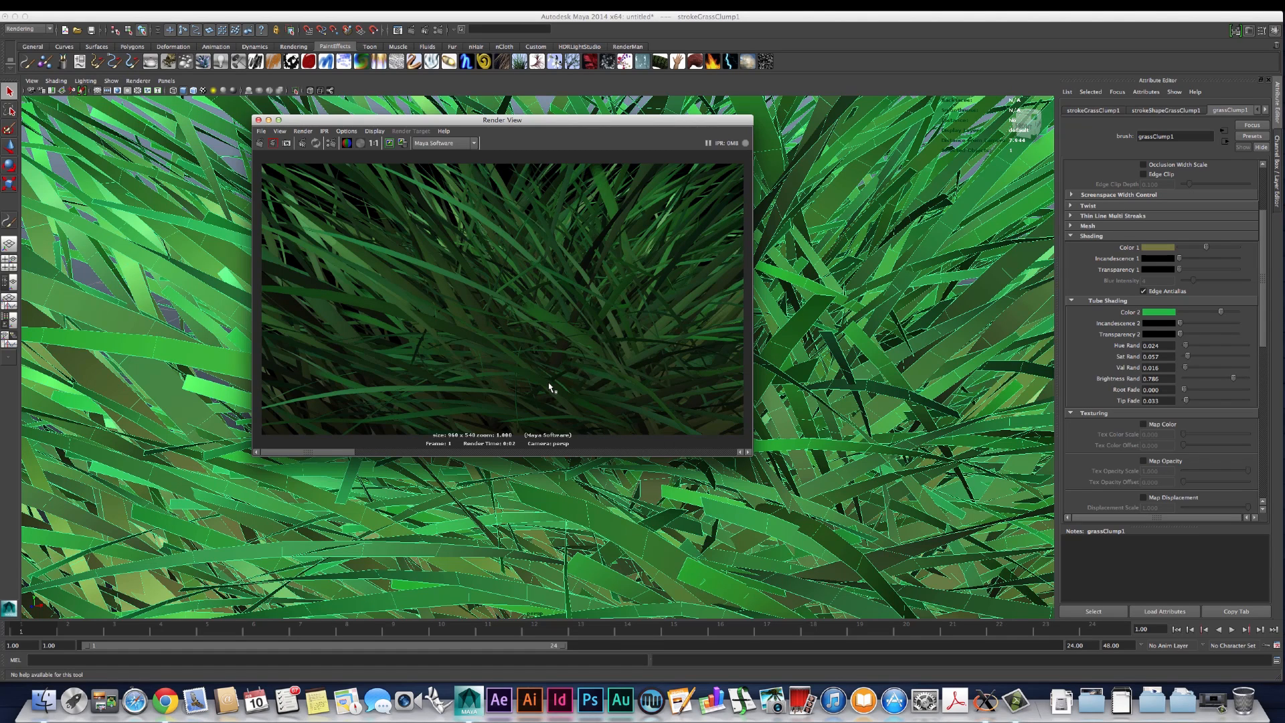
mouse_move(362, 457)
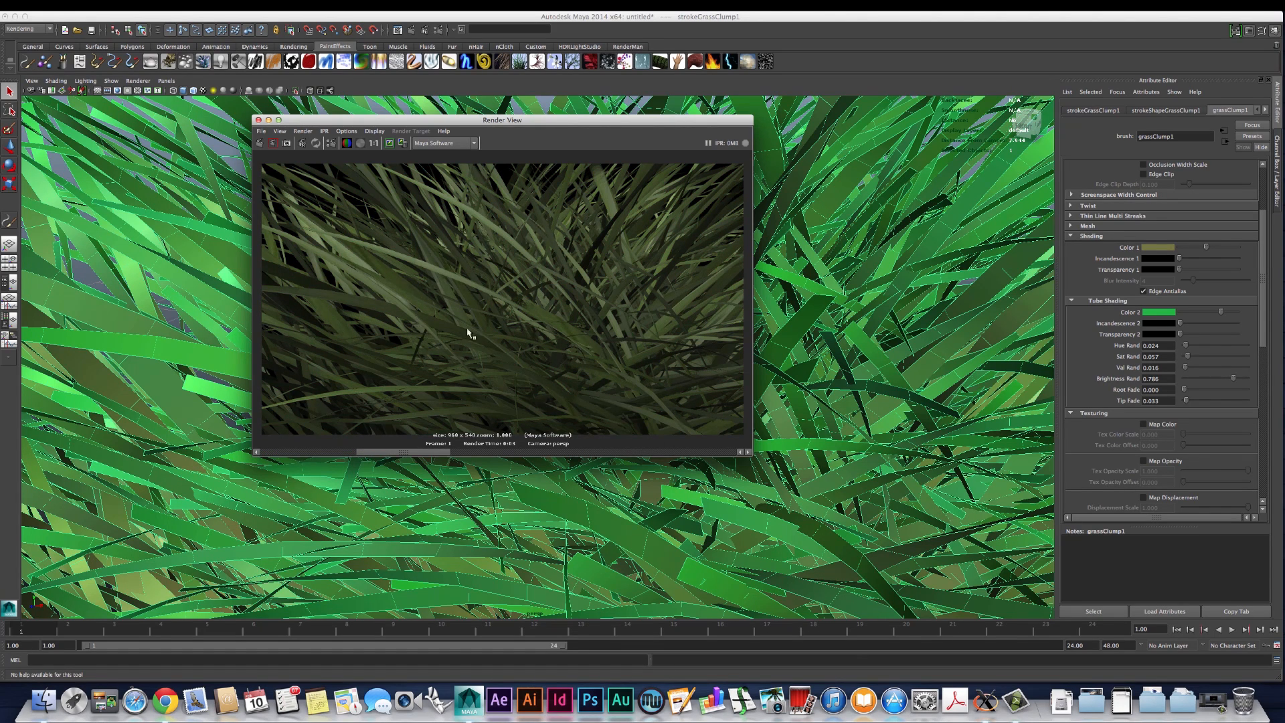
mouse_move(502, 382)
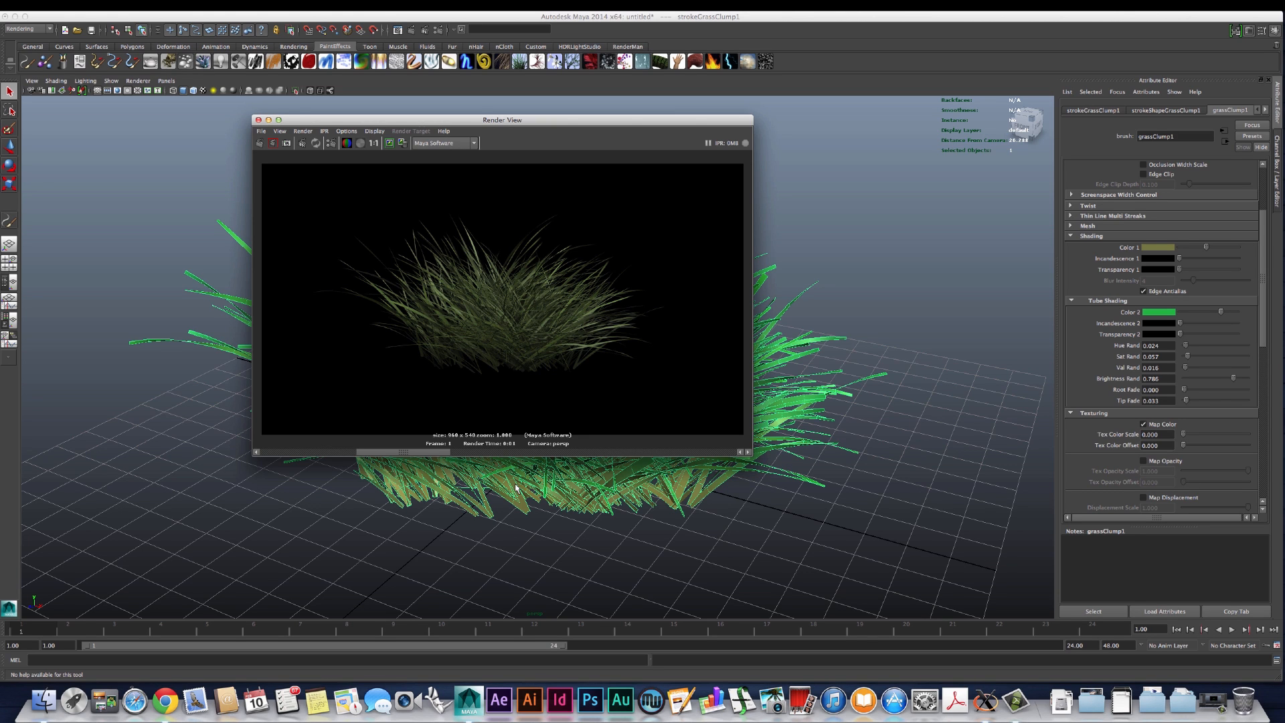
mouse_move(527, 449)
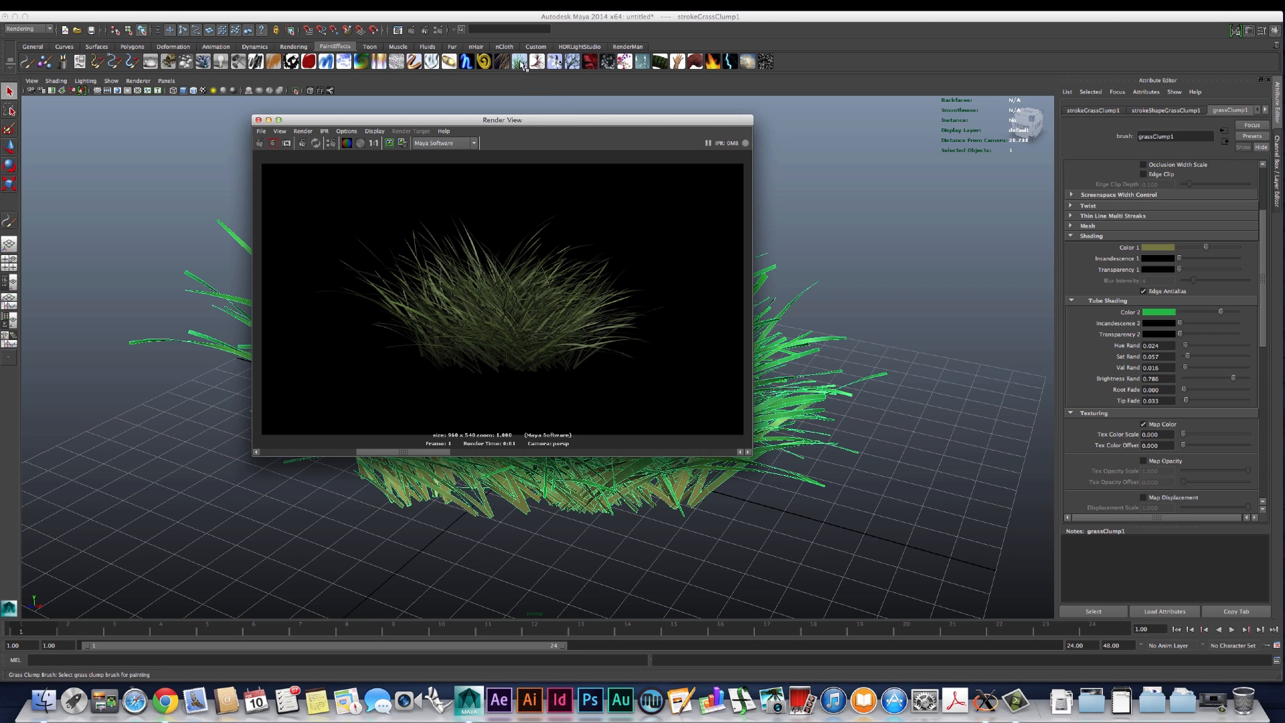
mouse_move(522, 66)
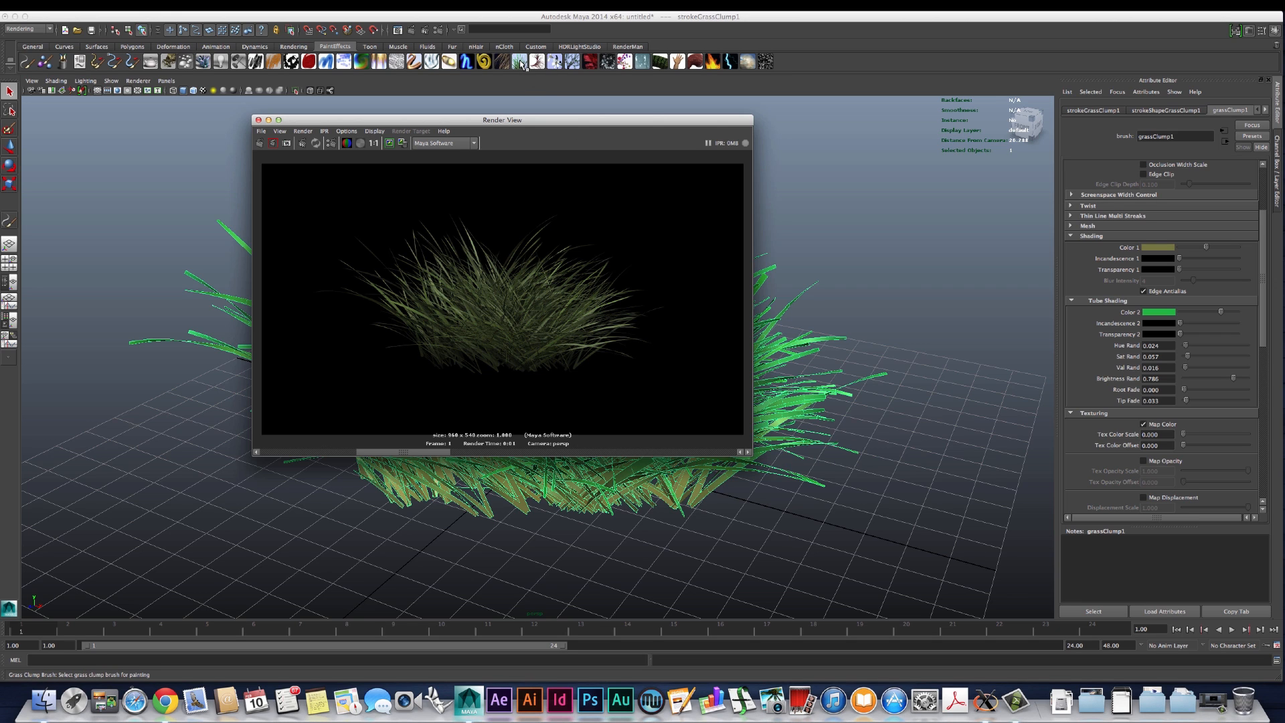
Step: Open the Visor panel and browse to the Paint Effects grasses brush folder
left_click(165, 80)
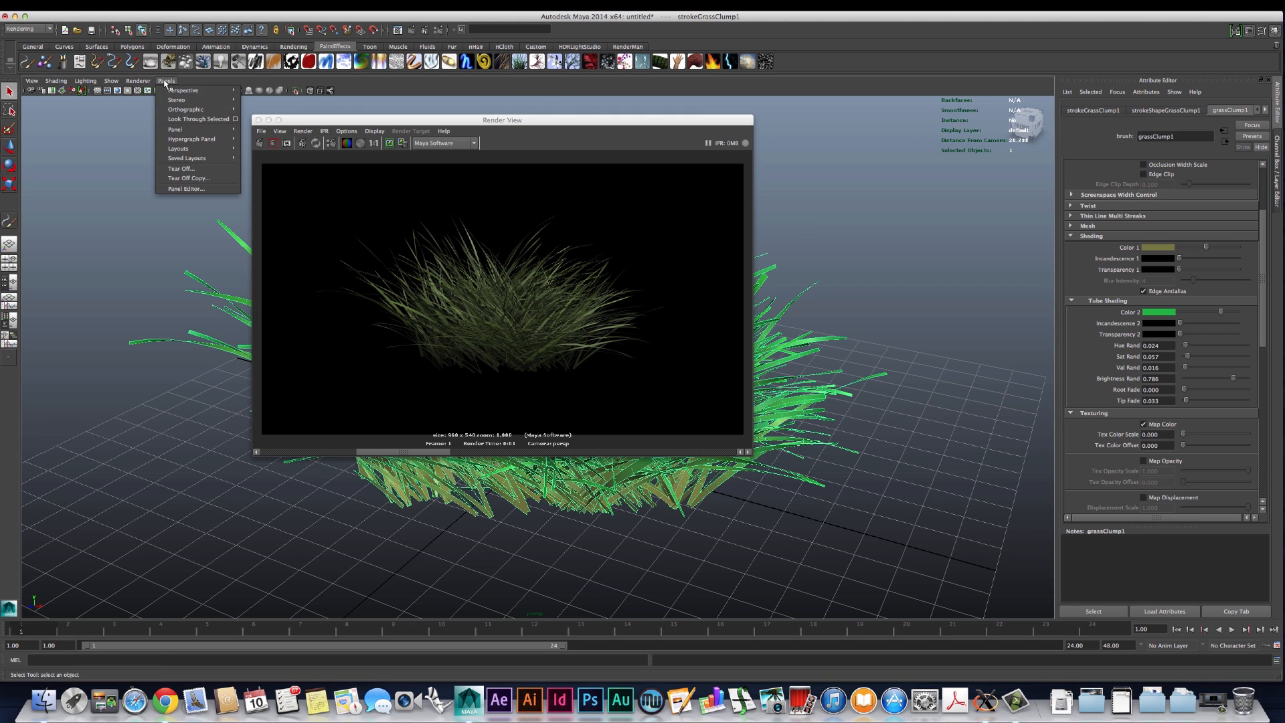
left_click(175, 128)
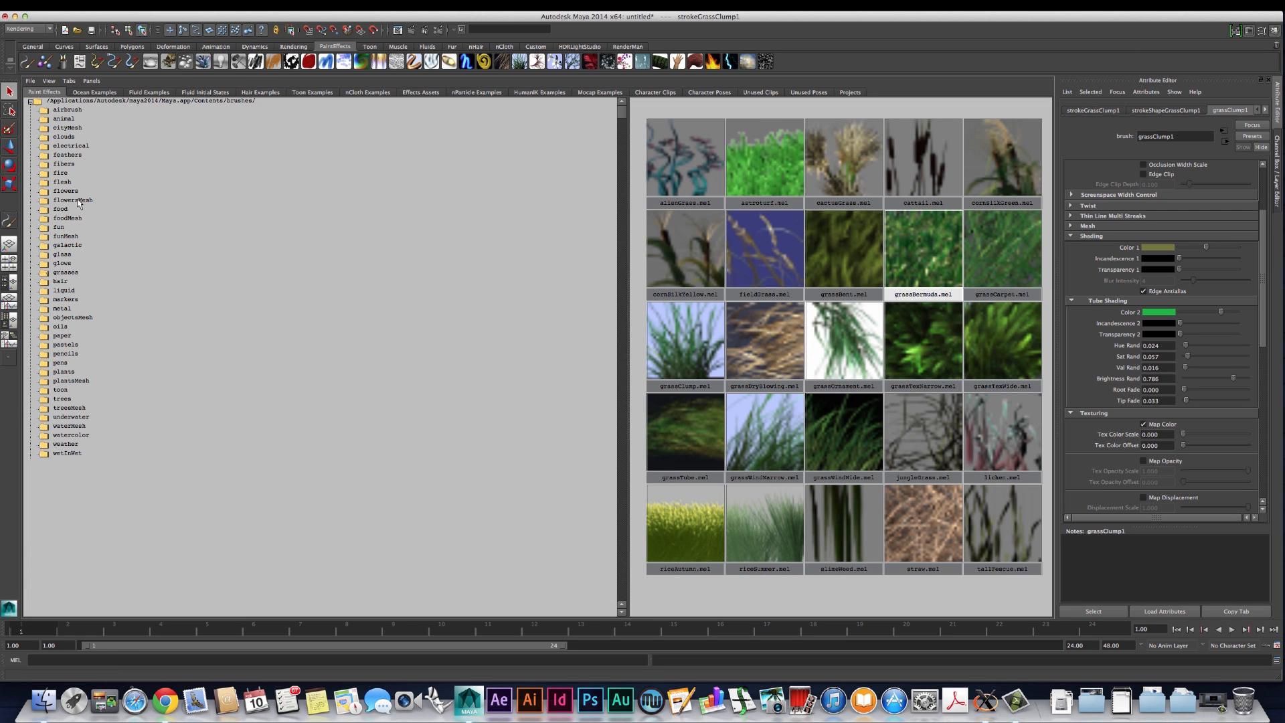
mouse_move(79, 156)
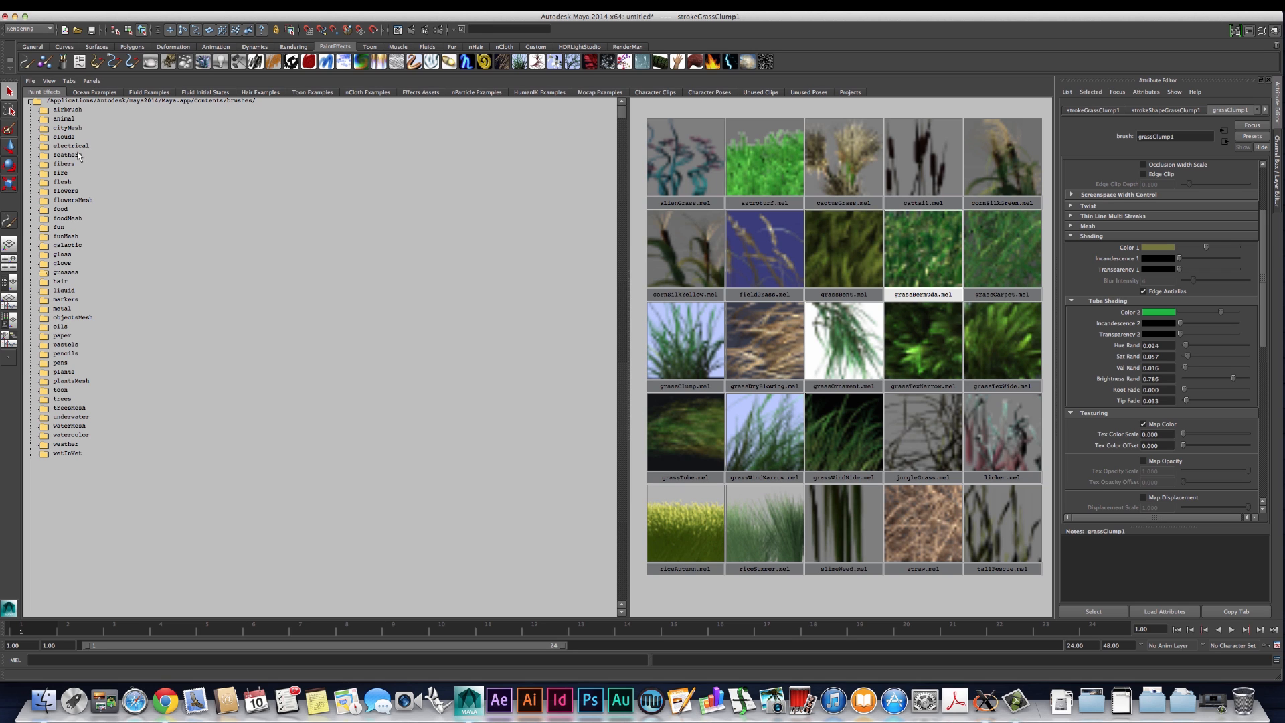
left_click(66, 272)
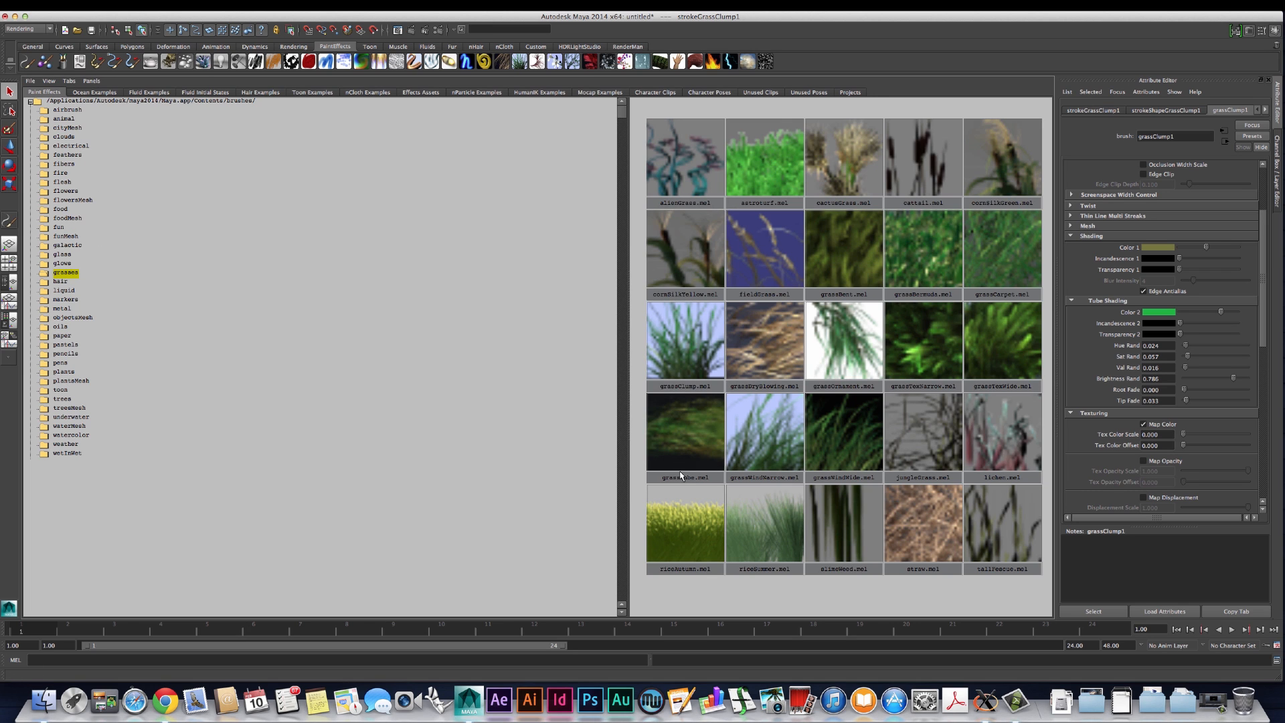
mouse_move(680, 385)
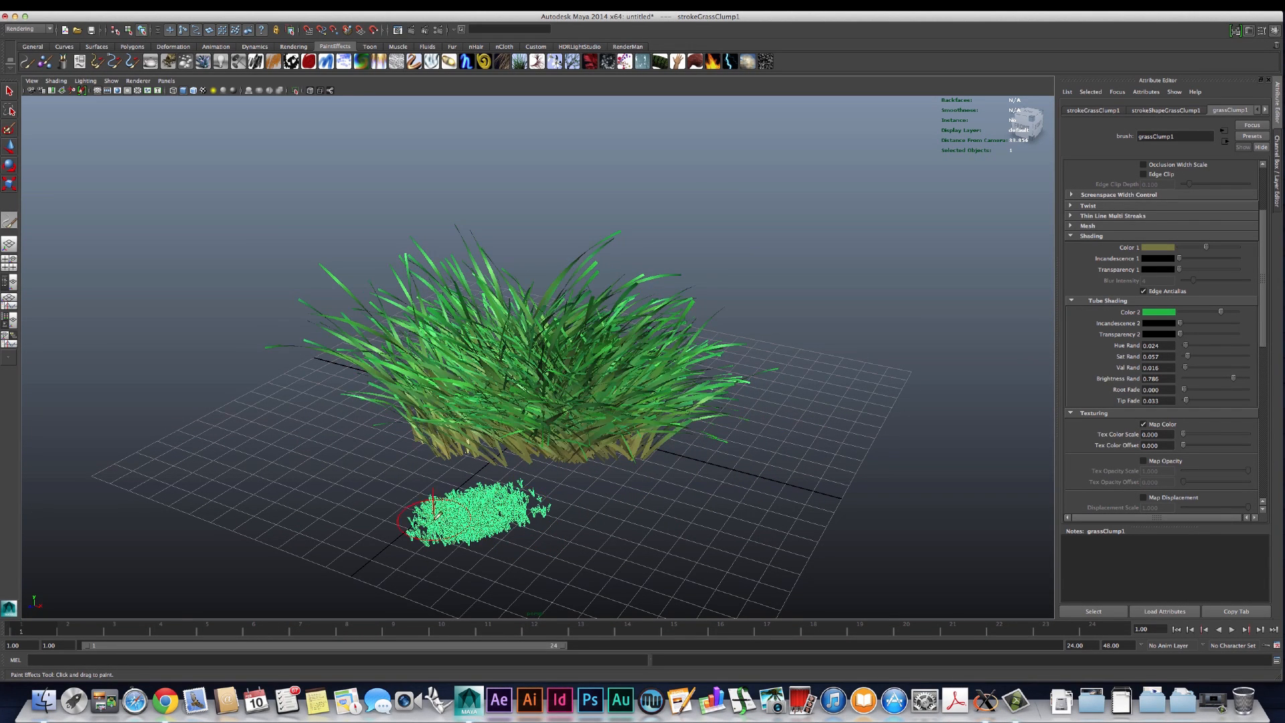
Step: Paint Bermuda grass strokes forming a low lawn around the tall clump
left_click(1163, 110)
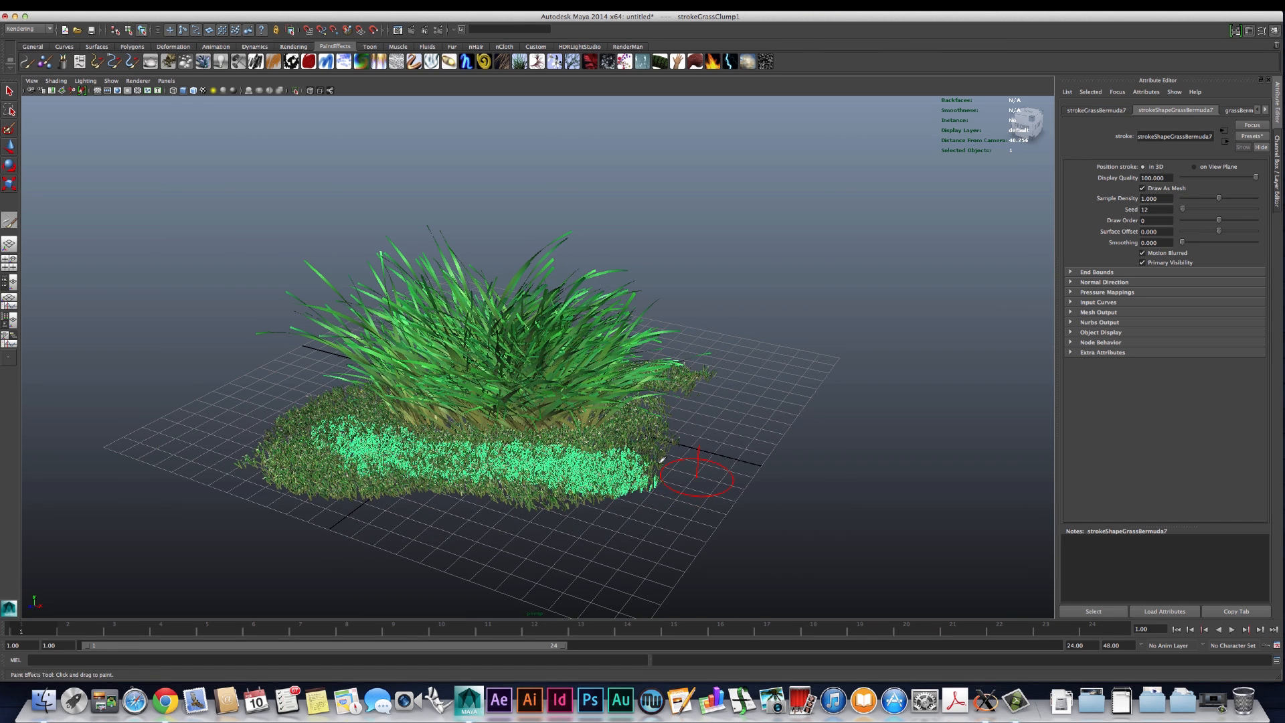
left_click_drag(696, 475, 369, 394)
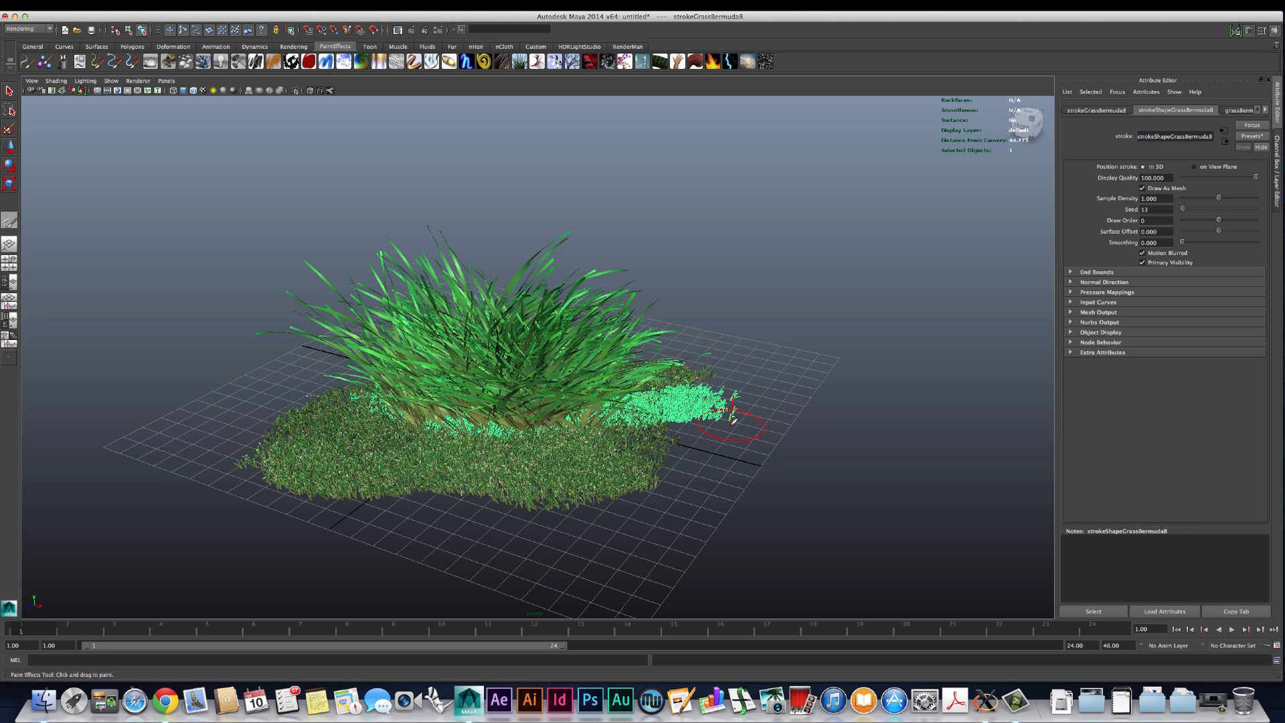
mouse_move(274, 316)
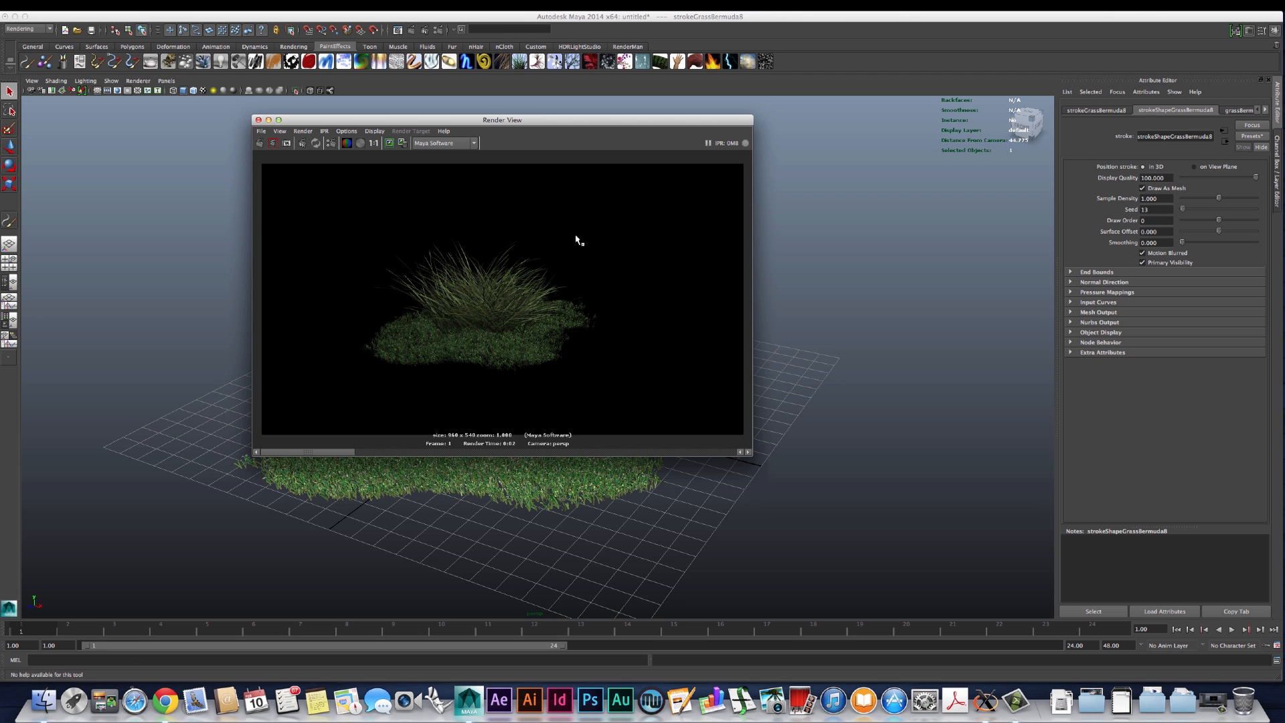
mouse_move(518, 378)
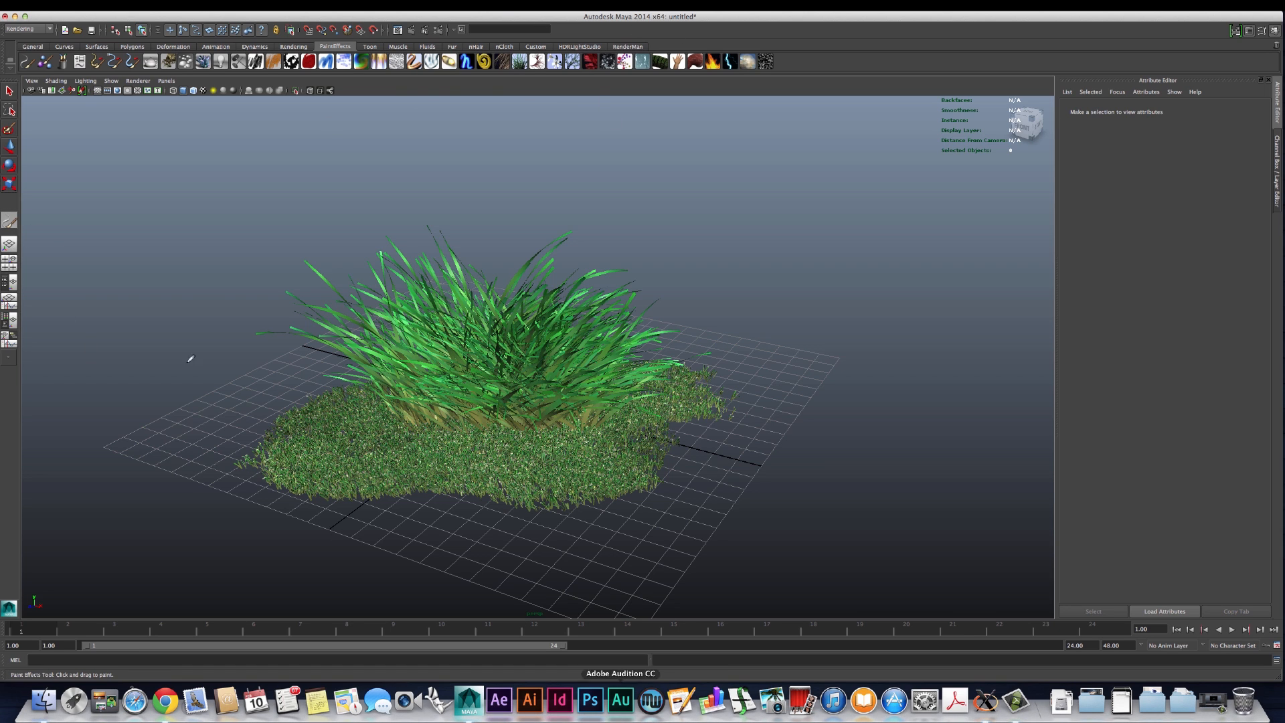
mouse_move(443, 548)
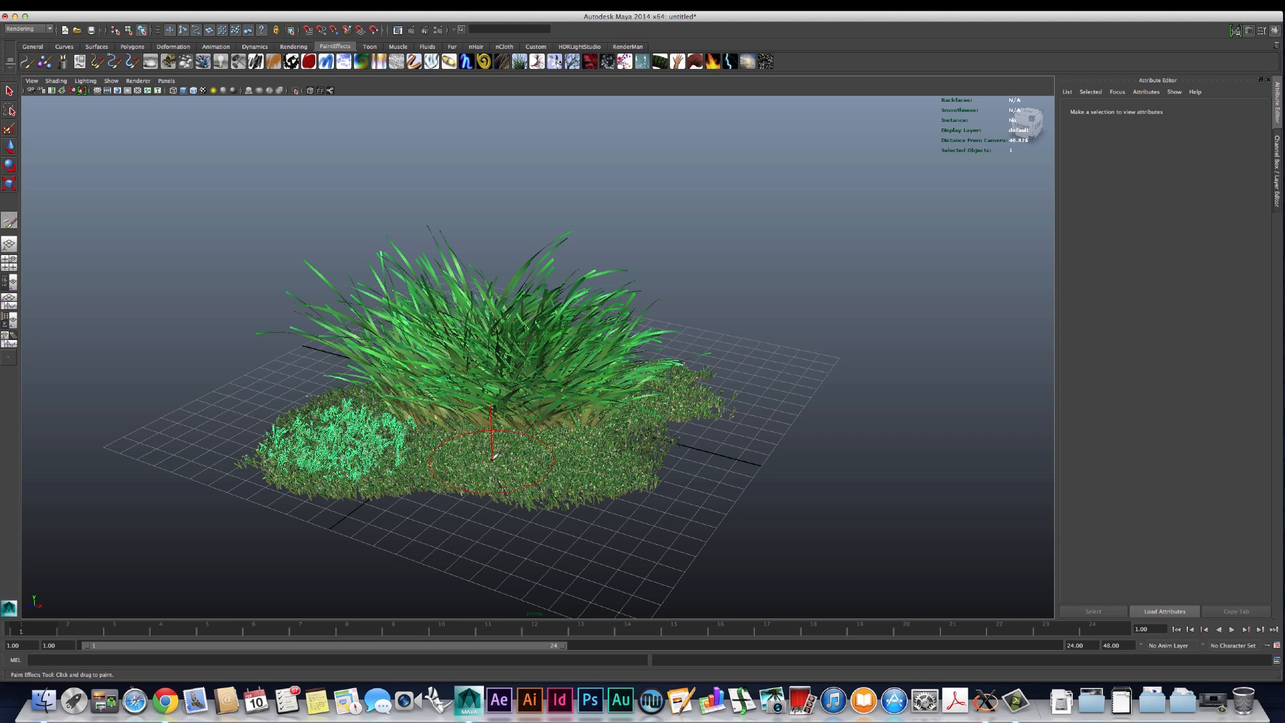
Step: Widen the Bermuda grass patch, then scatter daisyLarge flowers across it and render
left_click_drag(492, 455, 639, 417)
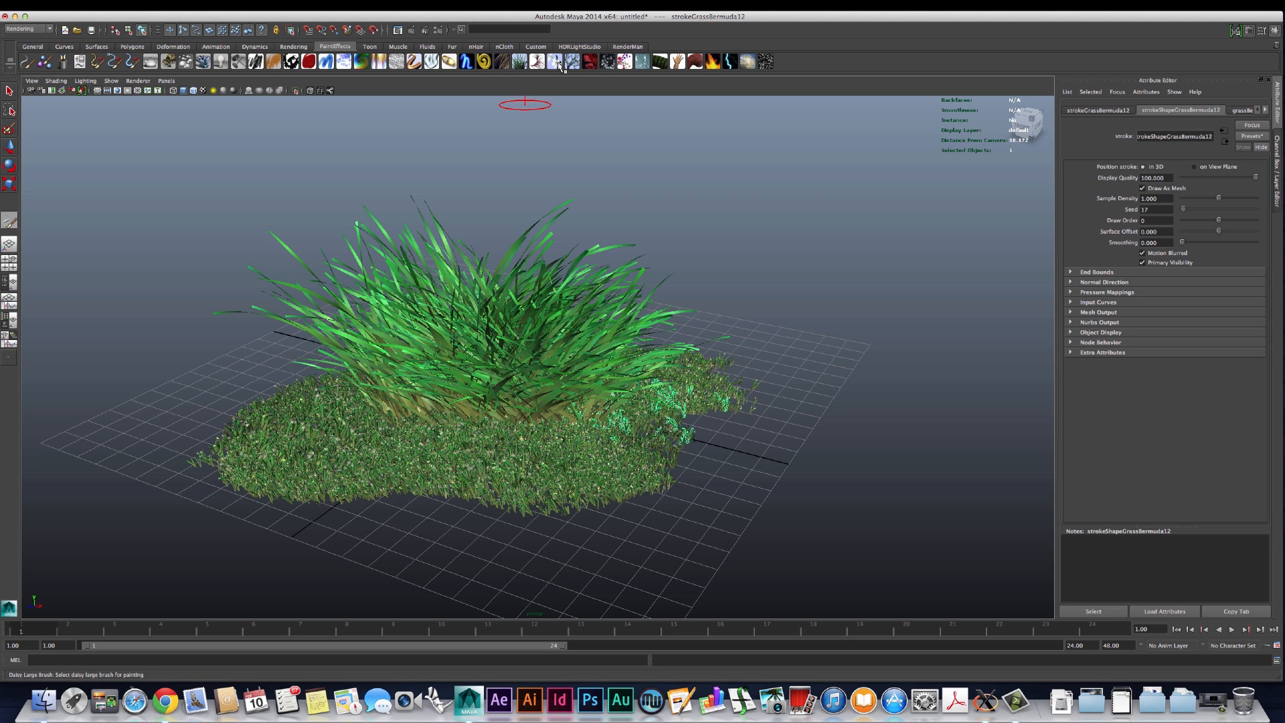
left_click(555, 61)
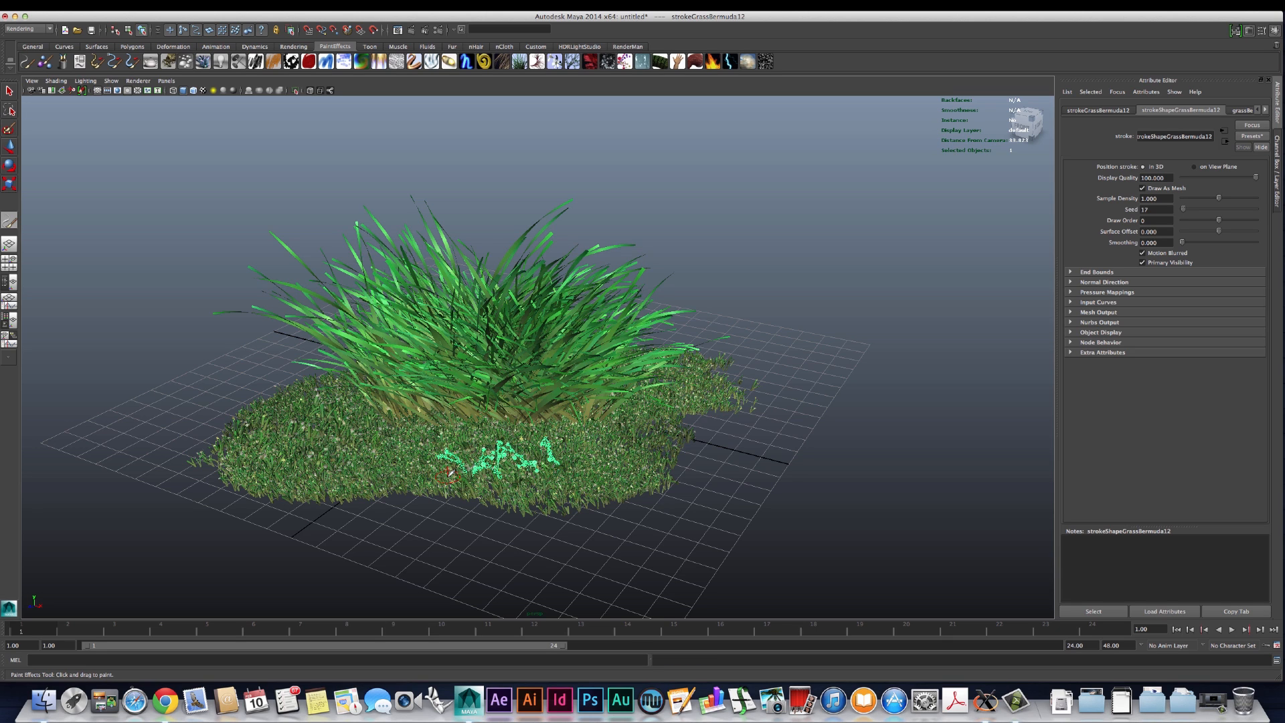
left_click_drag(492, 451, 294, 426)
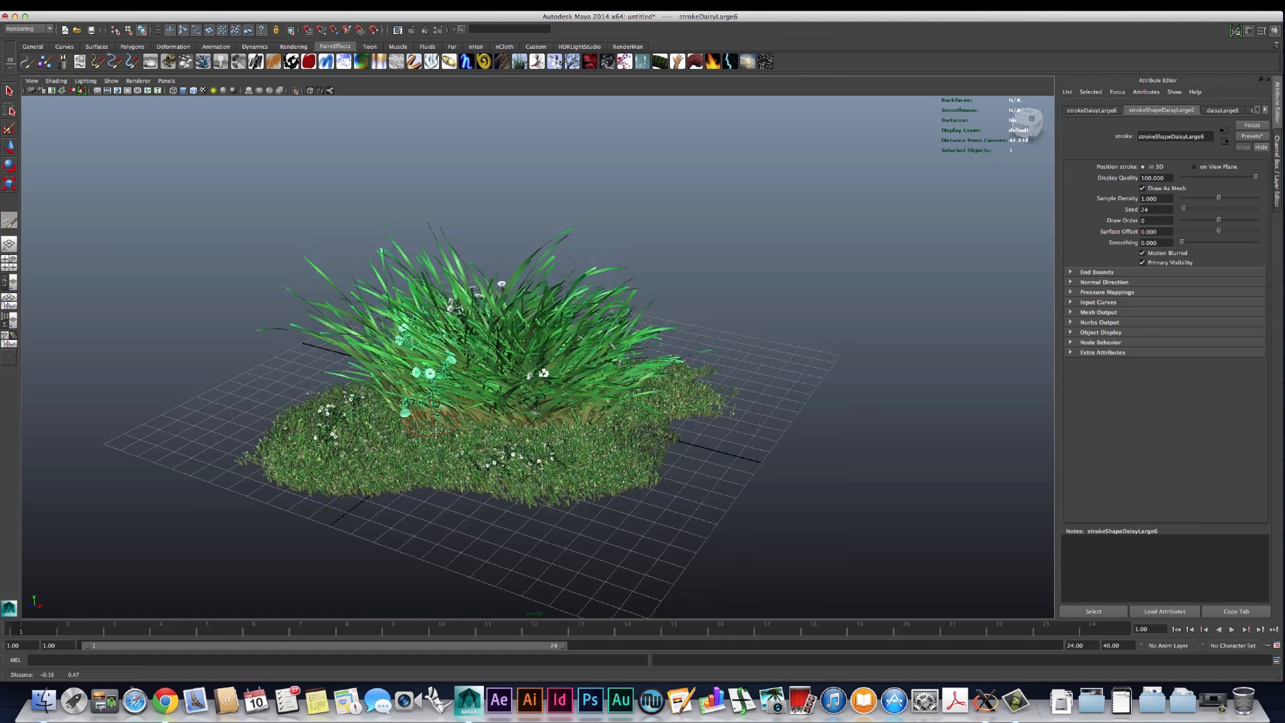
left_click(411, 31)
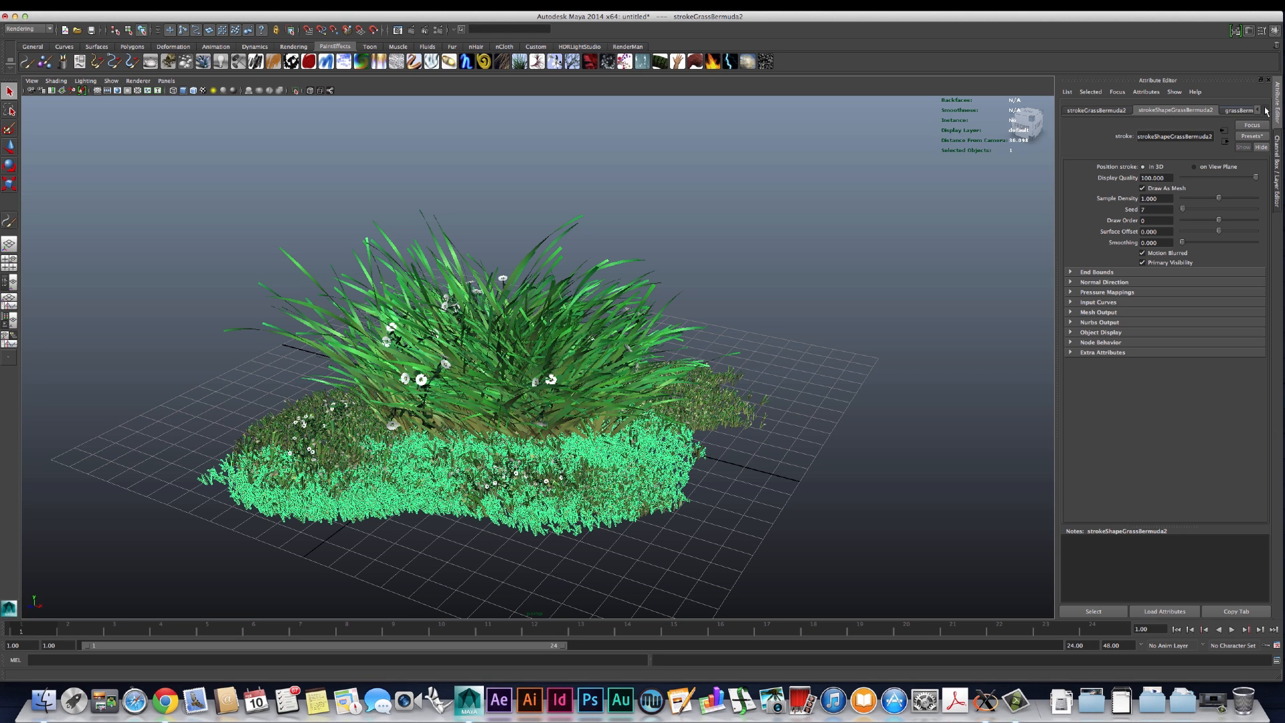
Step: Mute both Bermuda grass strokes' Color 1 and Color 2 toward olive and yellowish tones
left_click(1239, 109)
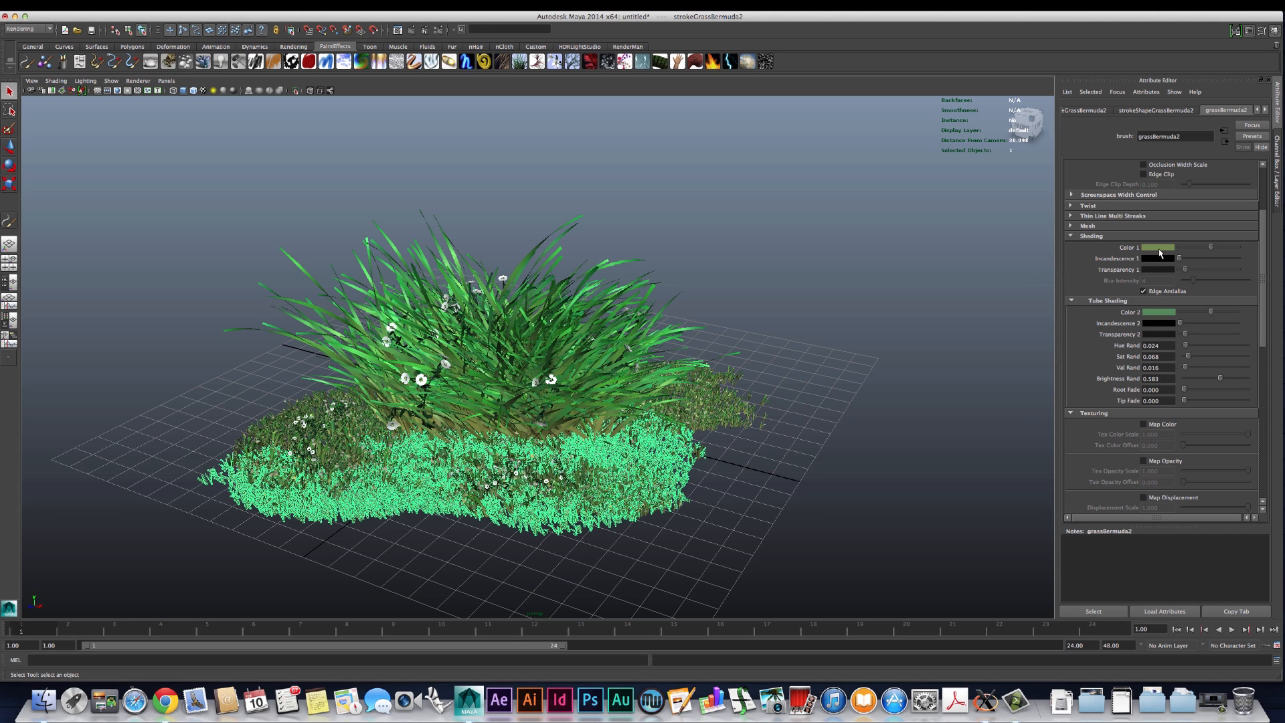
left_click(1156, 246)
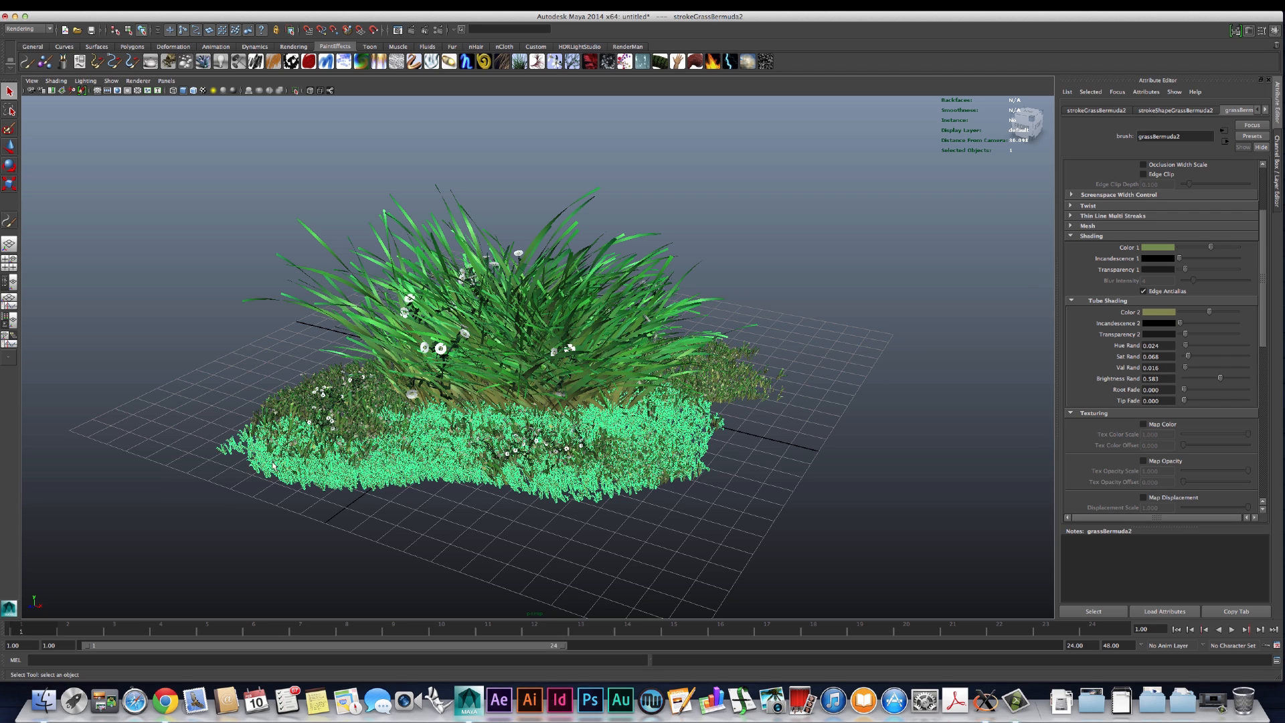
mouse_move(686, 429)
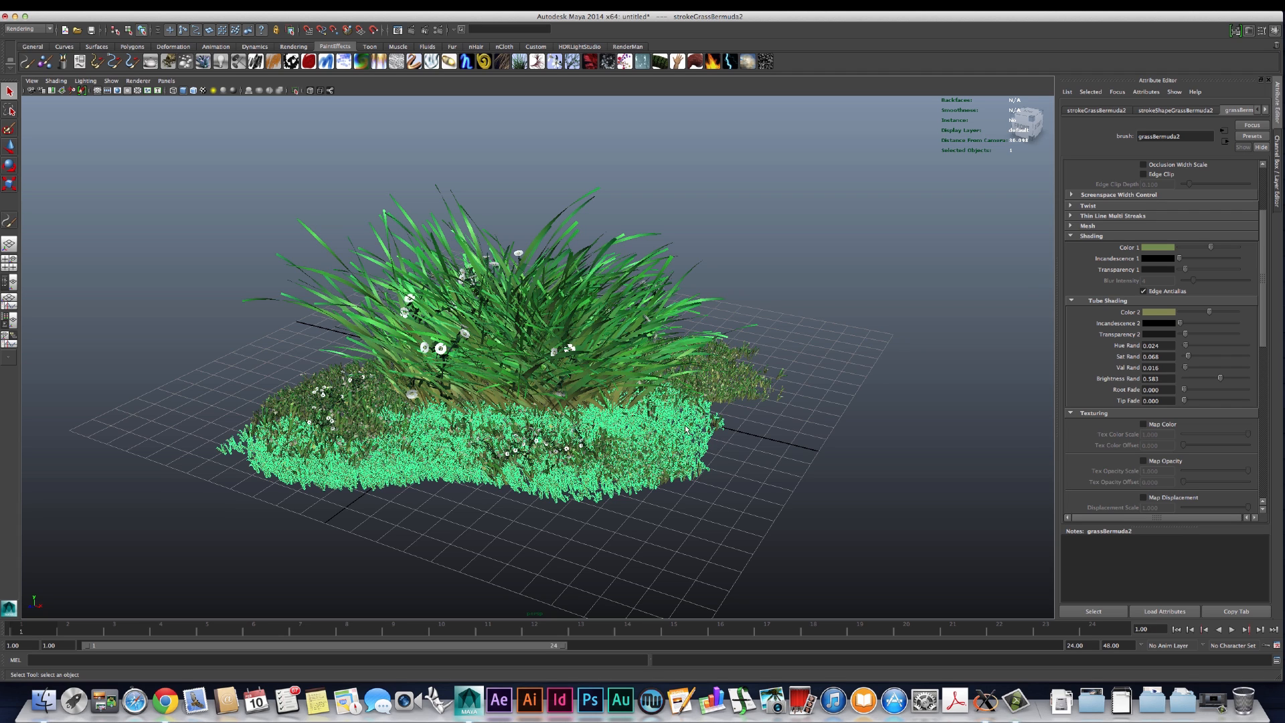
mouse_move(370, 478)
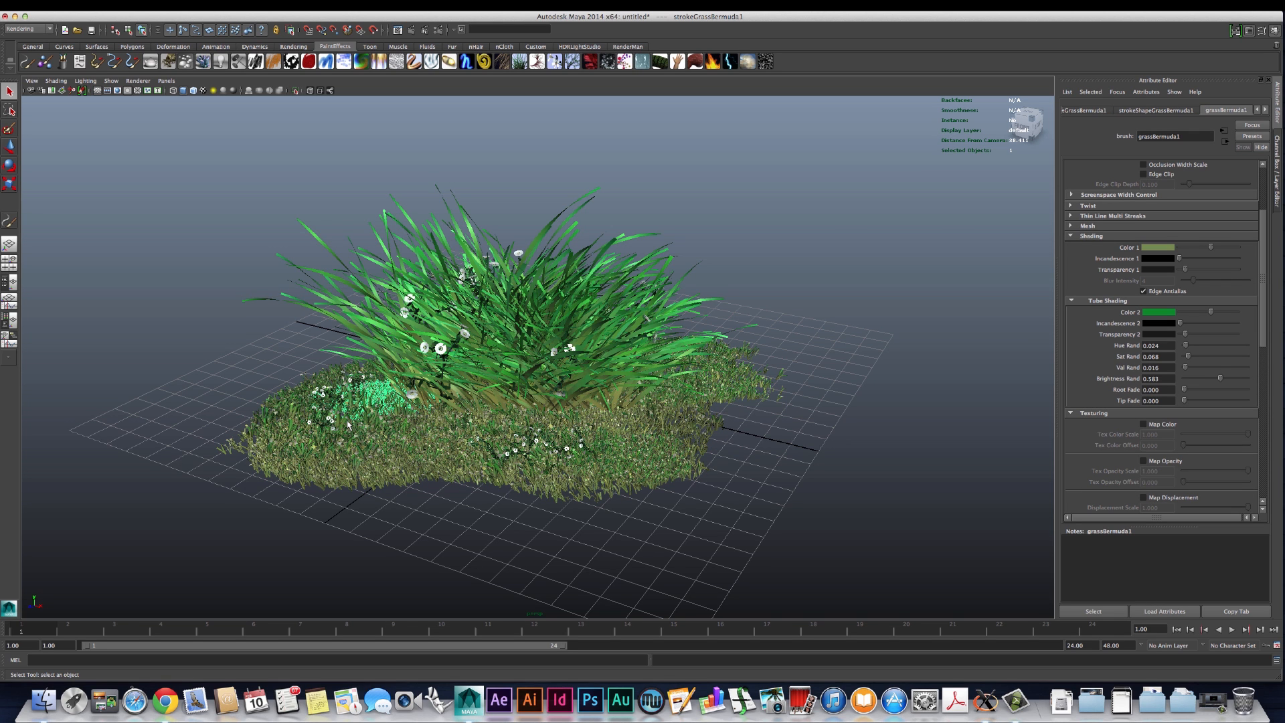
left_click(455, 463)
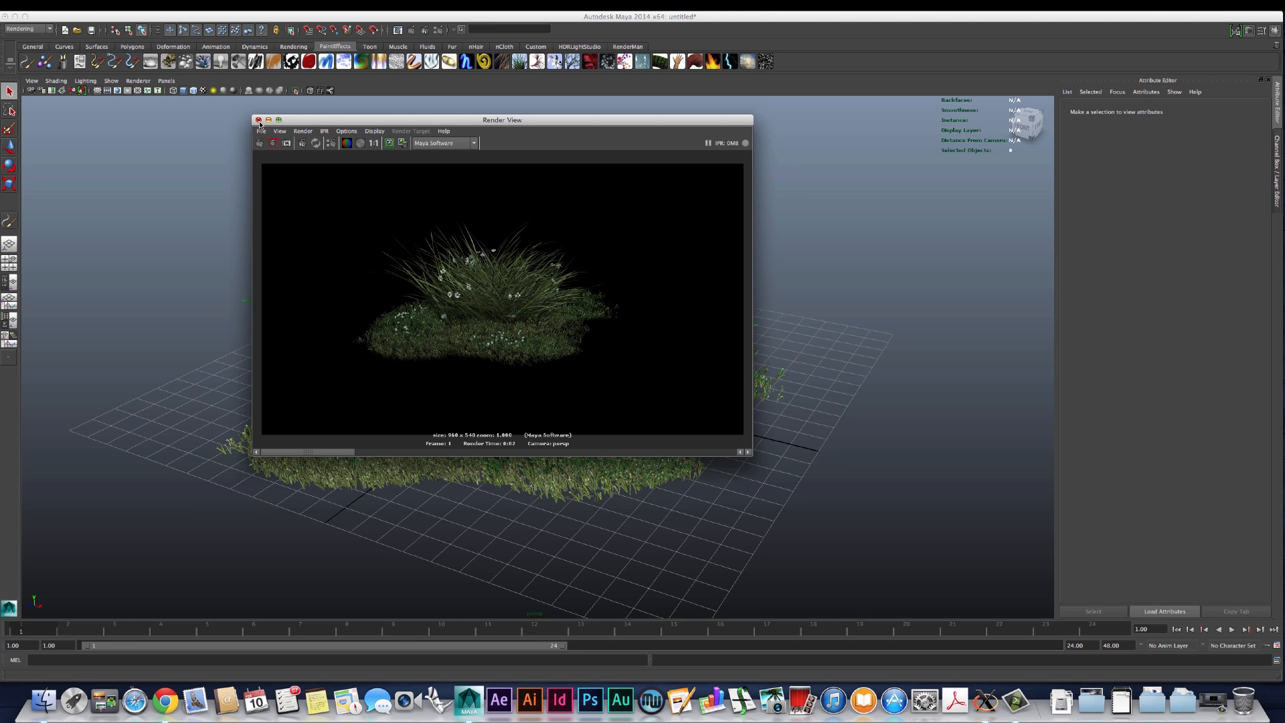
Step: Close the rendered preview to return to the tall grass clump's brush settings
left_click(259, 120)
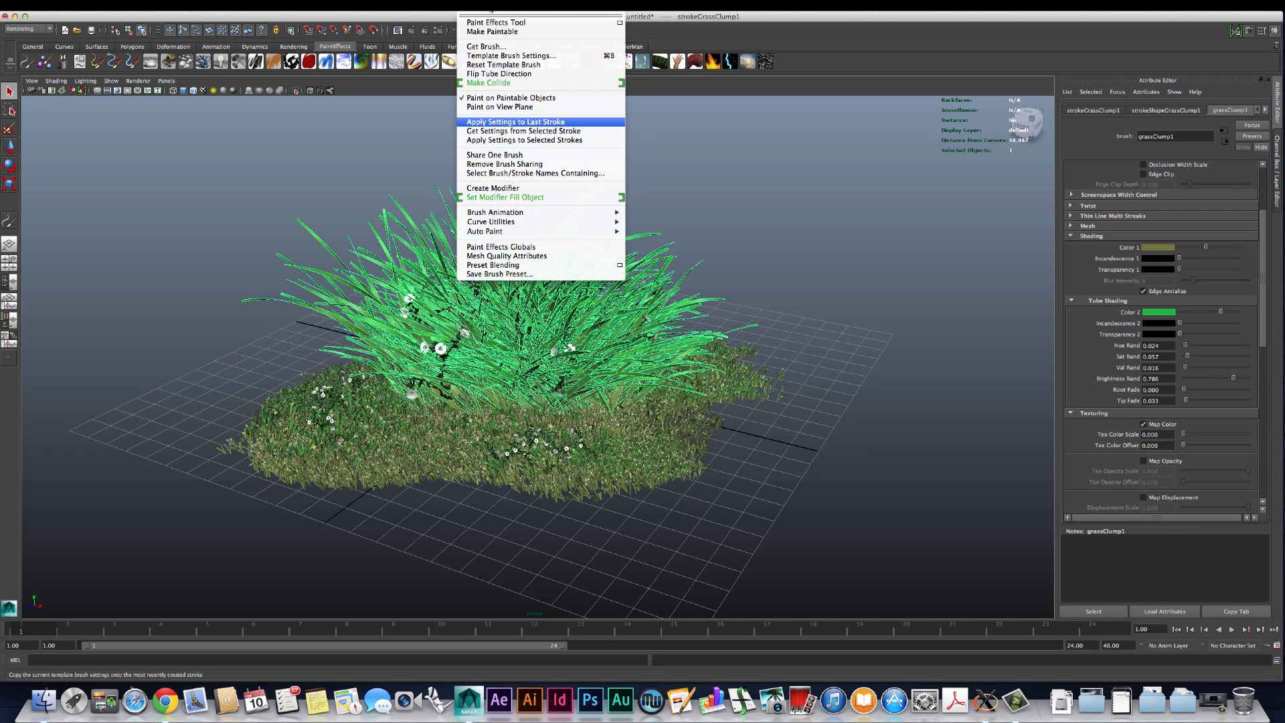
mouse_move(523, 131)
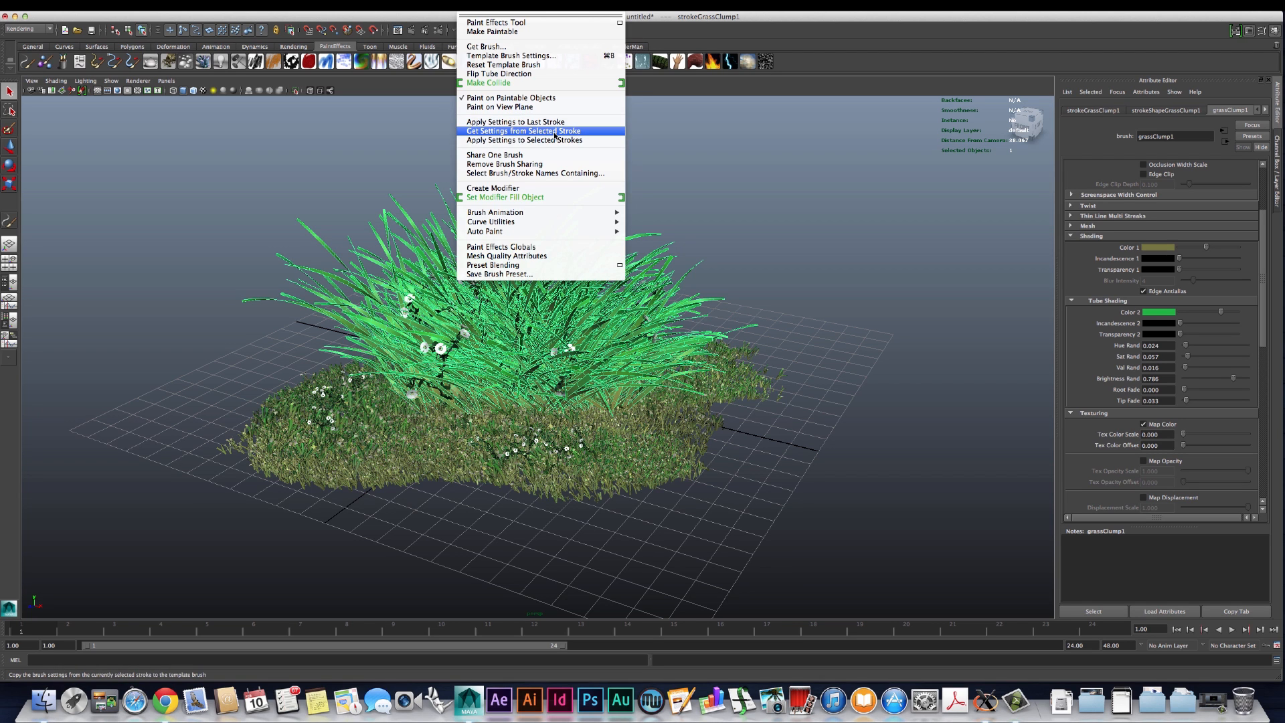
Step: Take the grassClump stroke's settings as the brush and paint another tall clump at the front
left_click(523, 131)
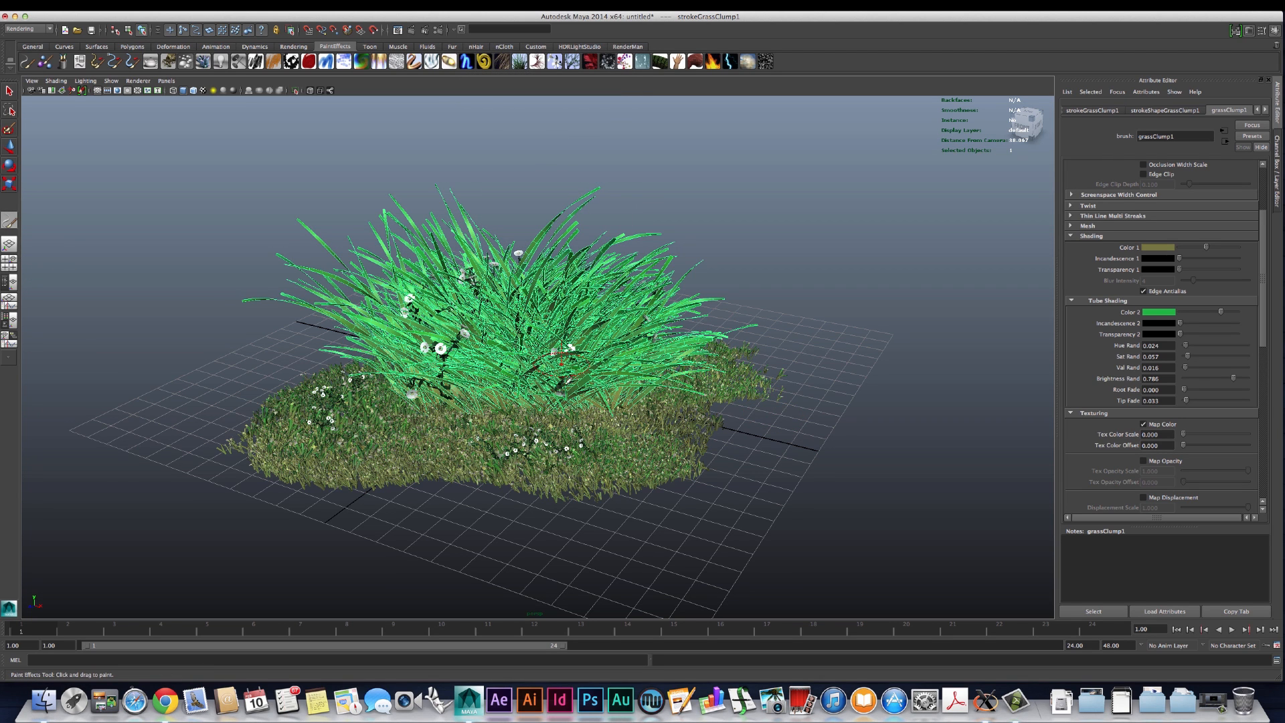
mouse_move(541, 455)
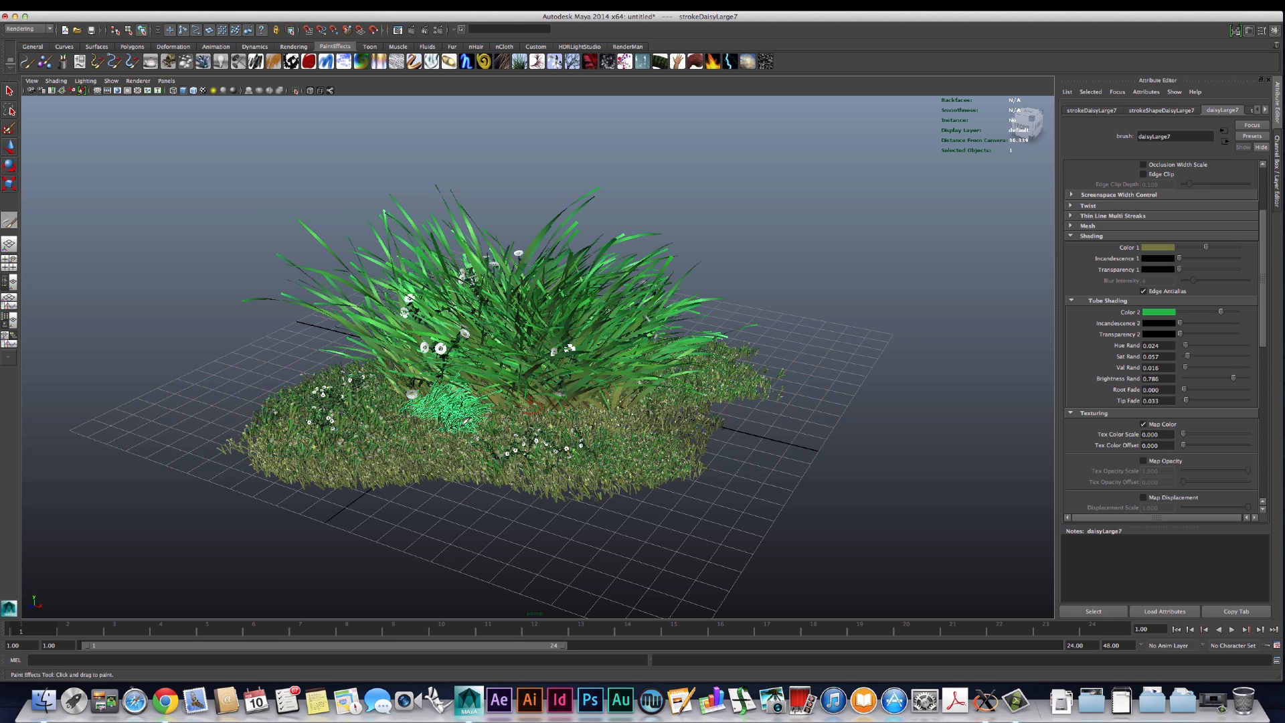
left_click_drag(426, 401, 622, 402)
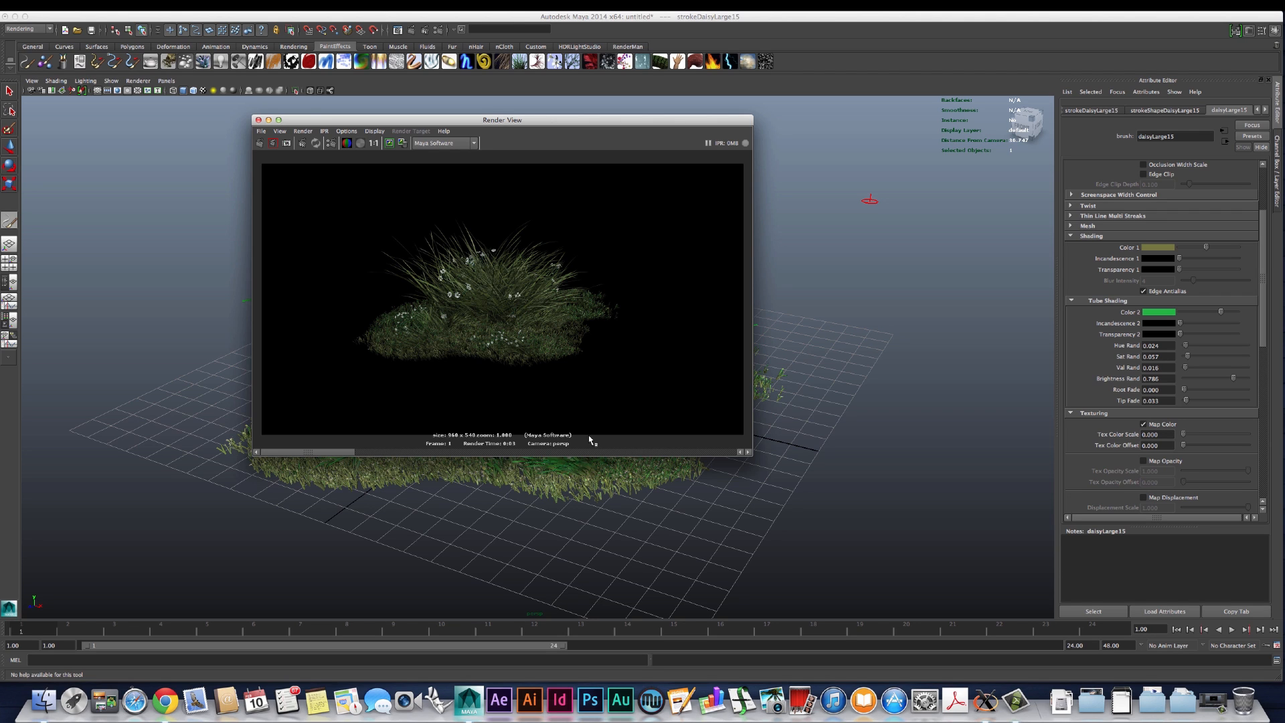
mouse_move(457, 424)
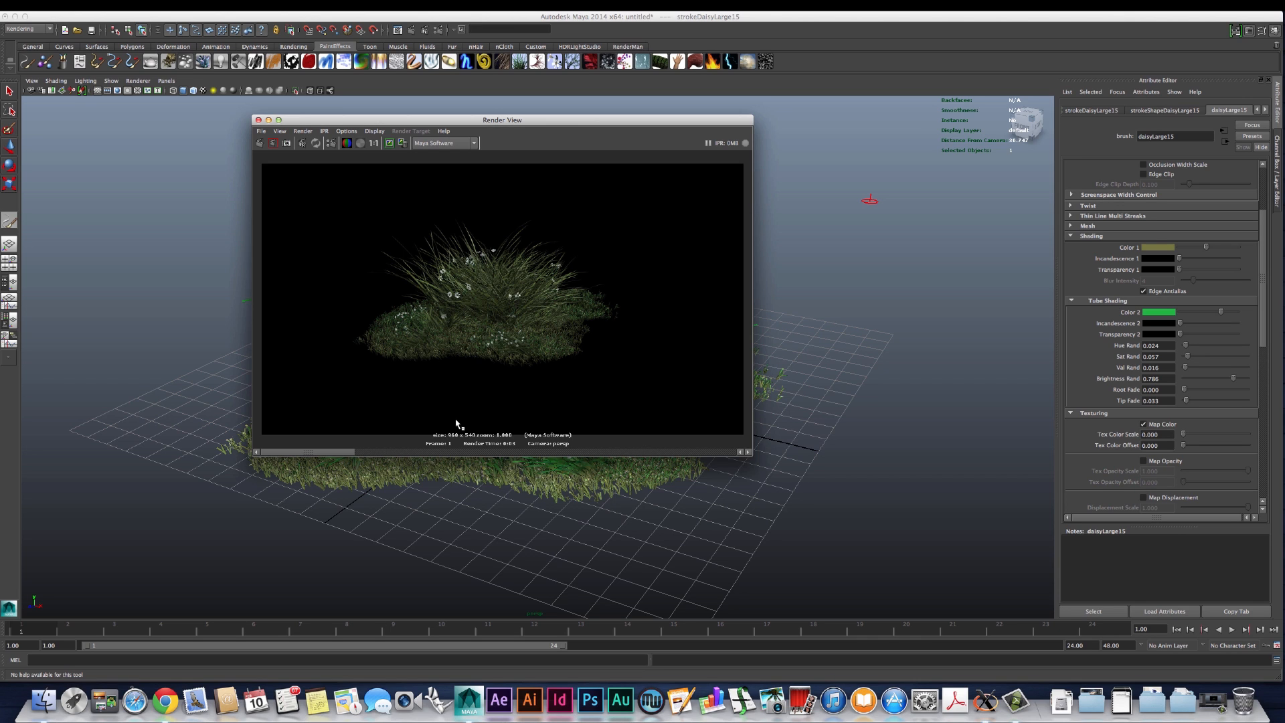
mouse_move(790, 542)
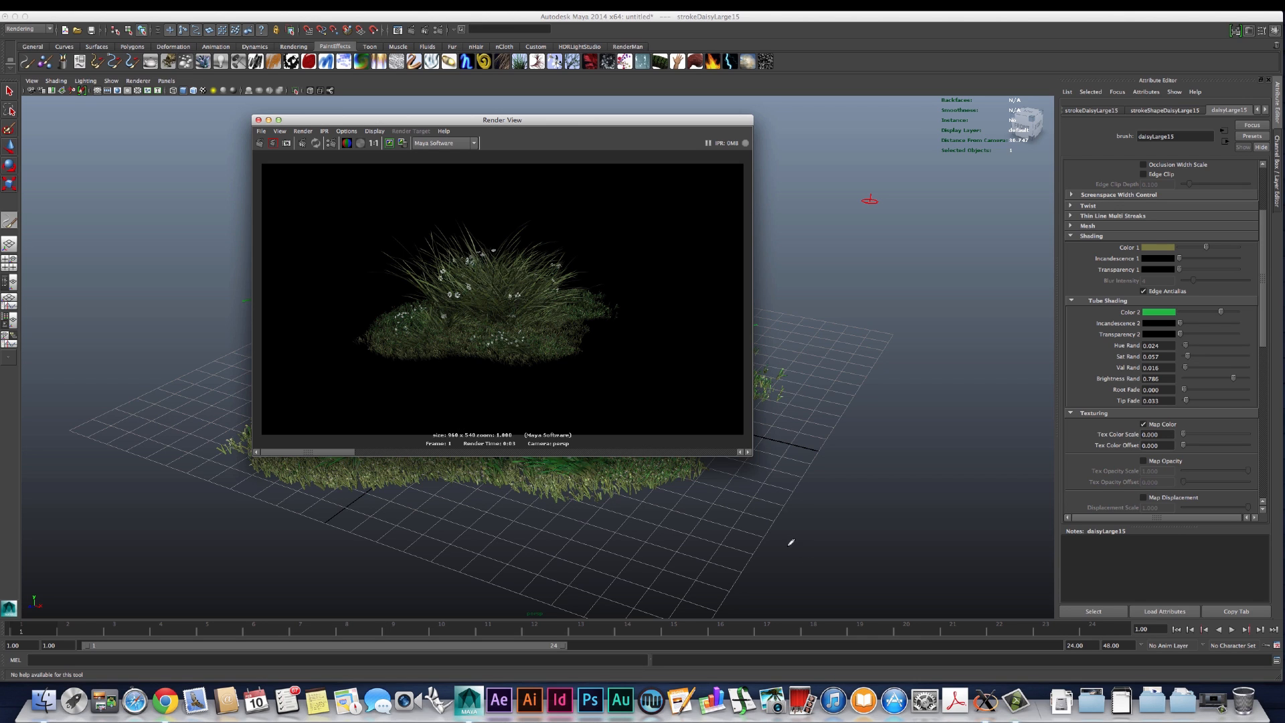
mouse_move(676, 530)
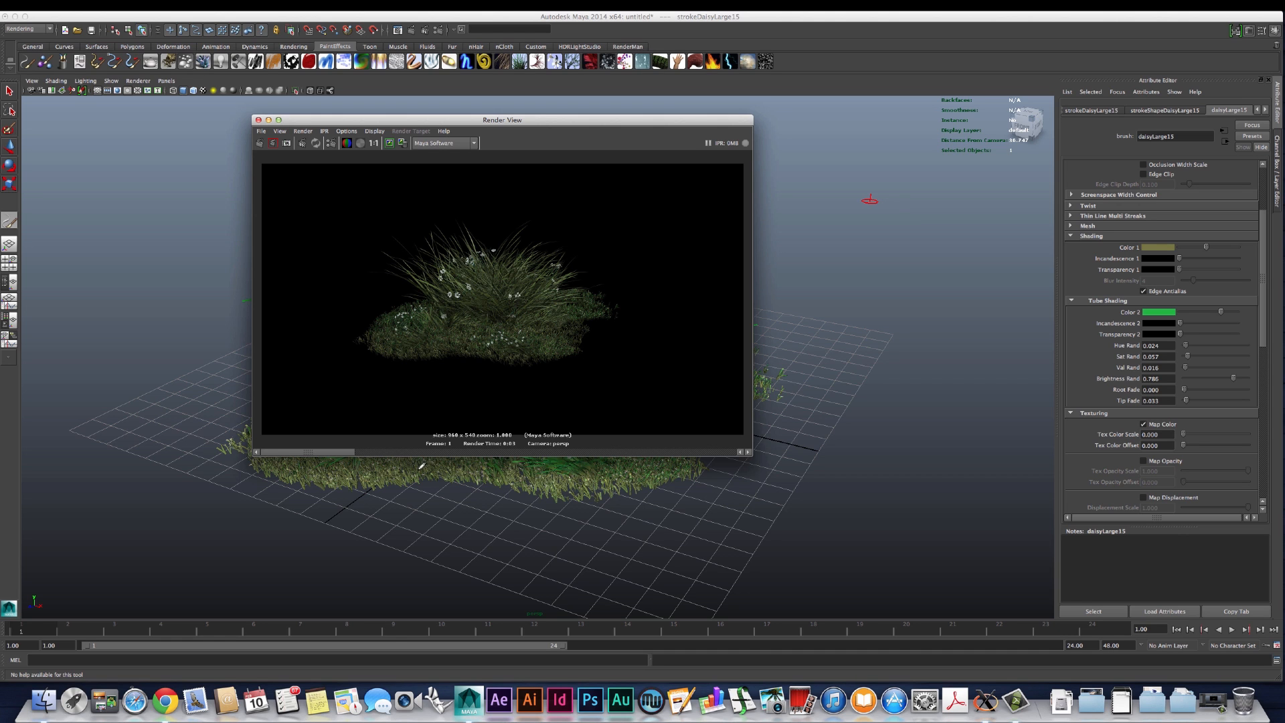
mouse_move(703, 403)
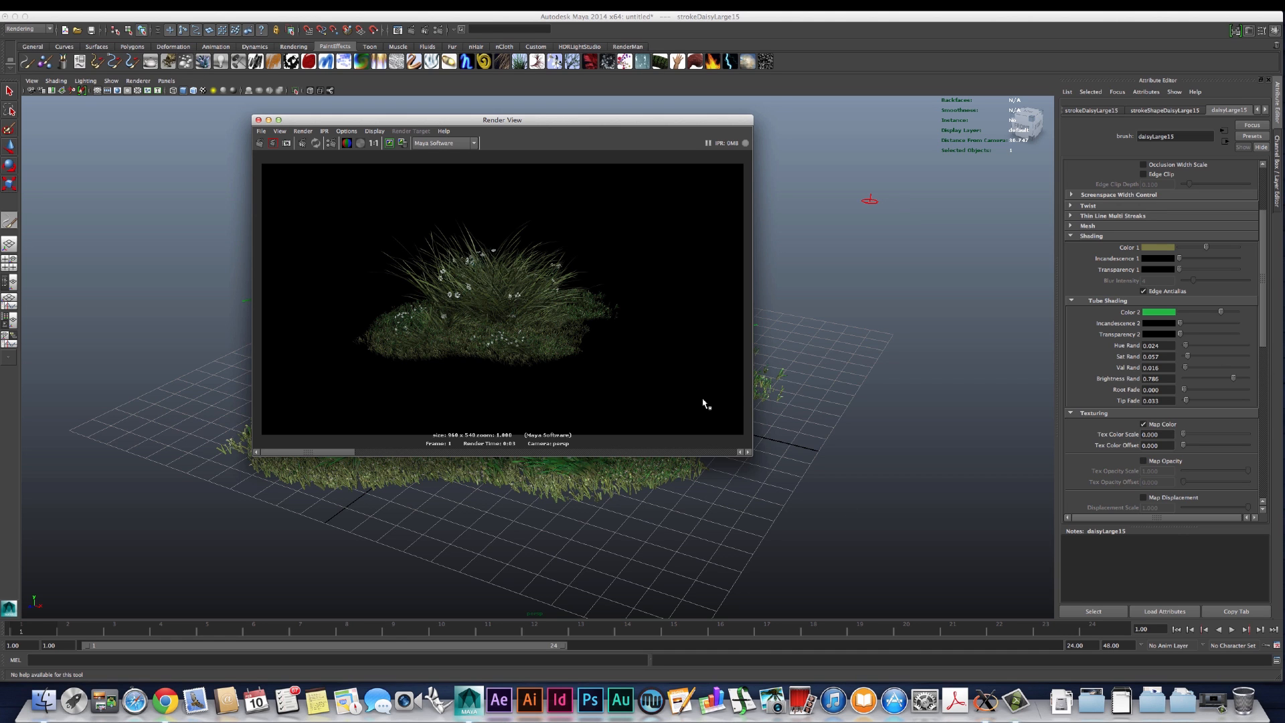